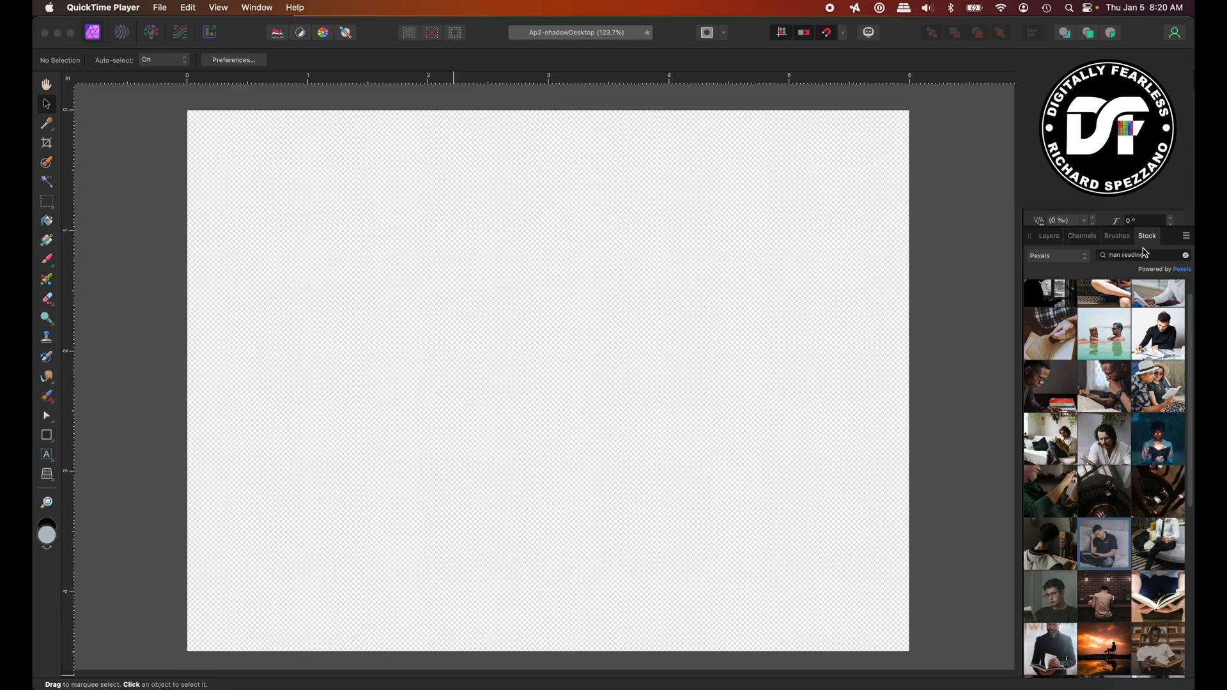
mouse_move(1104, 543)
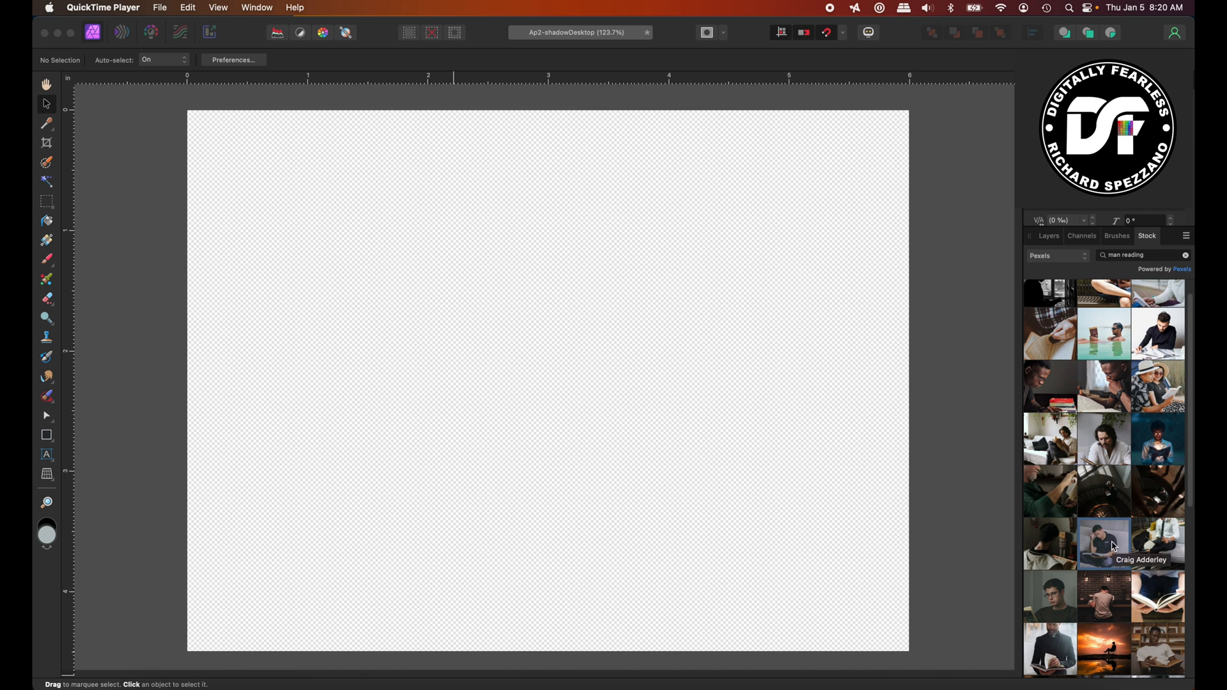
mouse_move(1108, 538)
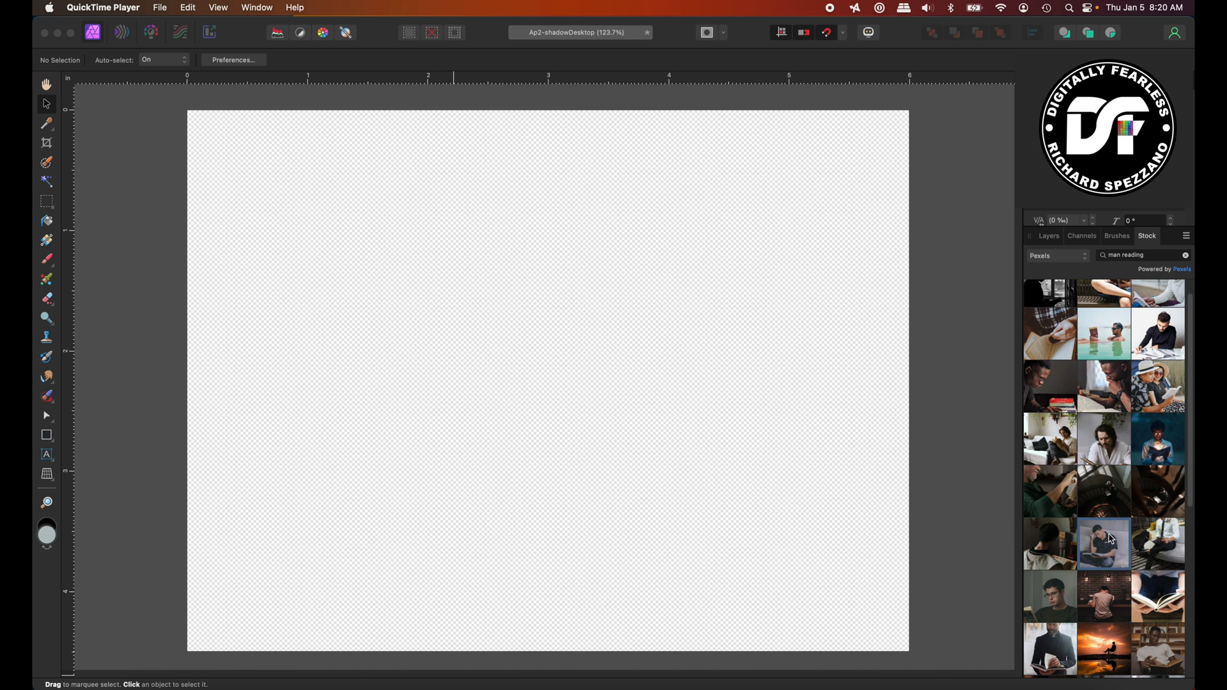
mouse_move(1104, 541)
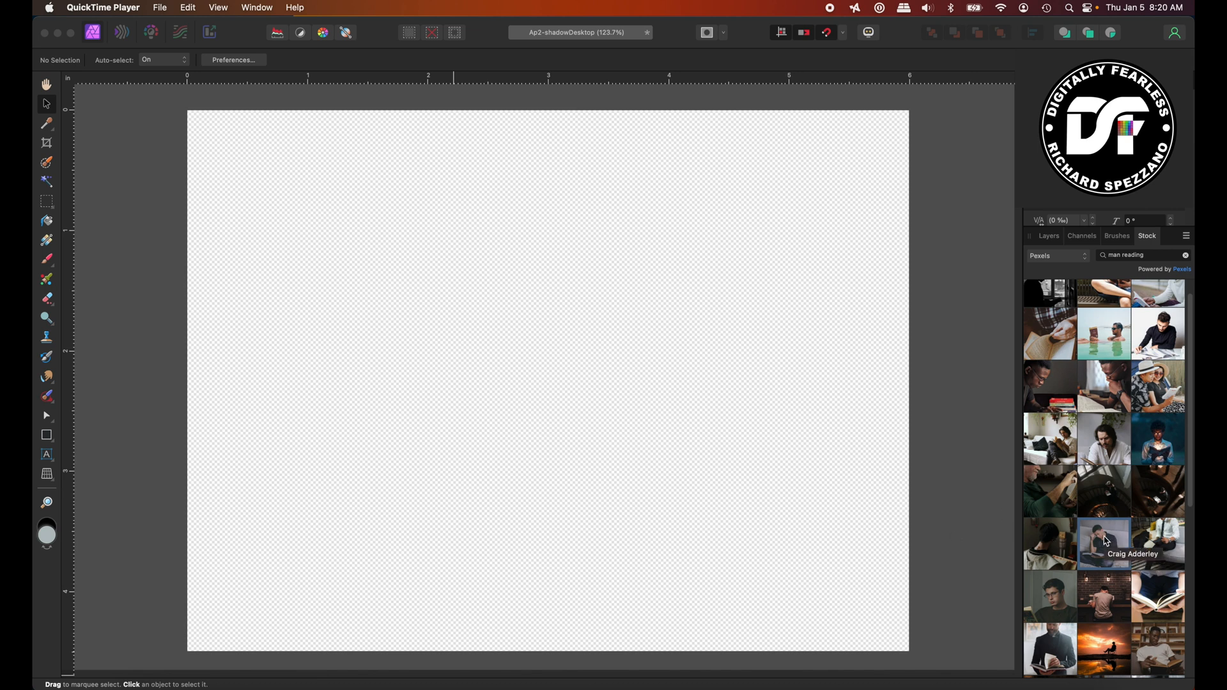
Place the Pexels man-reading photo, clip the canvas to it, and dismiss the credit notice.
drag(1104, 540, 562, 366)
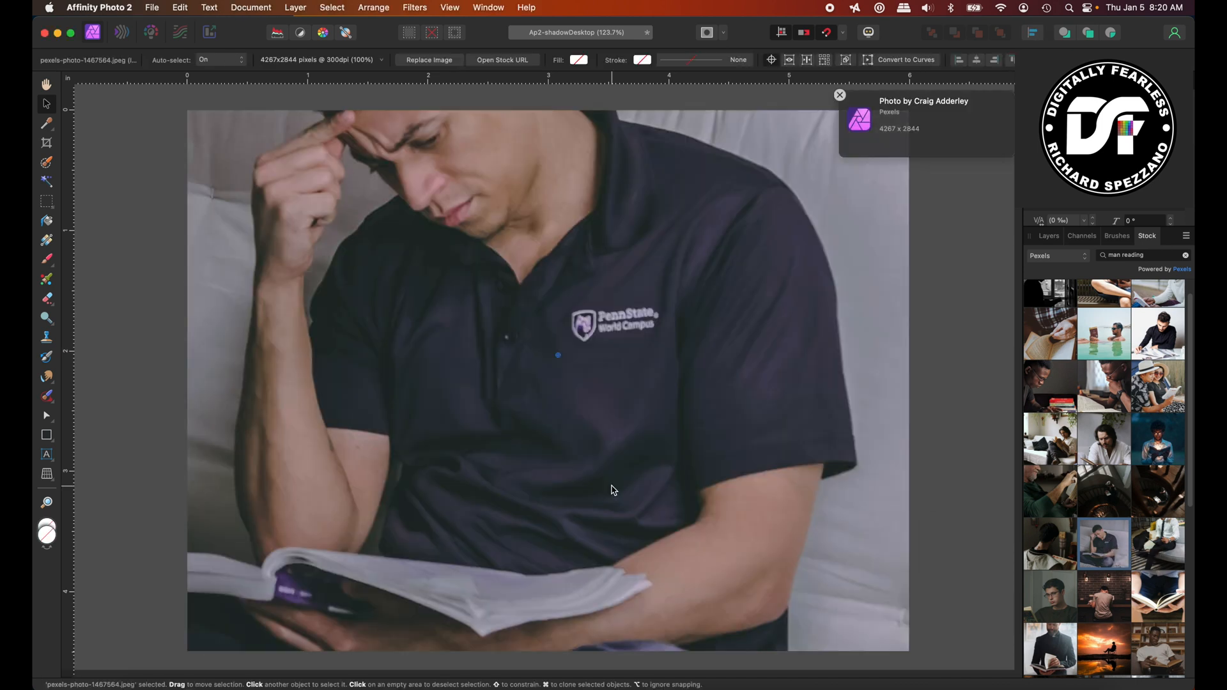
click(250, 7)
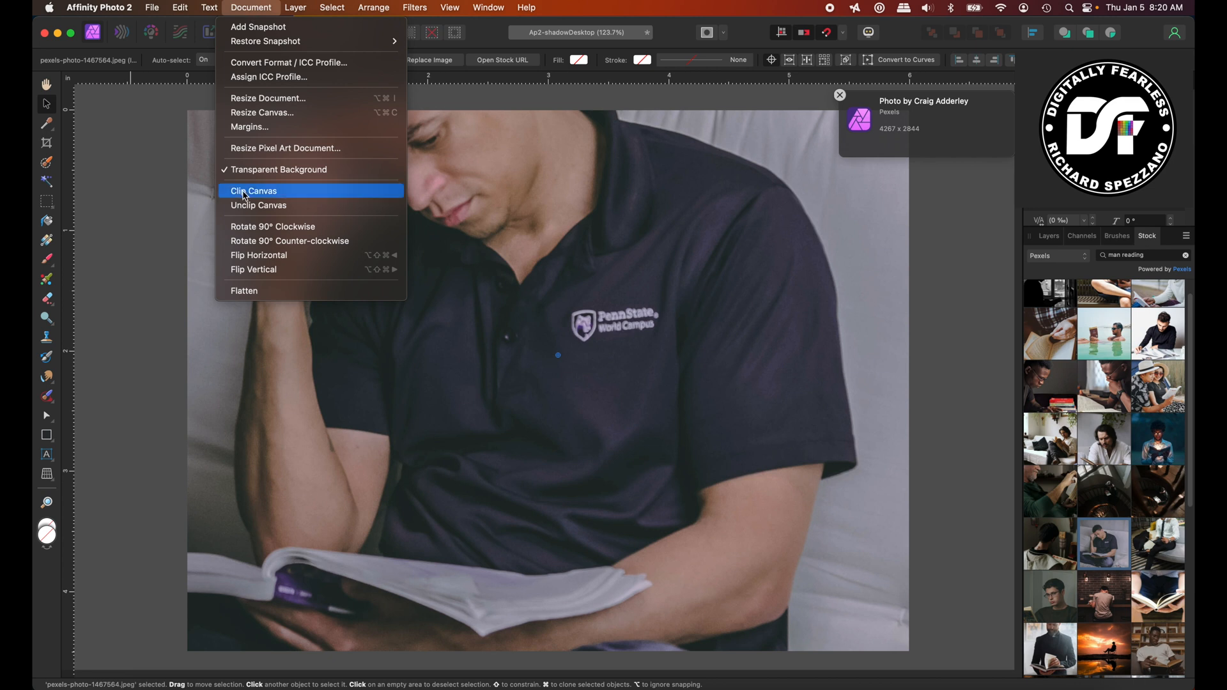
click(253, 191)
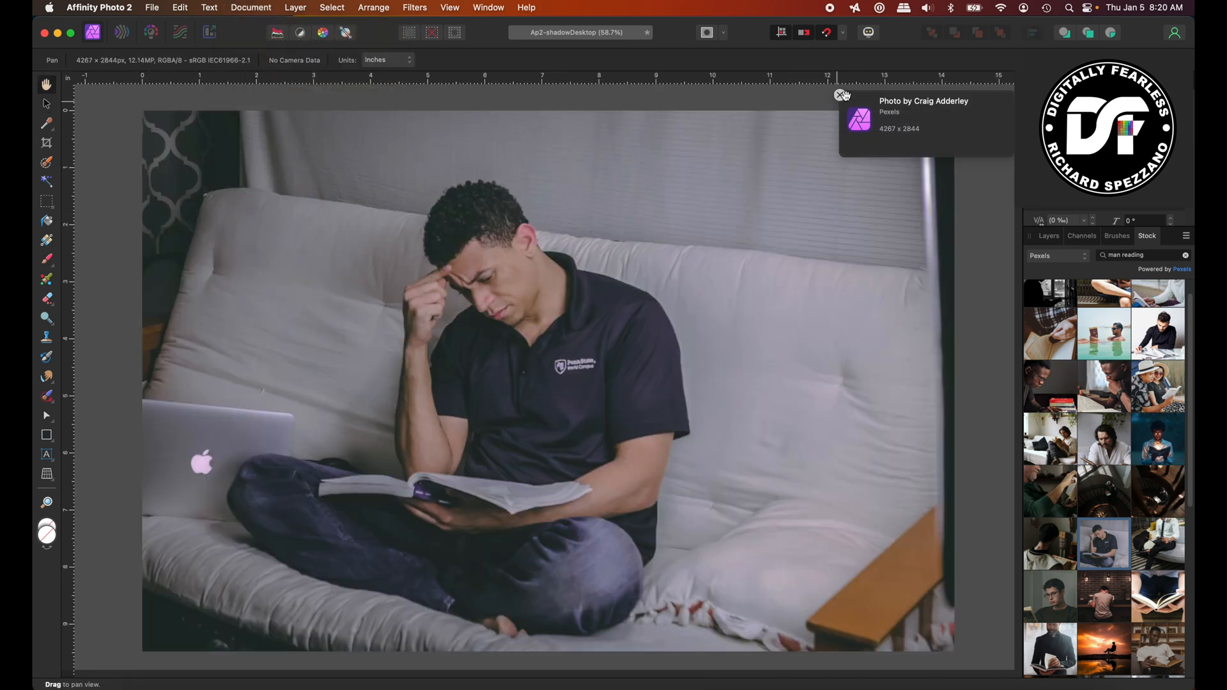
click(841, 95)
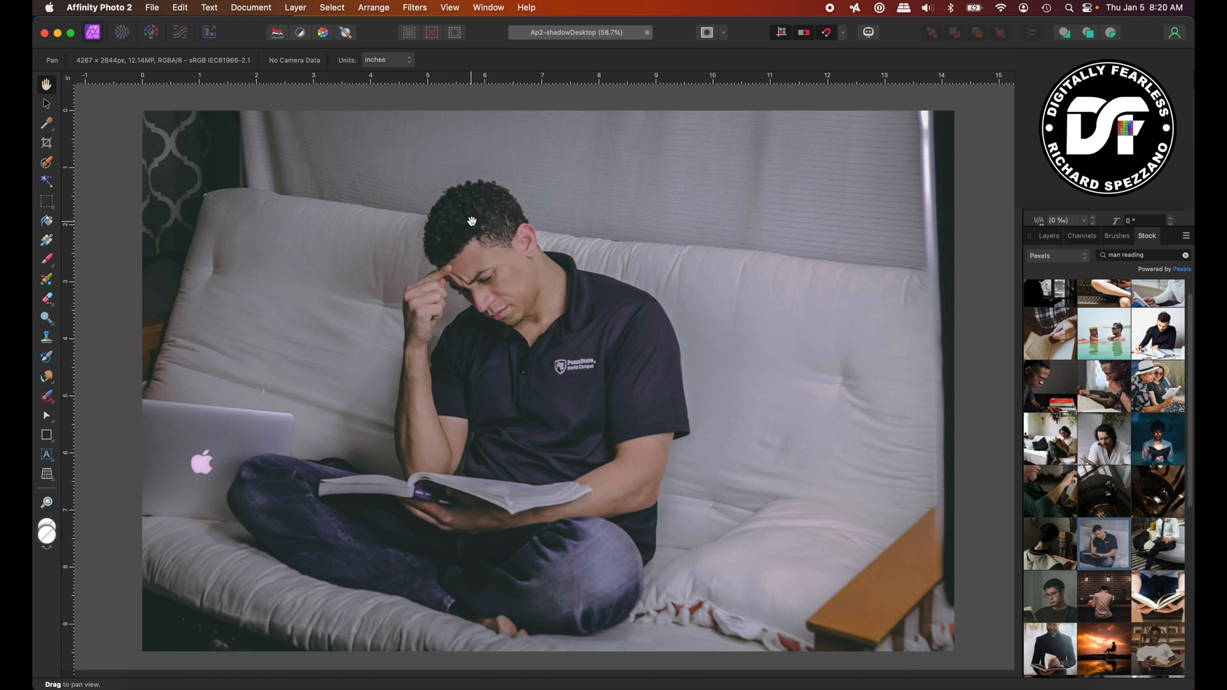
Add a Black and White adjustment to the couch photo and select that adjustment layer.
click(1048, 236)
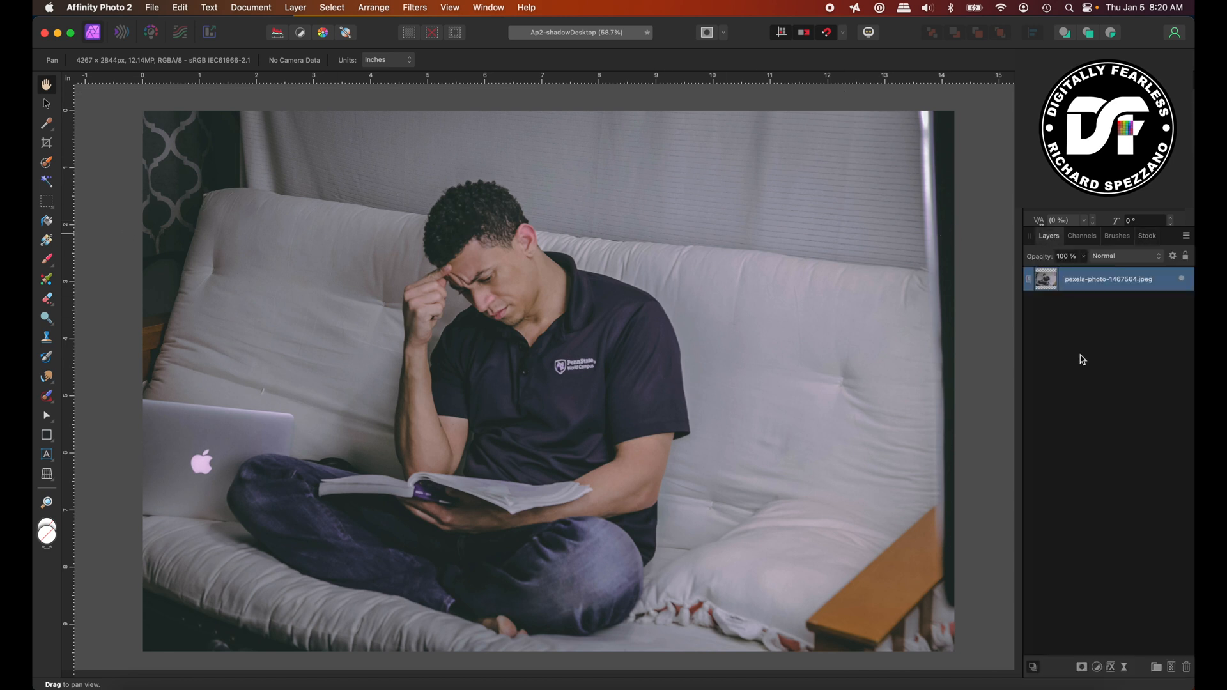
mouse_move(499, 262)
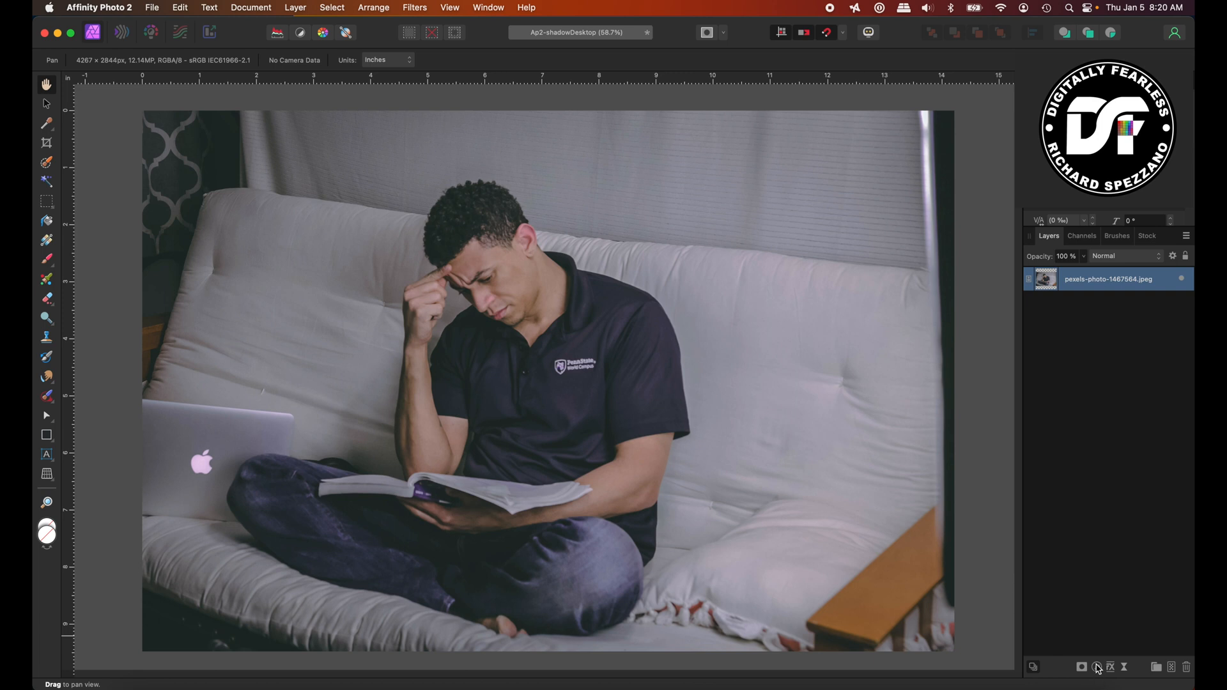
click(1096, 666)
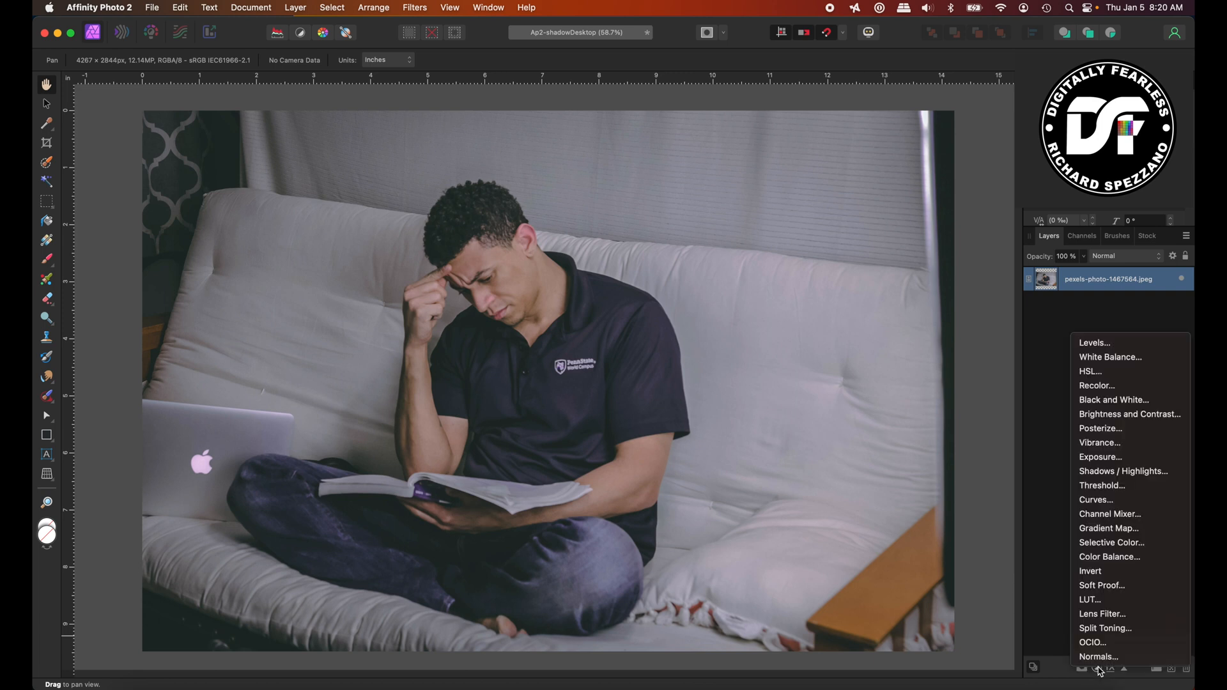
mouse_move(1109, 357)
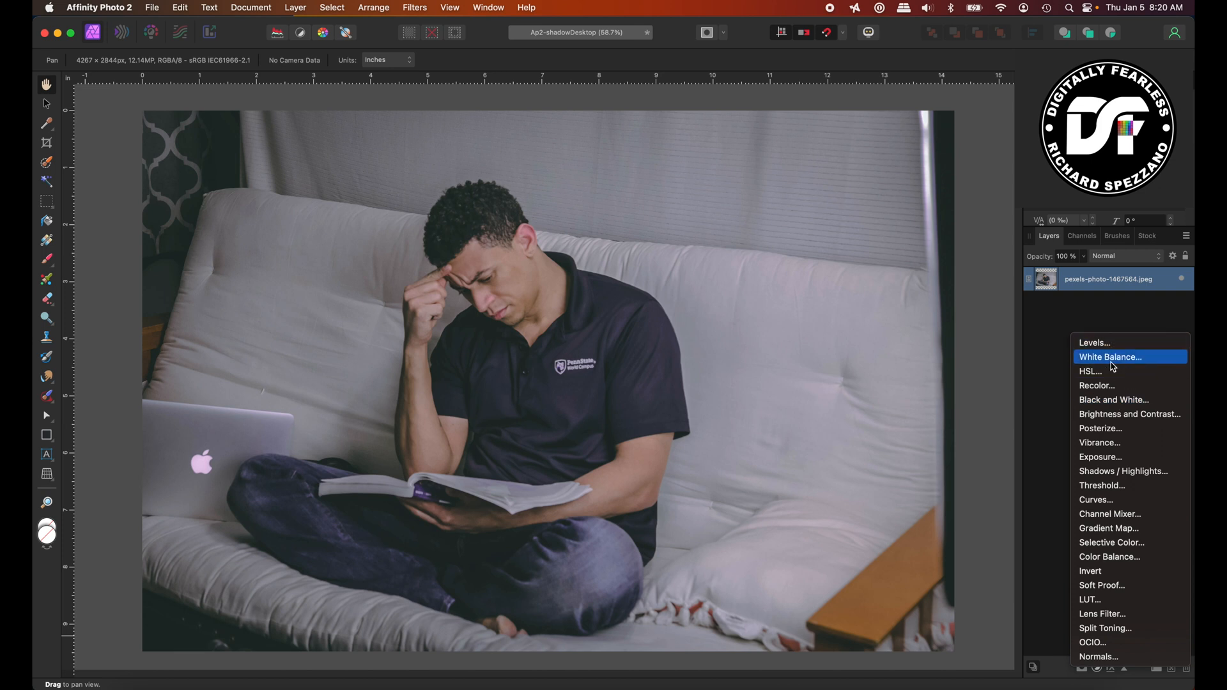
mouse_move(1109, 400)
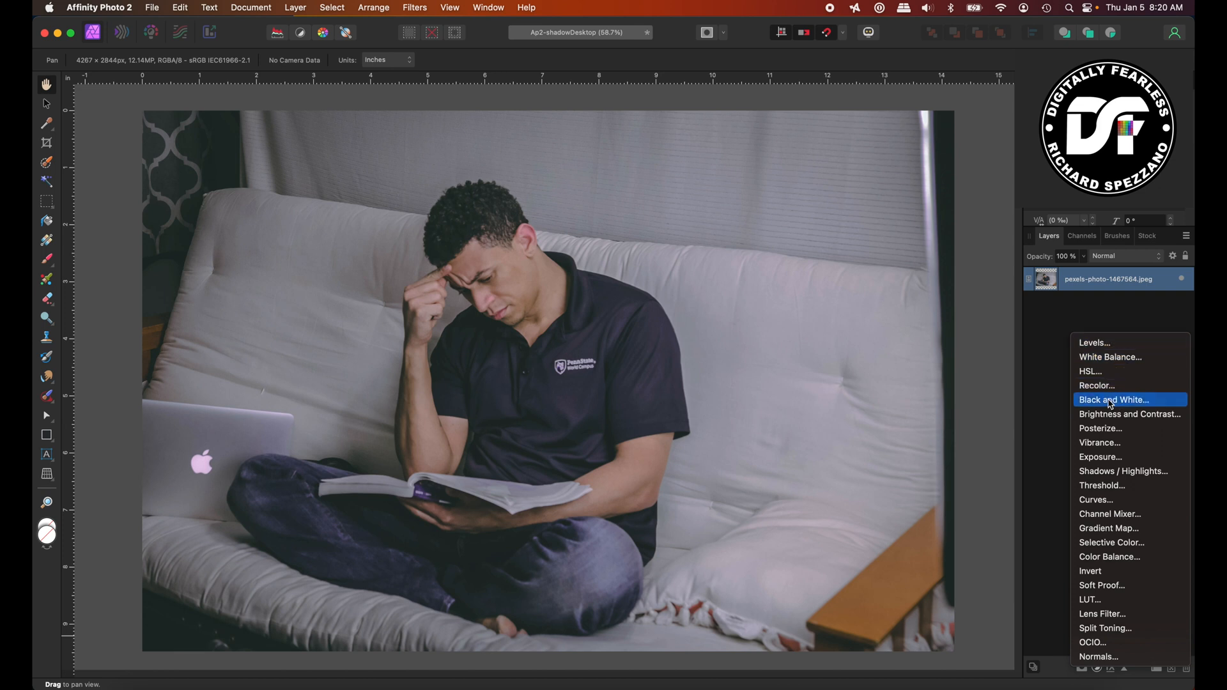
click(1112, 400)
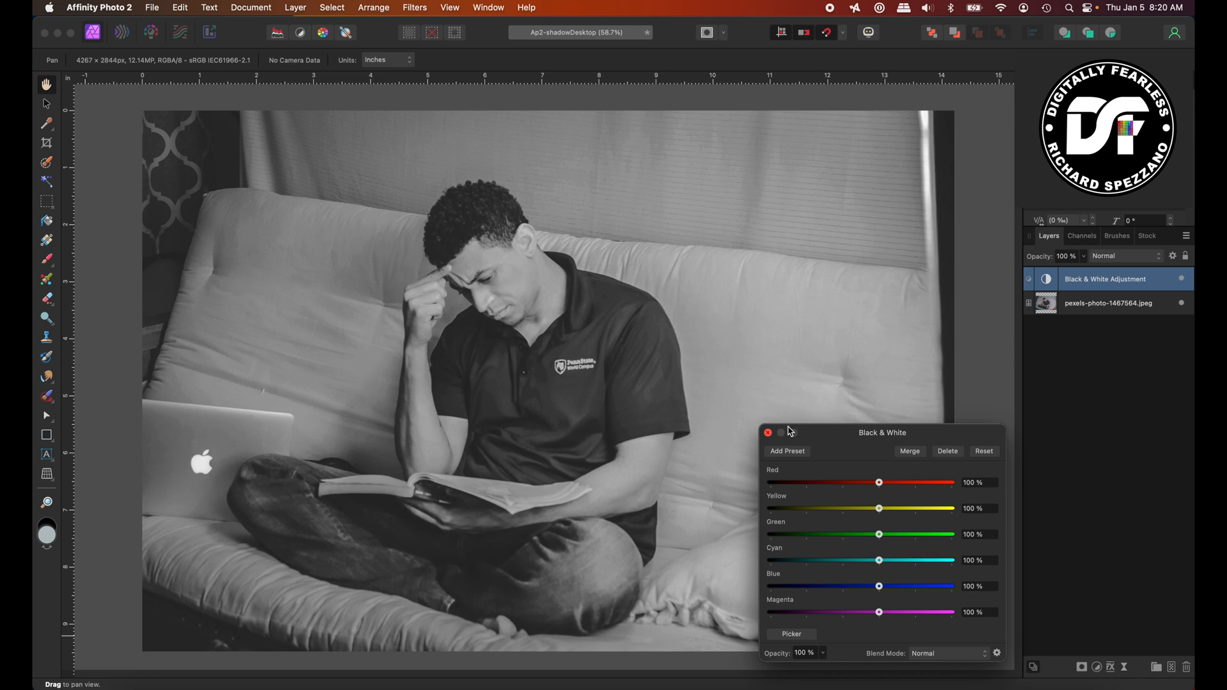
click(768, 431)
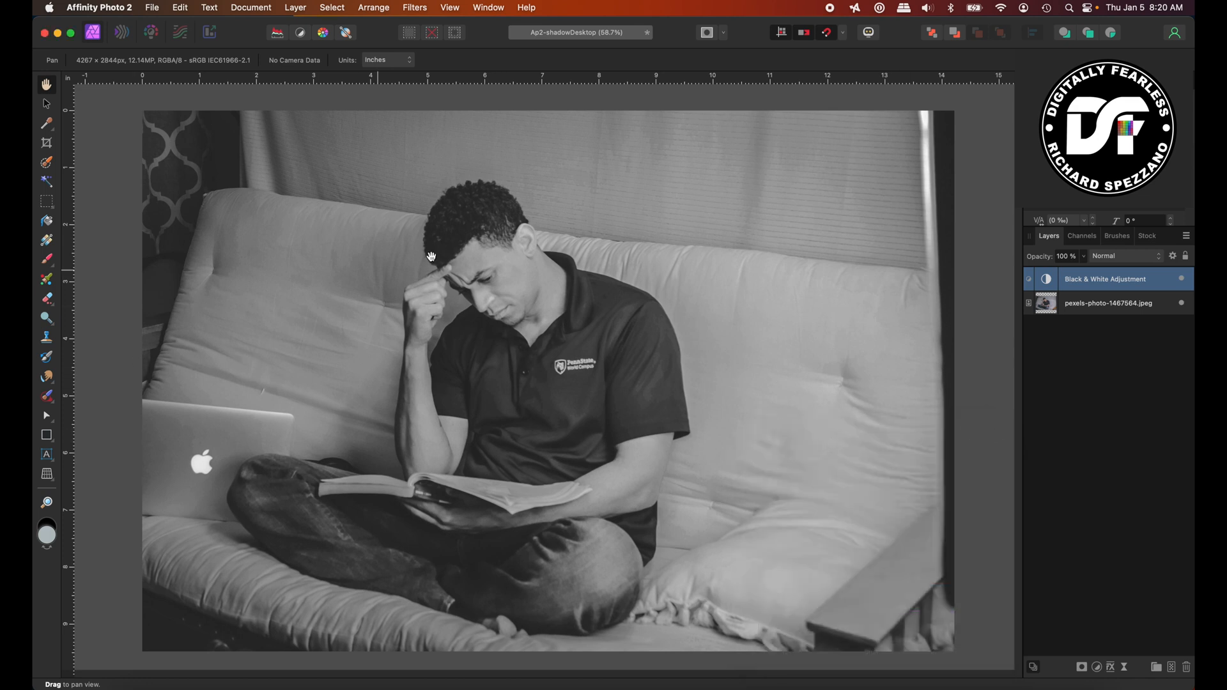
mouse_move(562, 227)
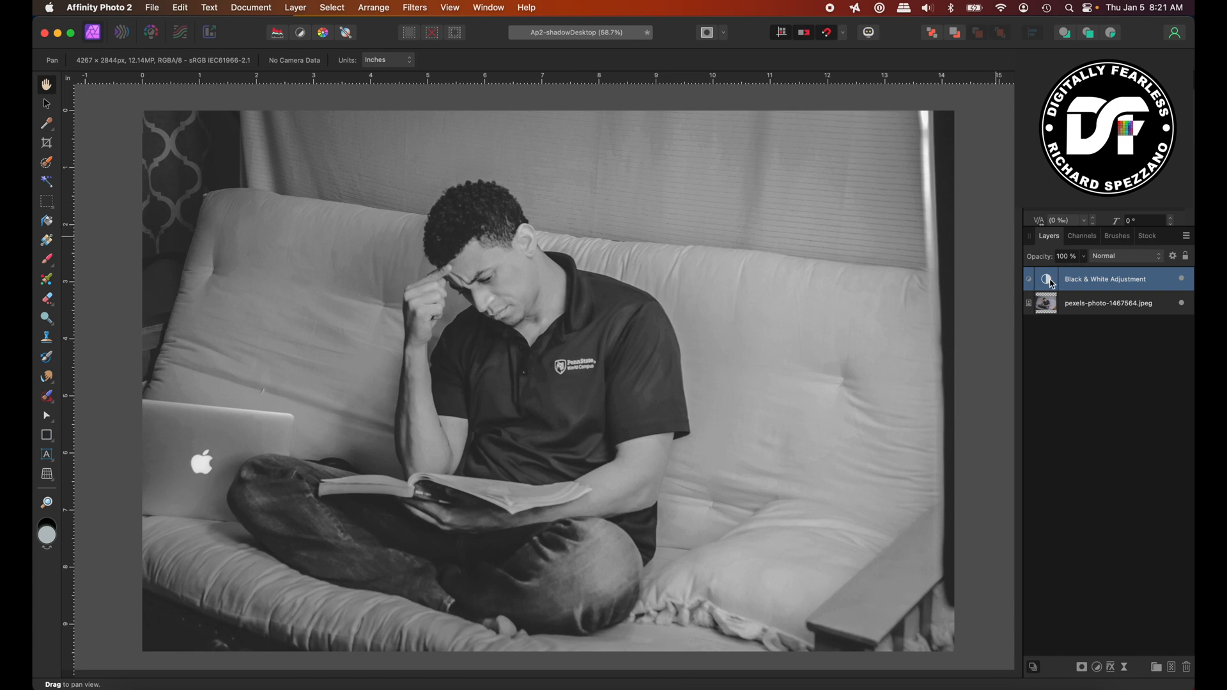
click(1107, 303)
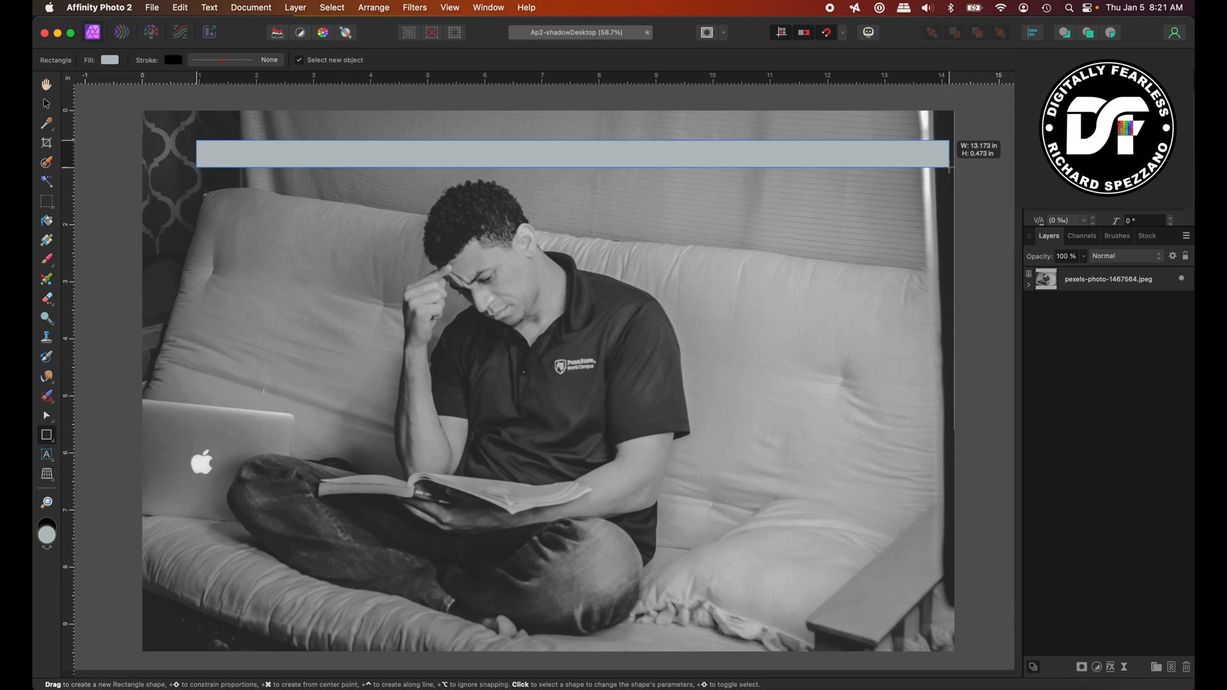
Draw a thin, wide rectangle across the top of the photo and fill it light grey.
drag(947, 168, 947, 165)
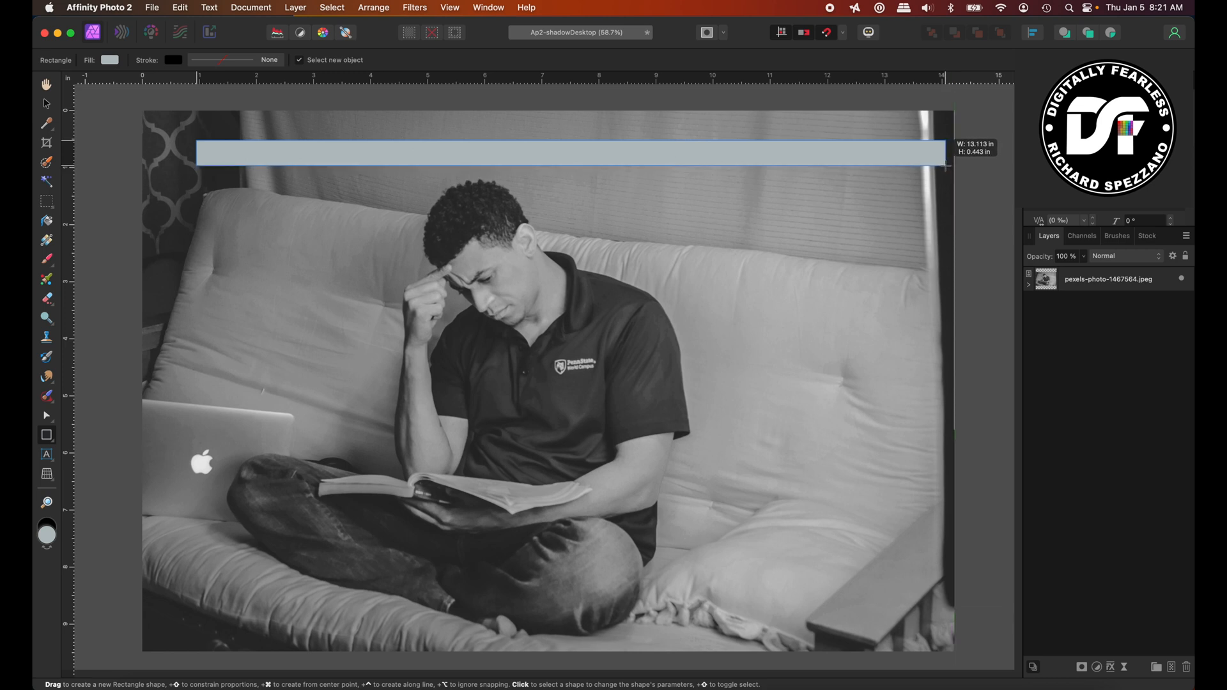
drag(196, 153, 945, 153)
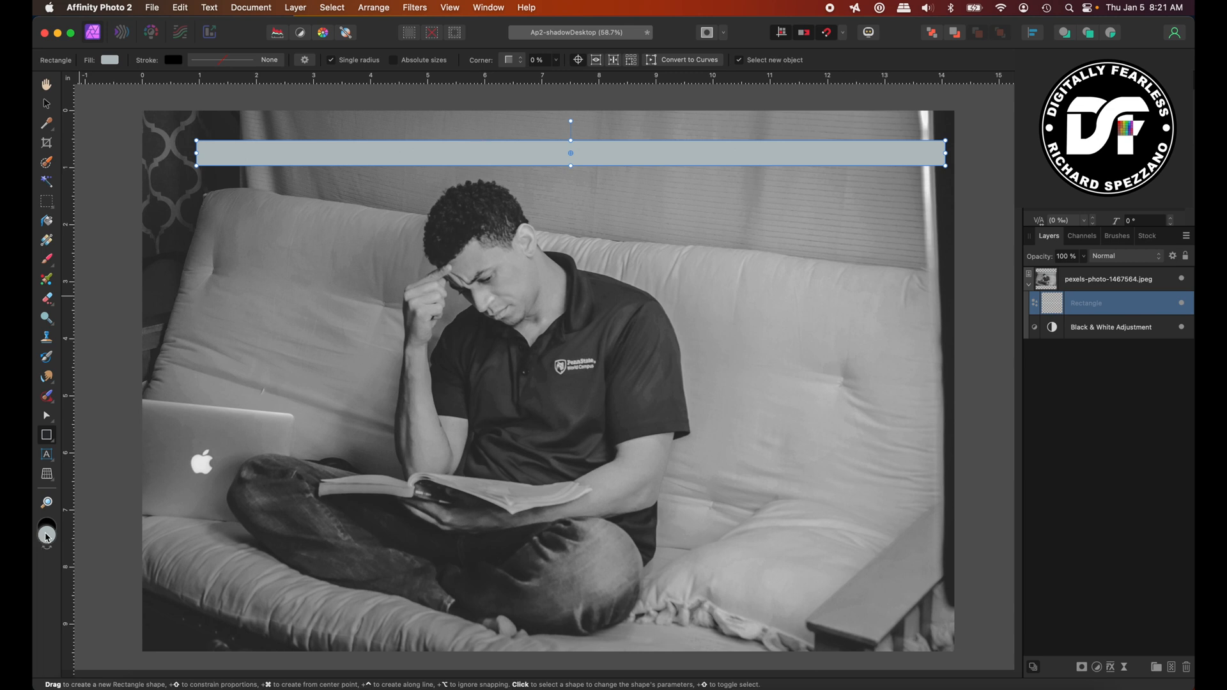
click(111, 60)
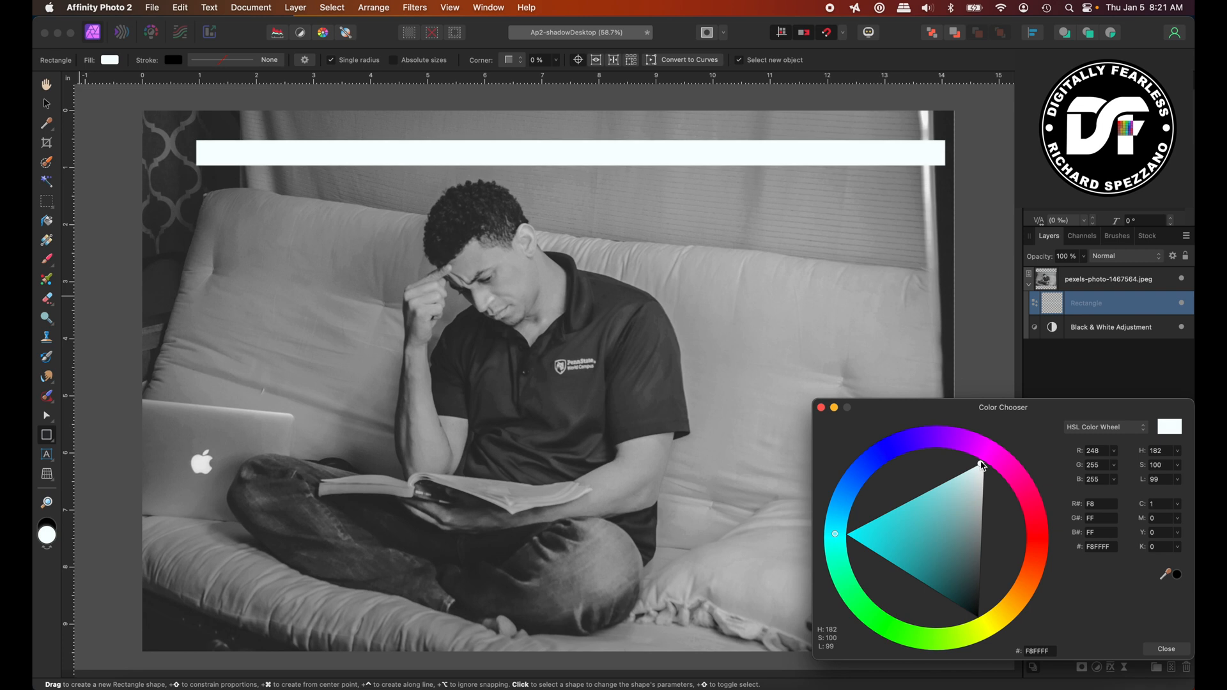
drag(983, 466, 982, 485)
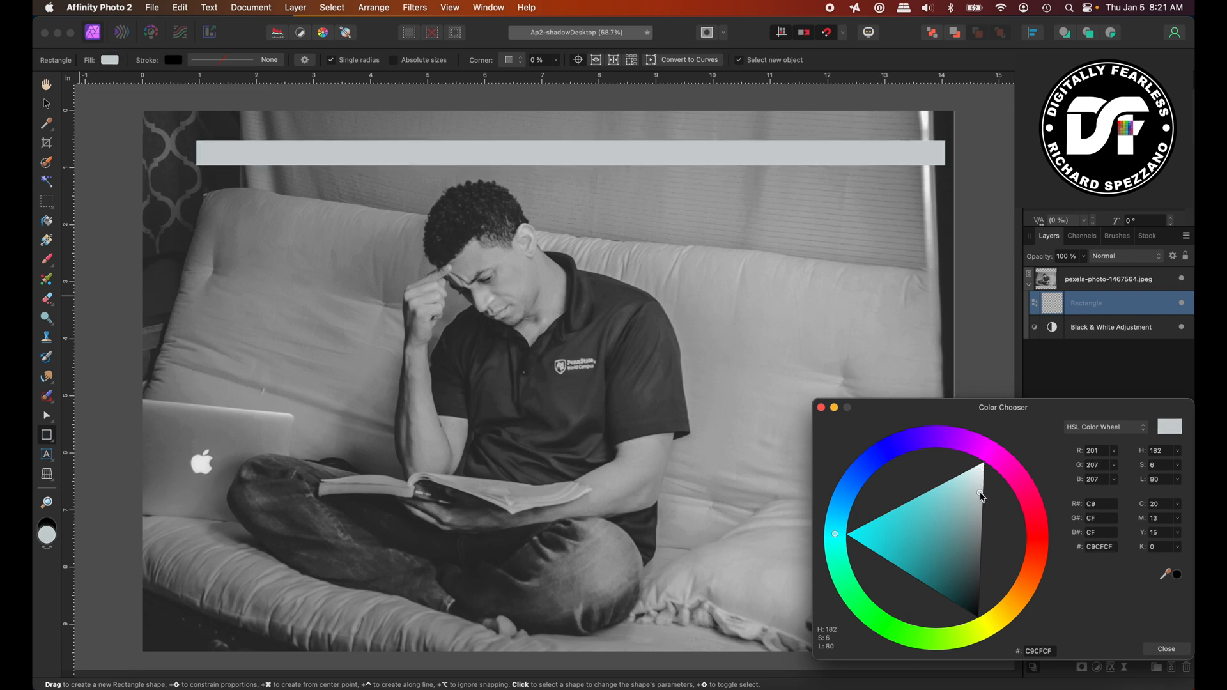
click(982, 496)
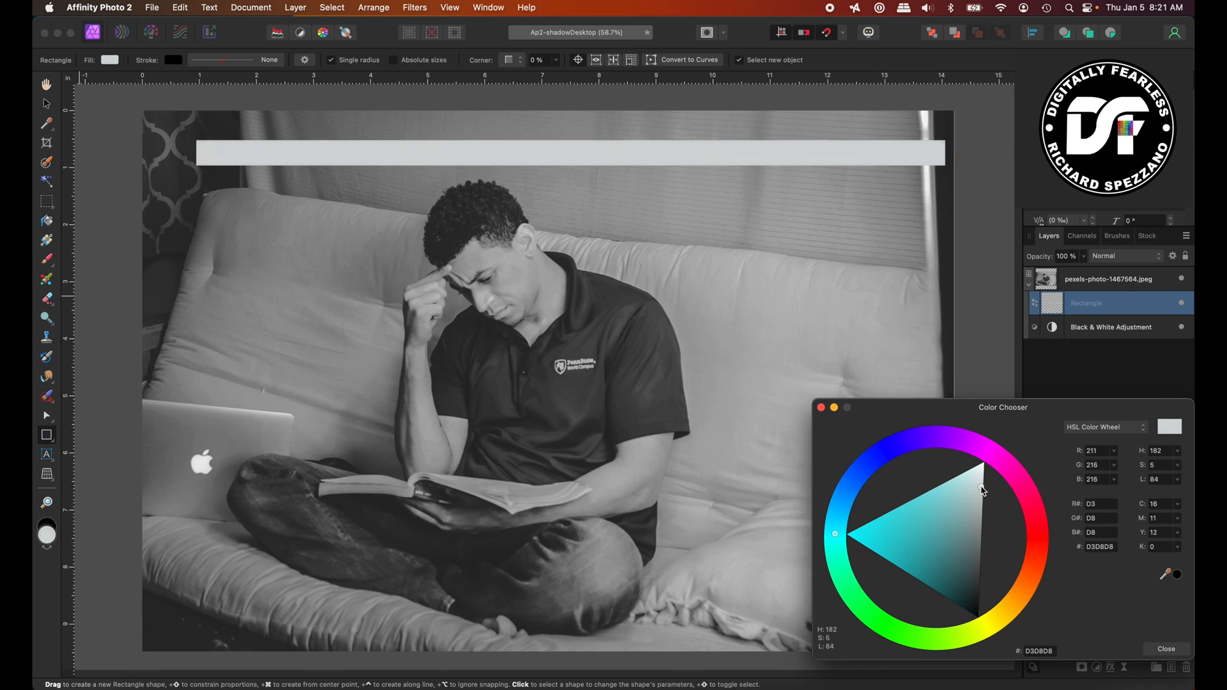
drag(982, 490, 978, 501)
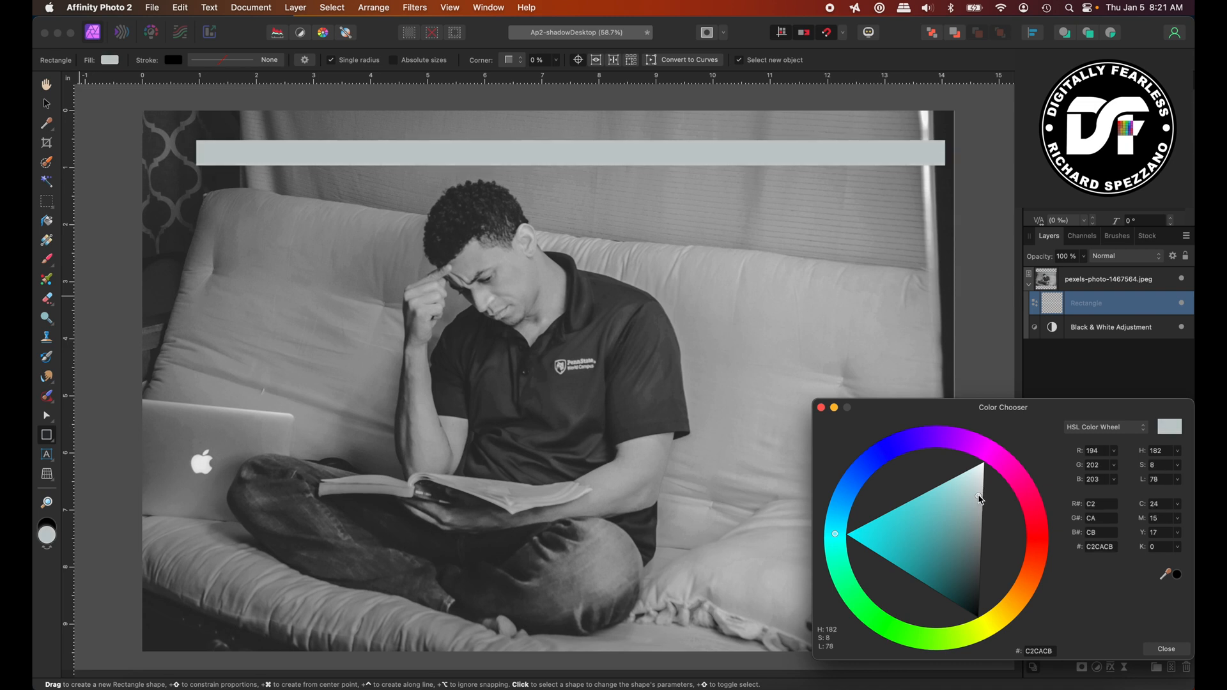
click(984, 492)
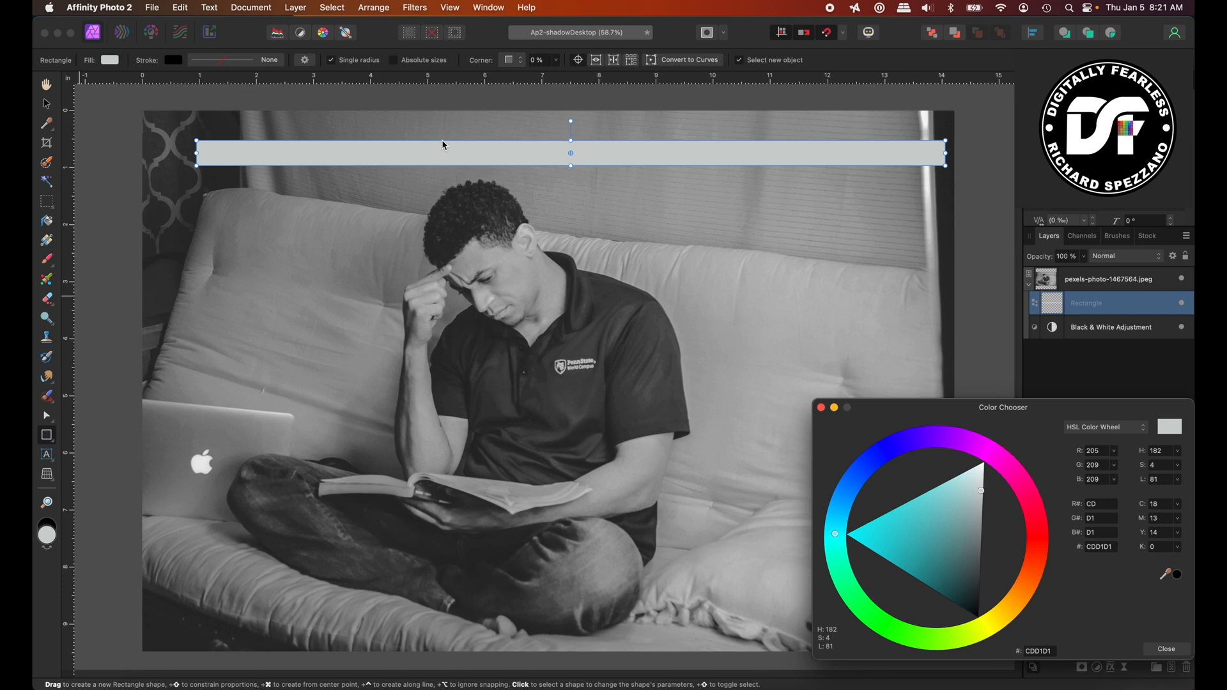
mouse_move(523, 154)
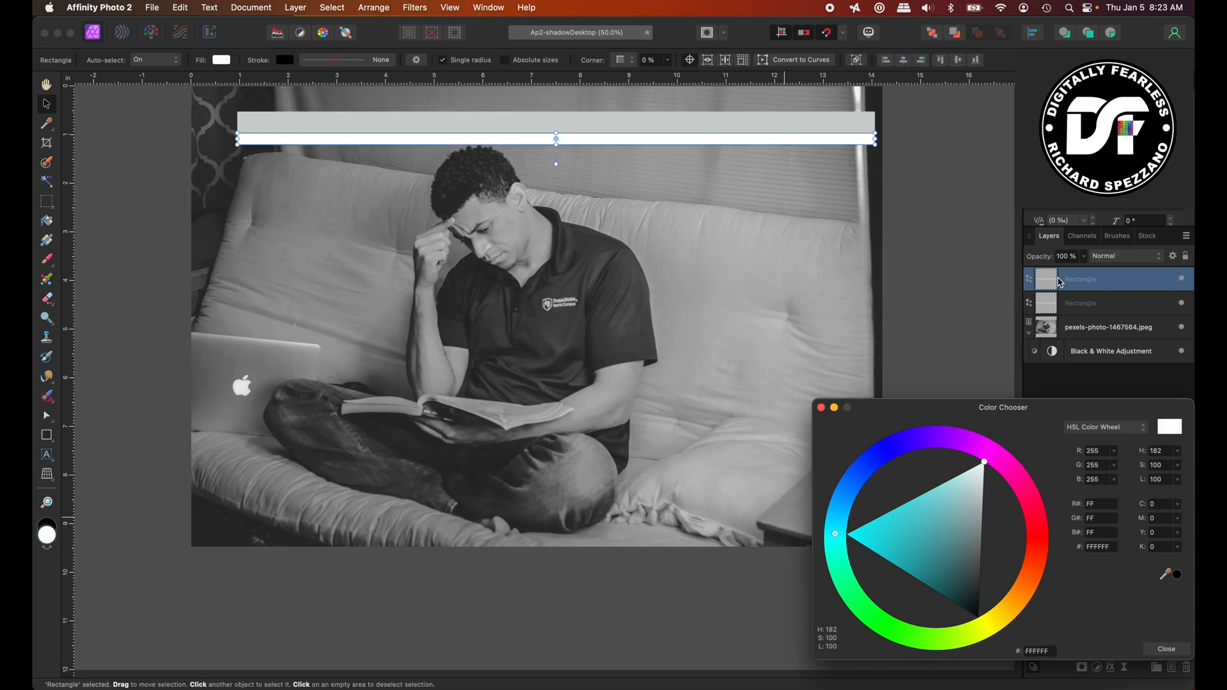
Select the duplicated bar and move the bottom stripe pair further down the photo.
click(1080, 303)
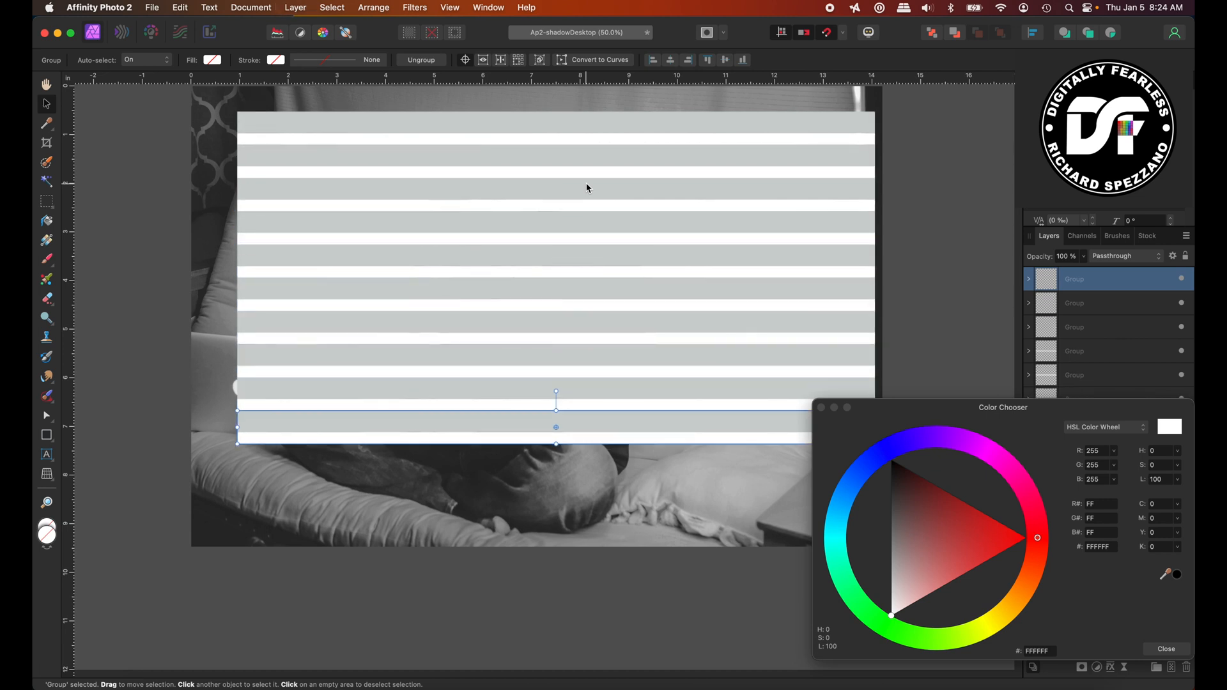
drag(555, 407, 555, 478)
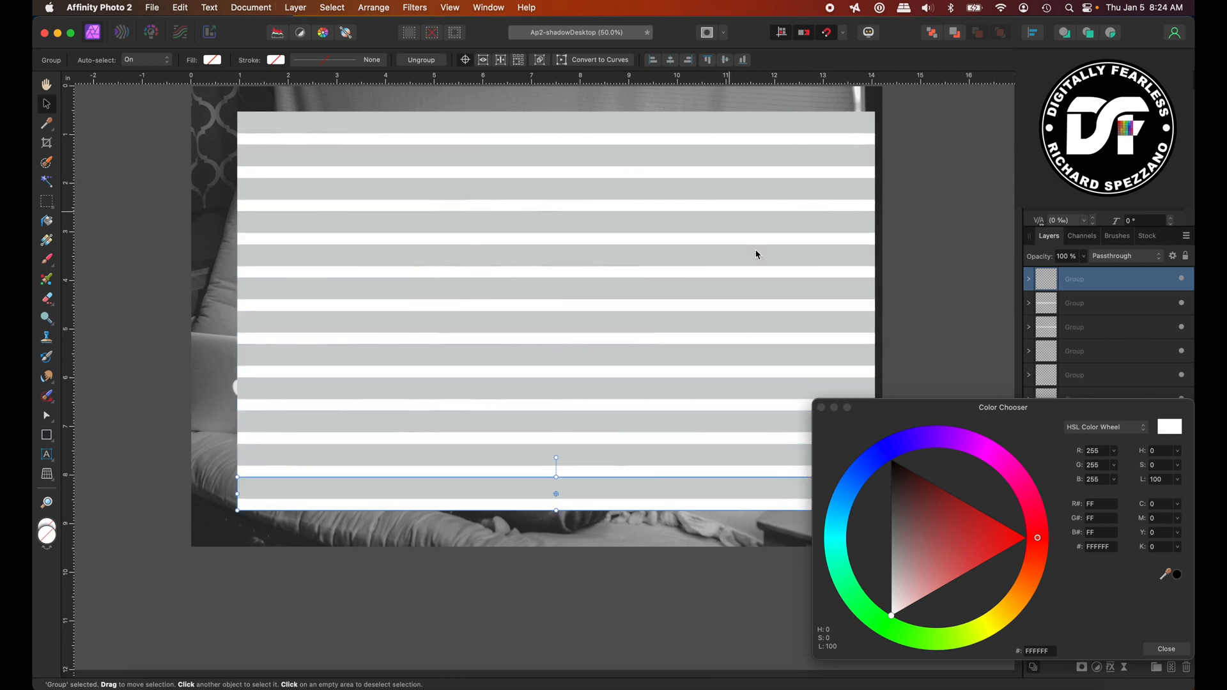
Set the stripe group's blend mode to Overlay, then select the photo layer.
click(1164, 649)
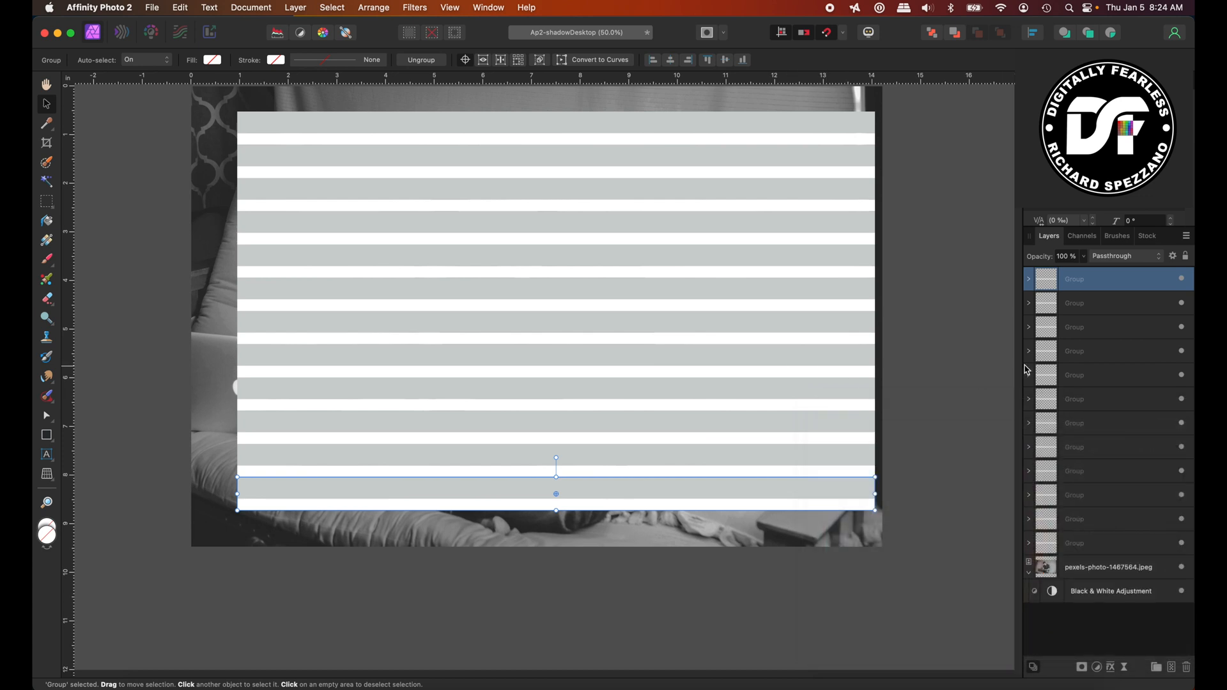
mouse_move(1103, 530)
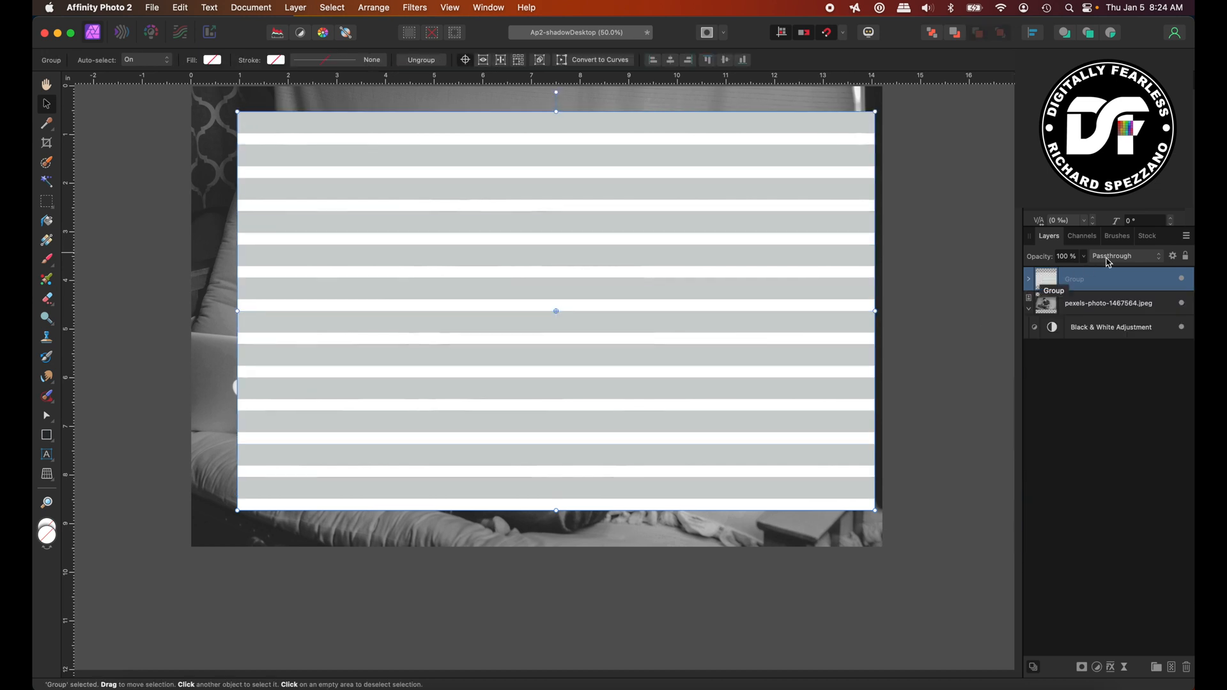
click(1125, 256)
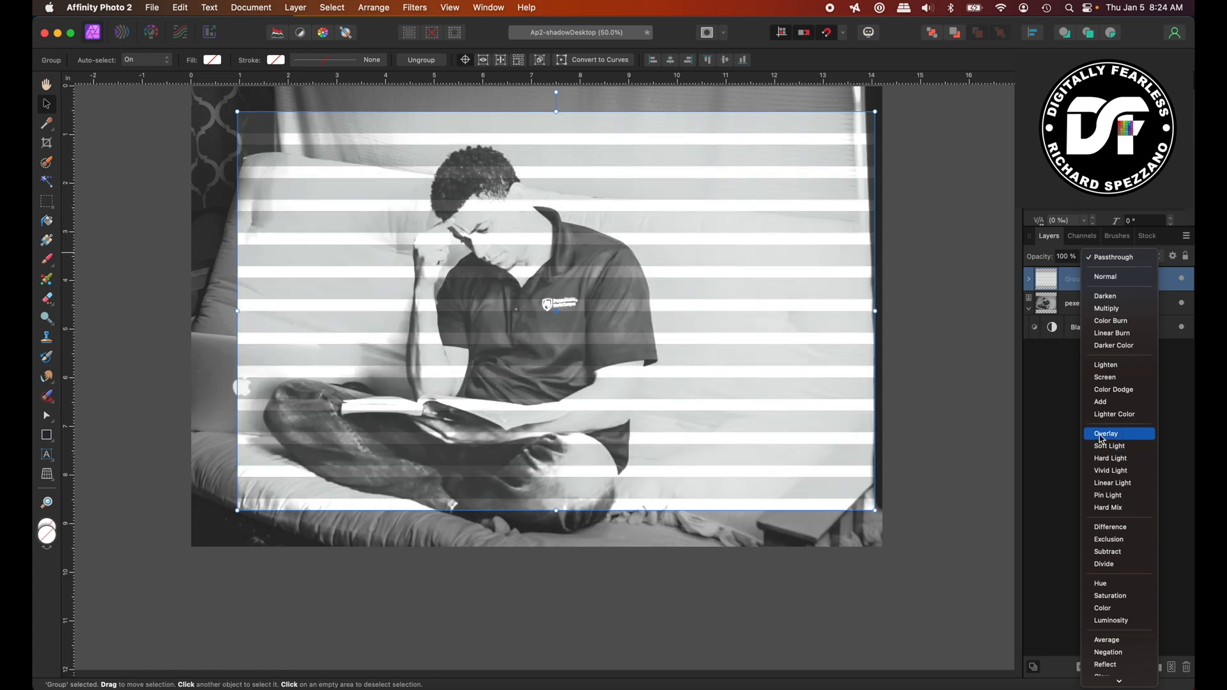
click(1106, 433)
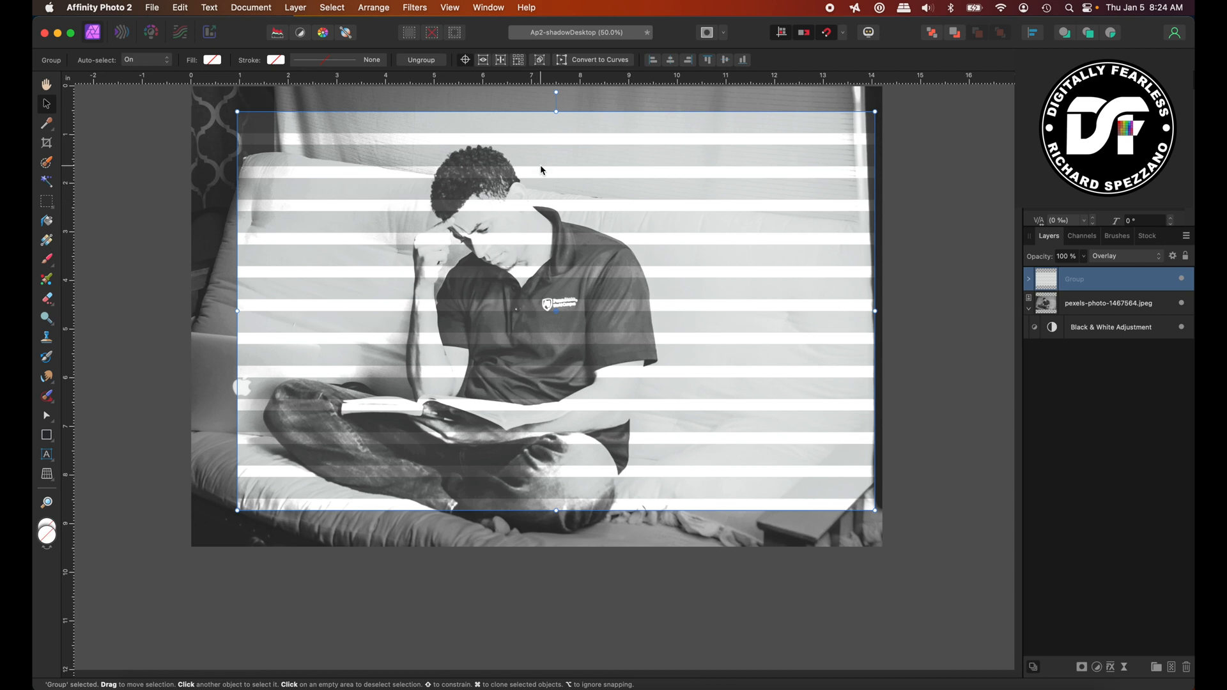
mouse_move(271, 310)
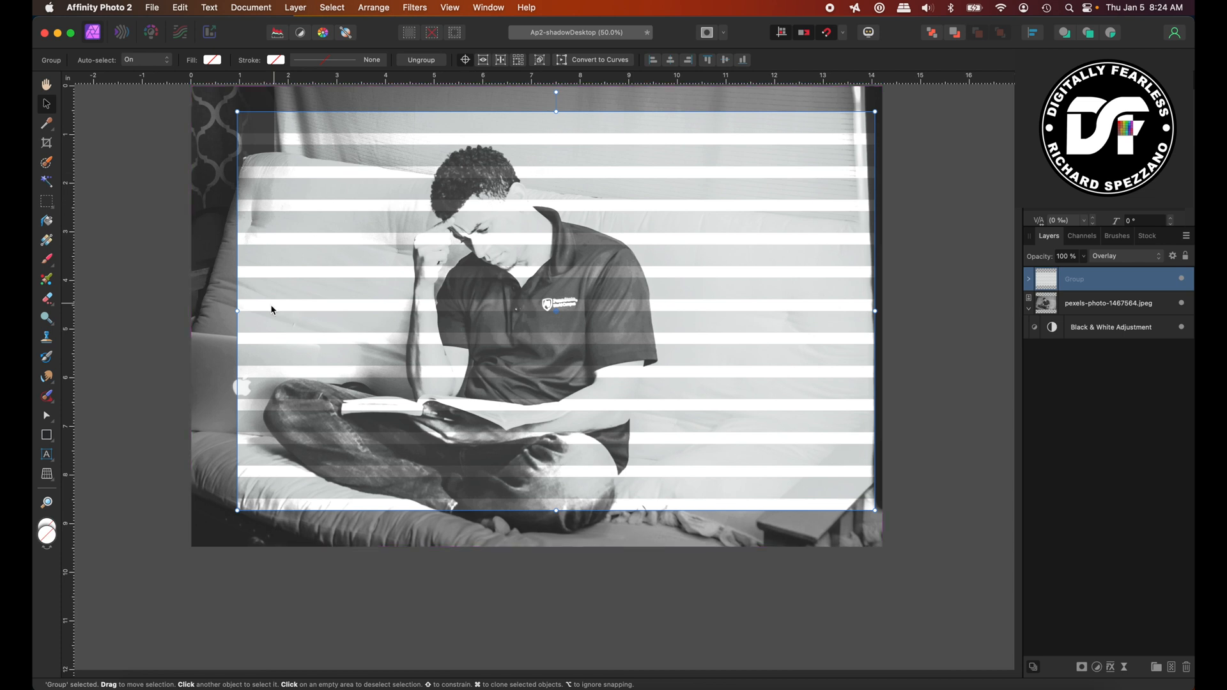
click(1108, 303)
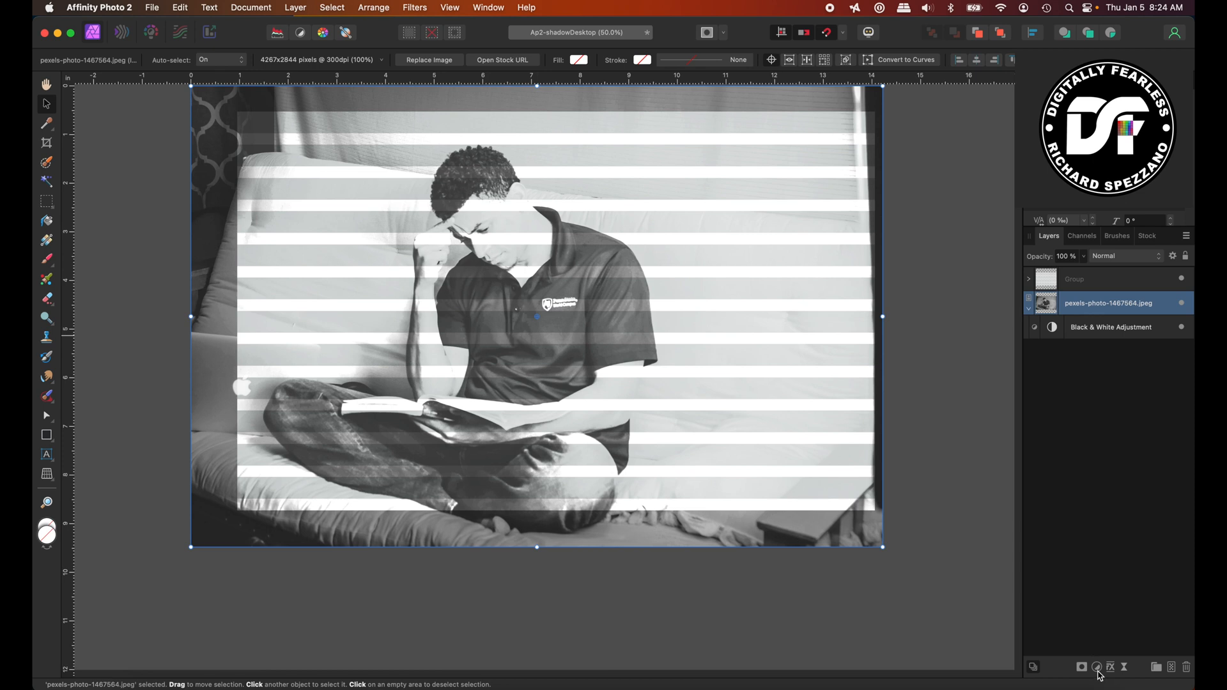
Add a Curves adjustment with the curve pulled down to darken the photo's midtones.
click(1097, 667)
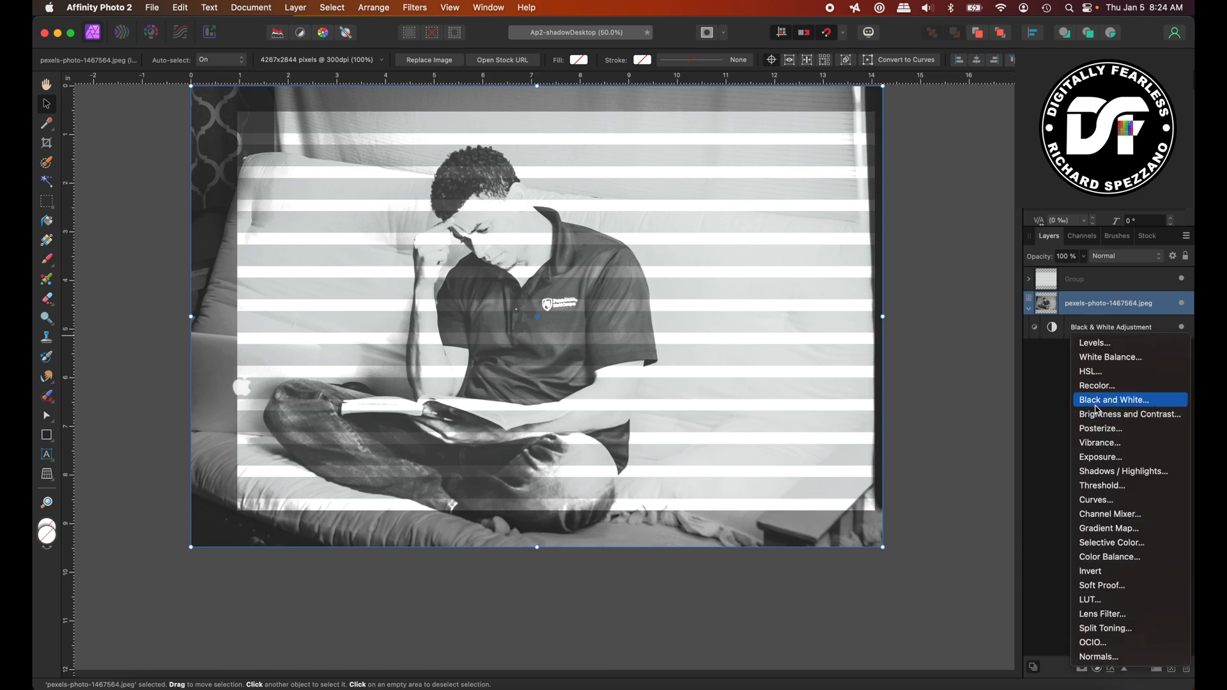
mouse_move(1095, 499)
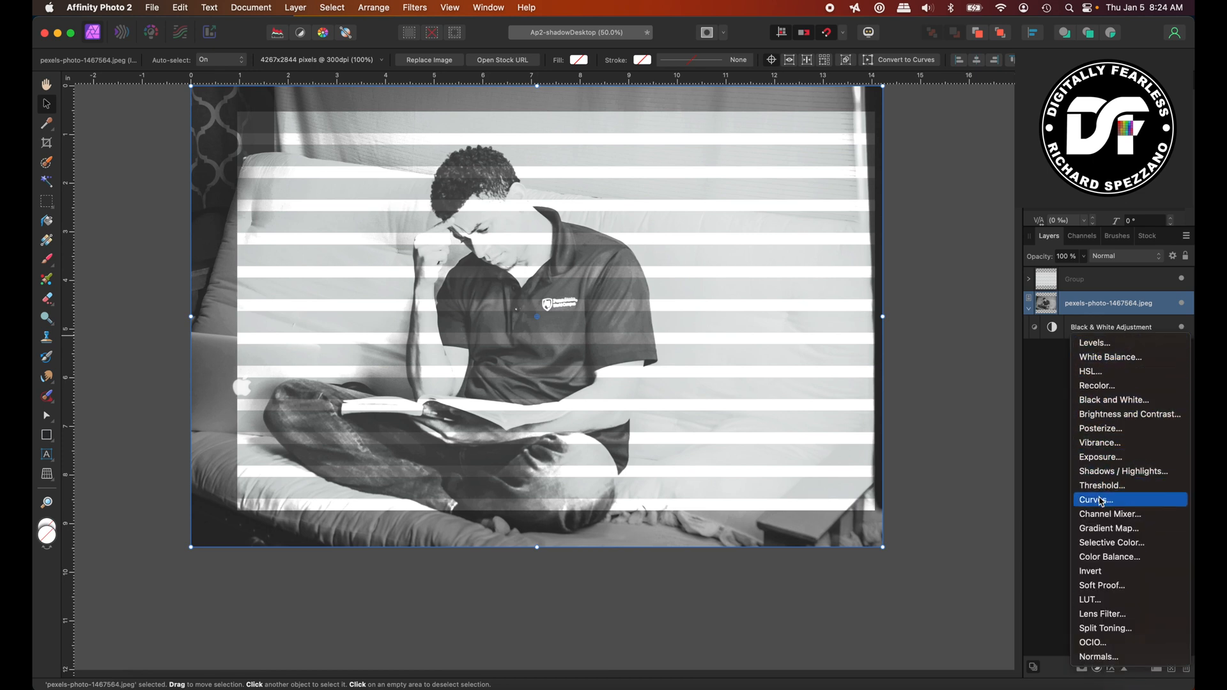
click(1095, 500)
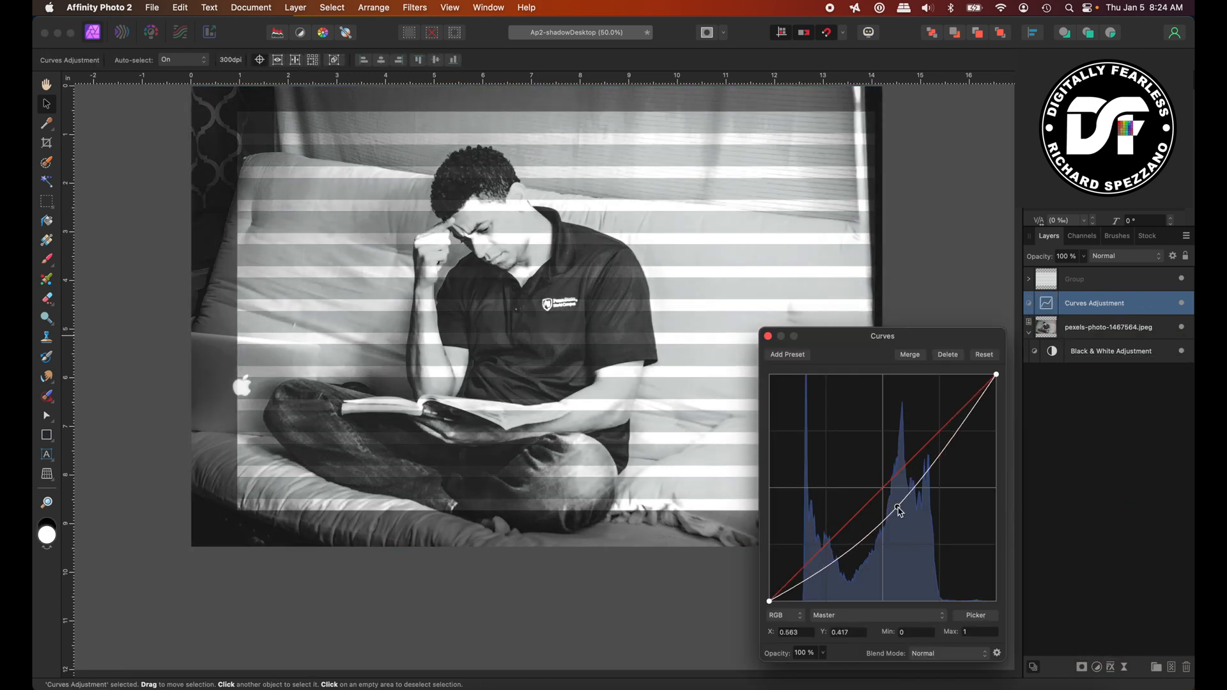
drag(898, 509, 908, 520)
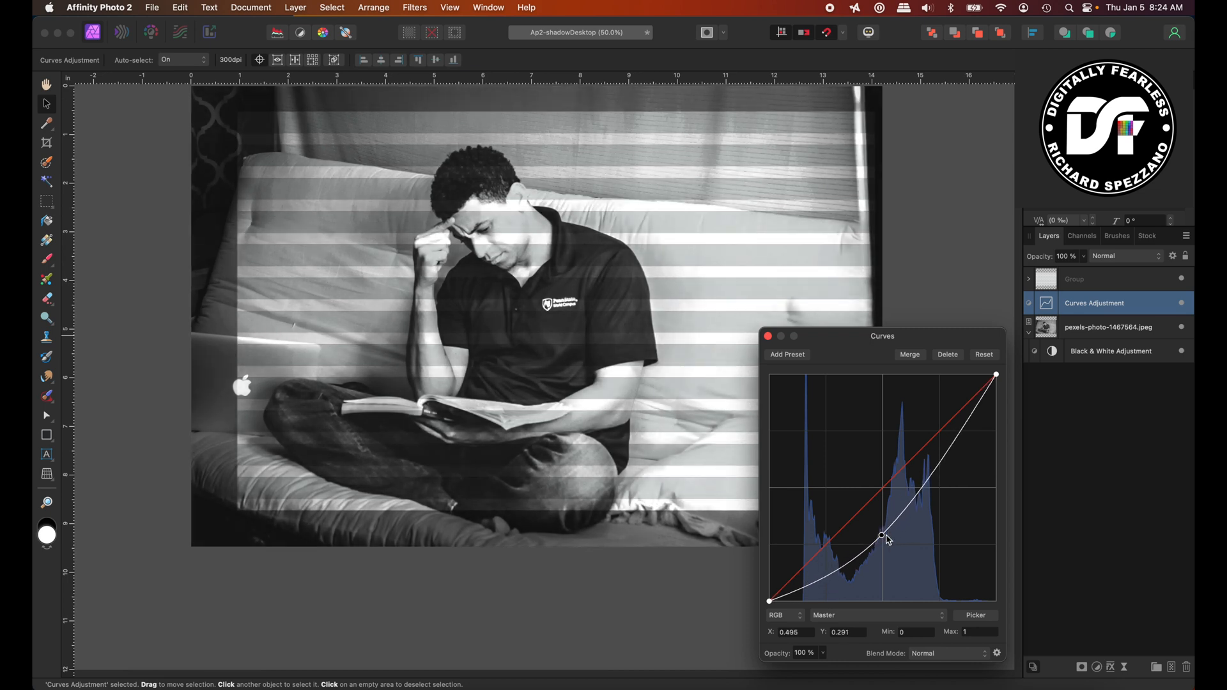
drag(883, 537, 917, 523)
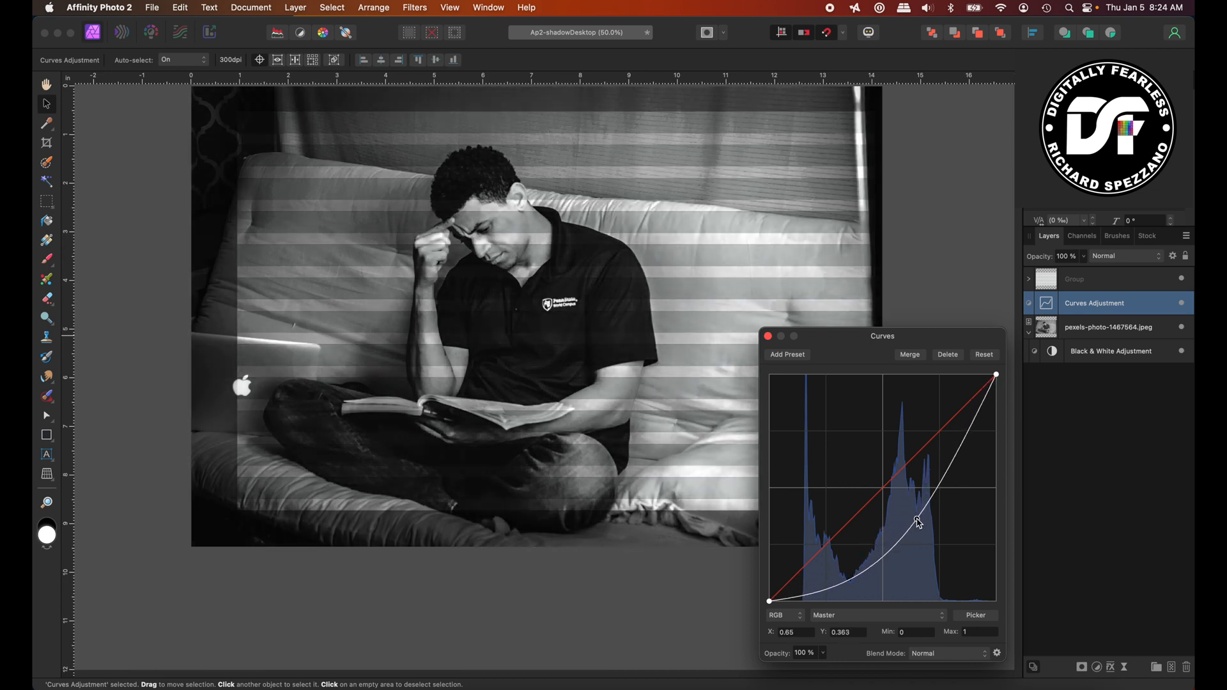
click(768, 337)
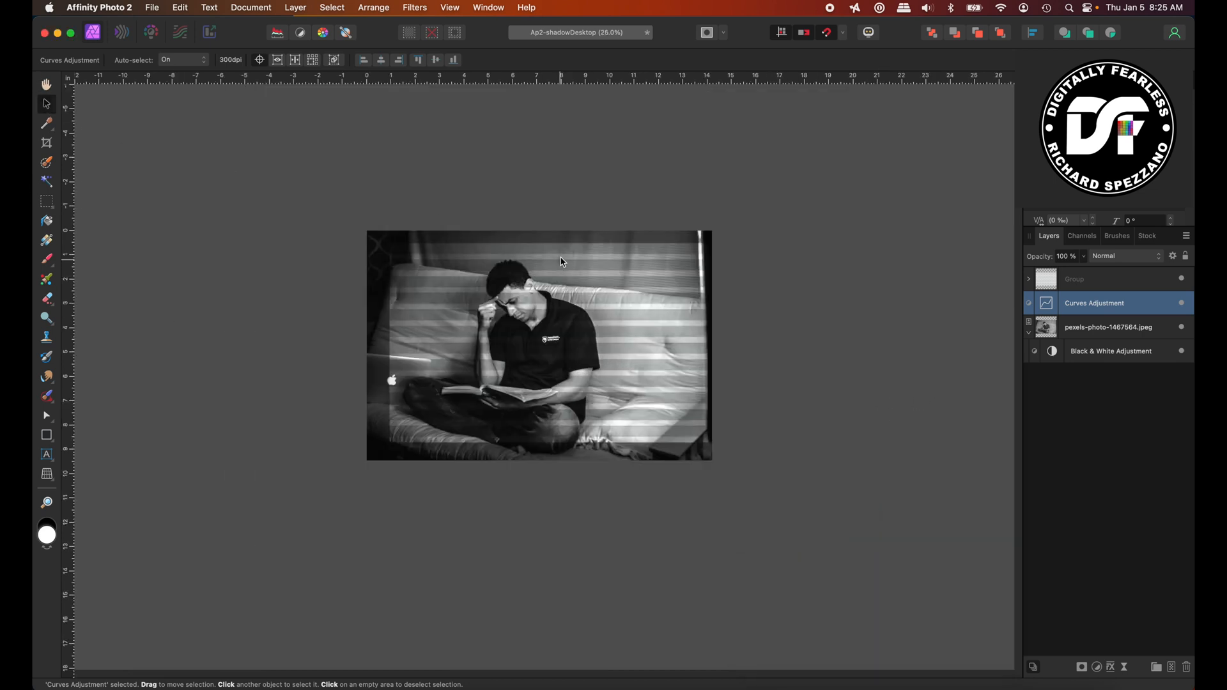
click(1095, 279)
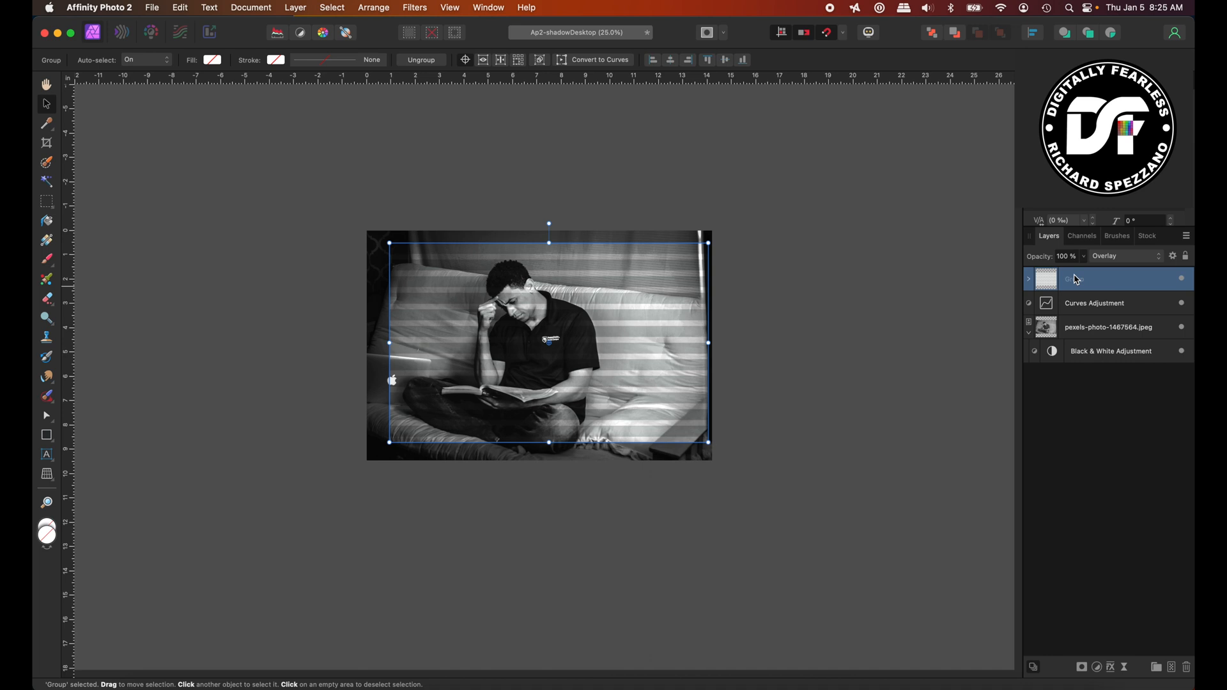
Rasterize the stripe group into a pixel layer and show the Live Filters list.
right_click(1095, 278)
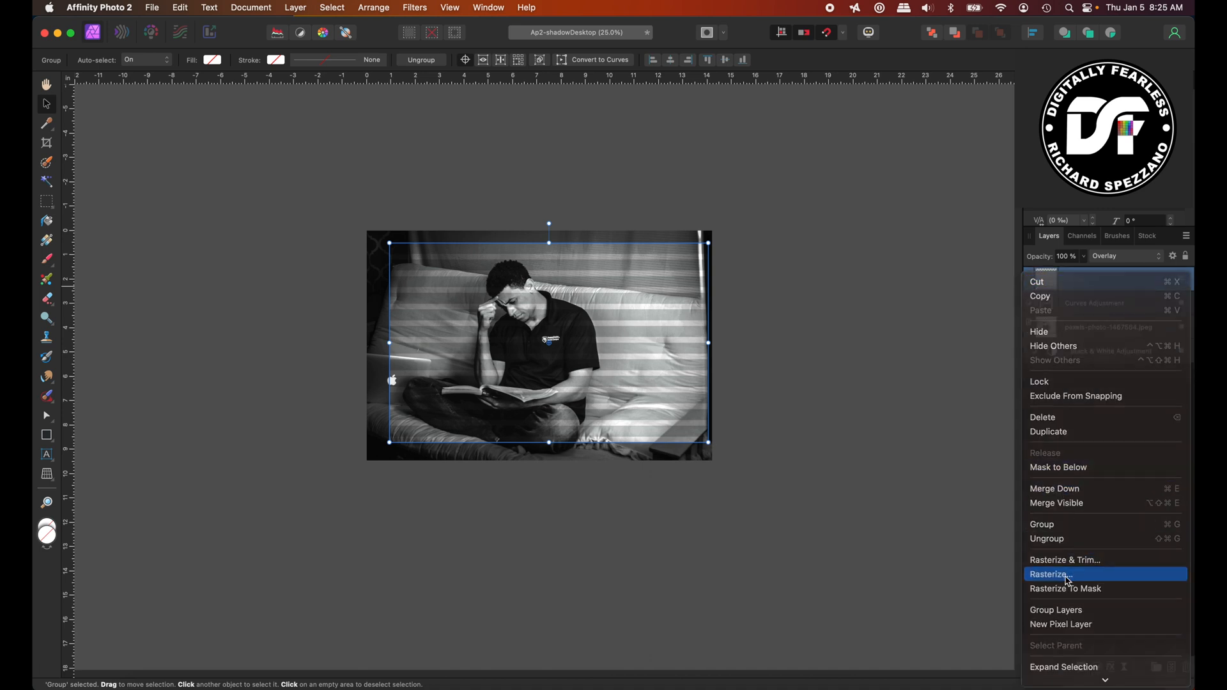
click(1048, 574)
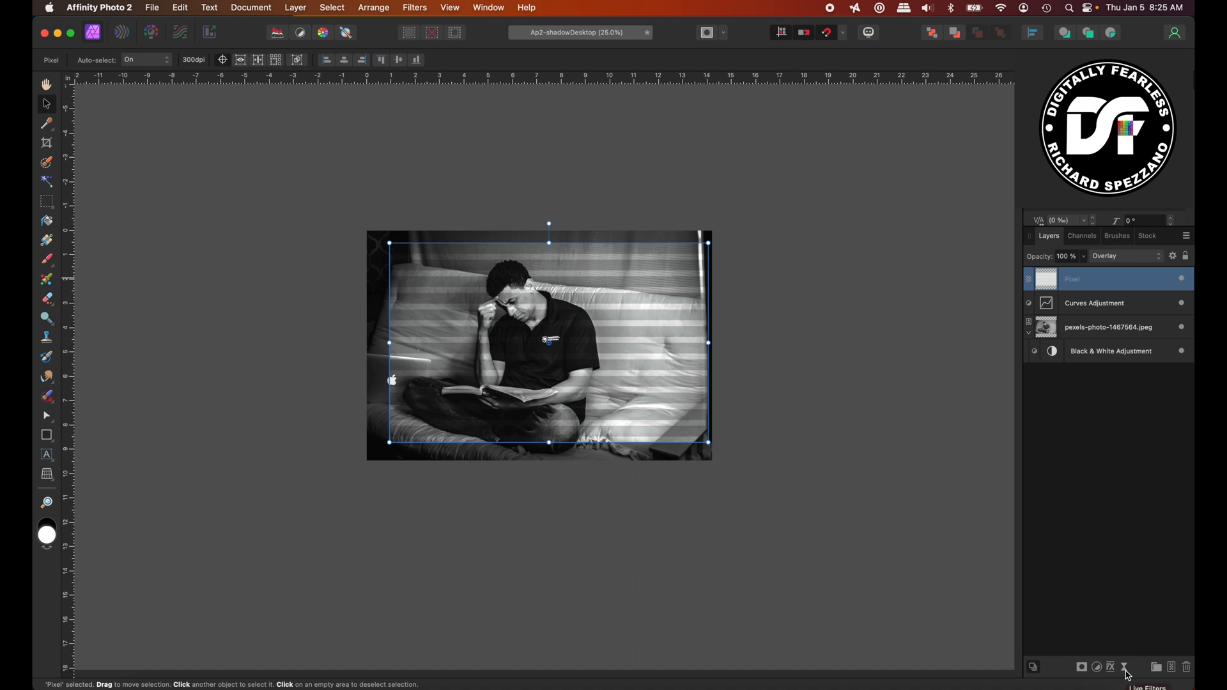
click(1109, 666)
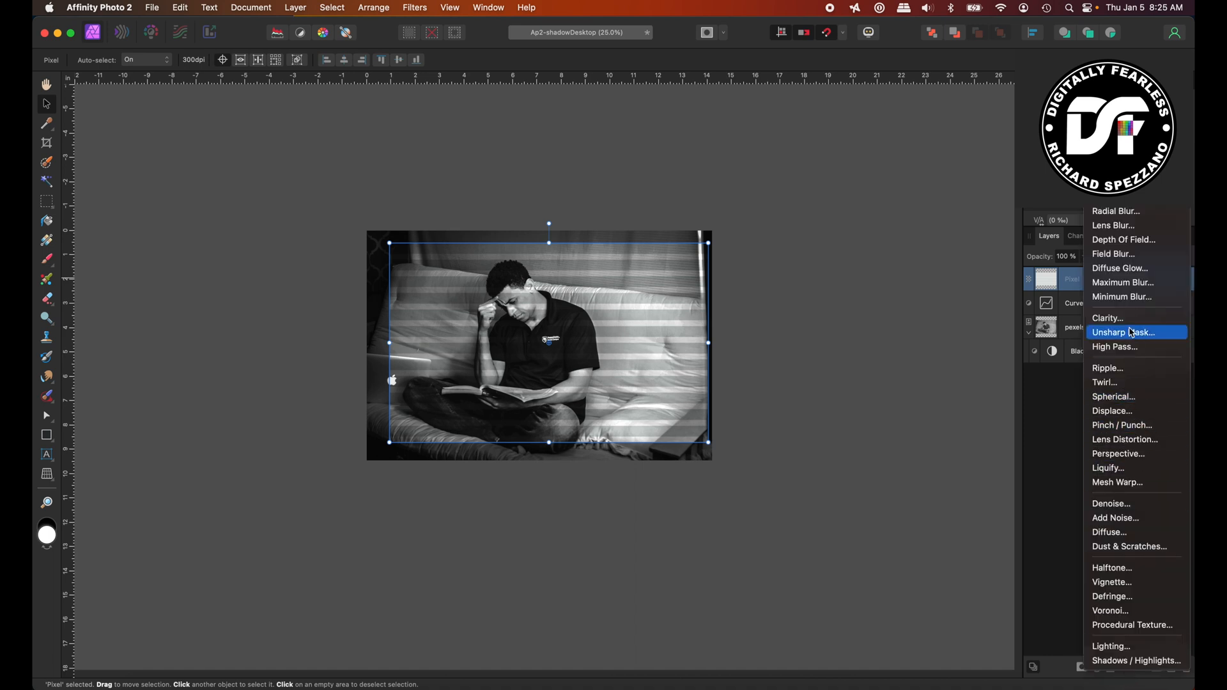
mouse_move(1124, 439)
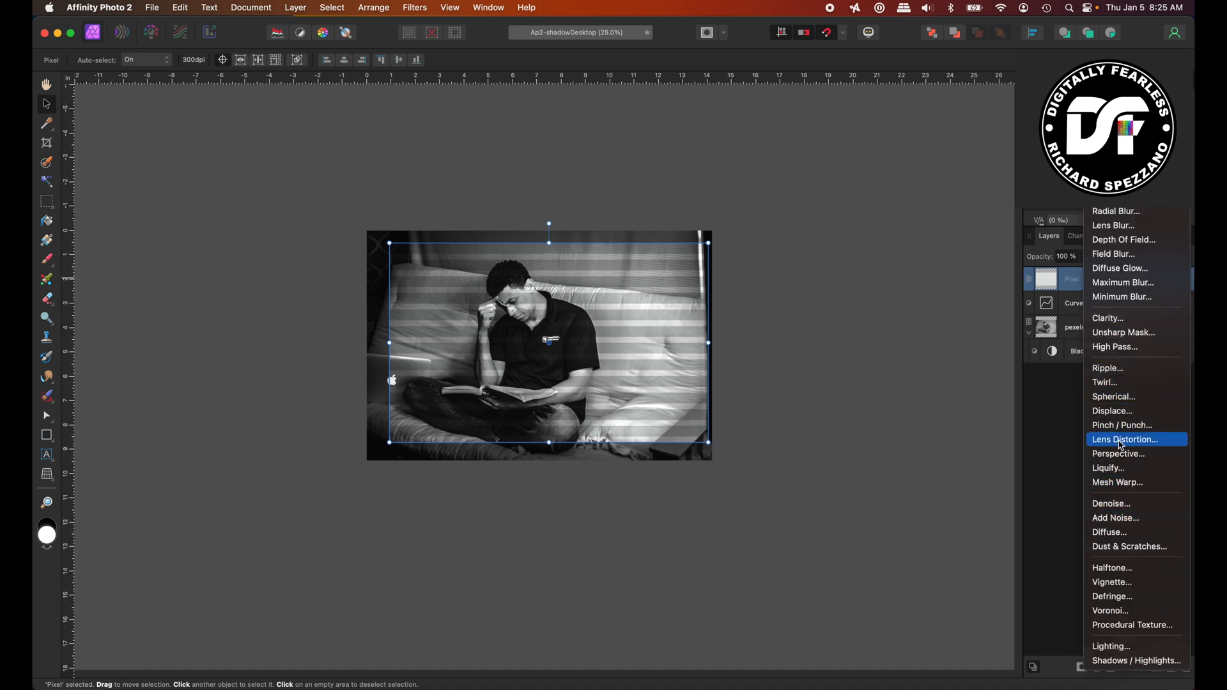
mouse_move(1111, 610)
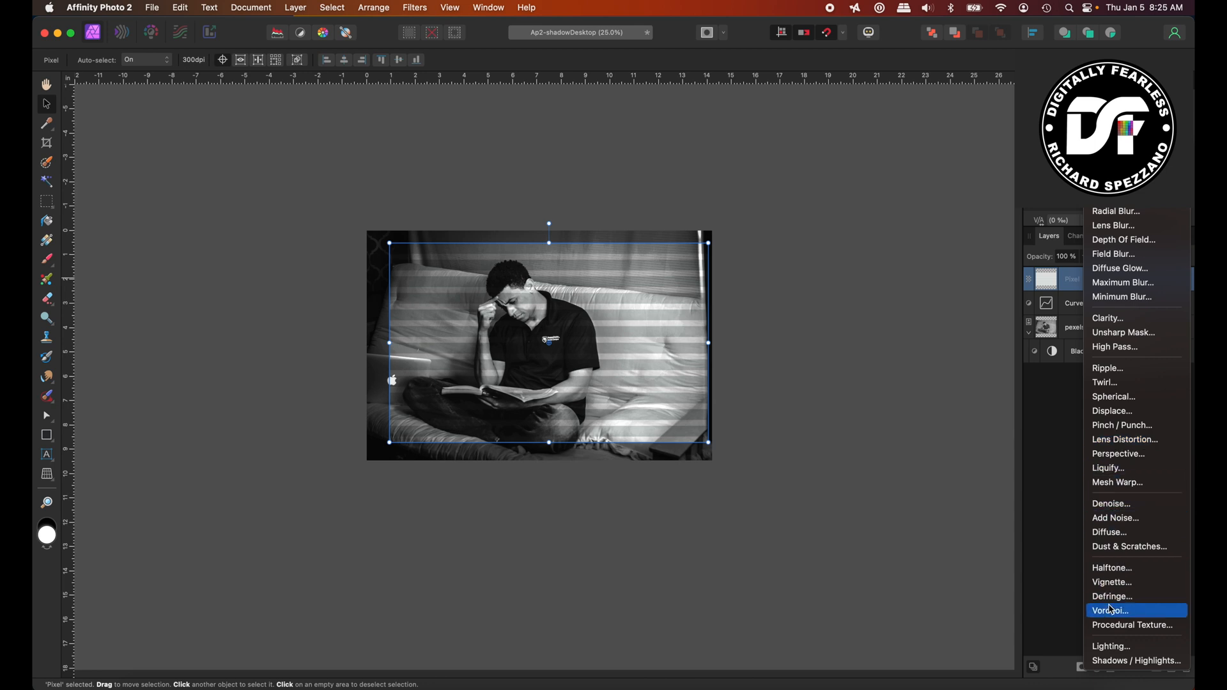
mouse_move(1118, 454)
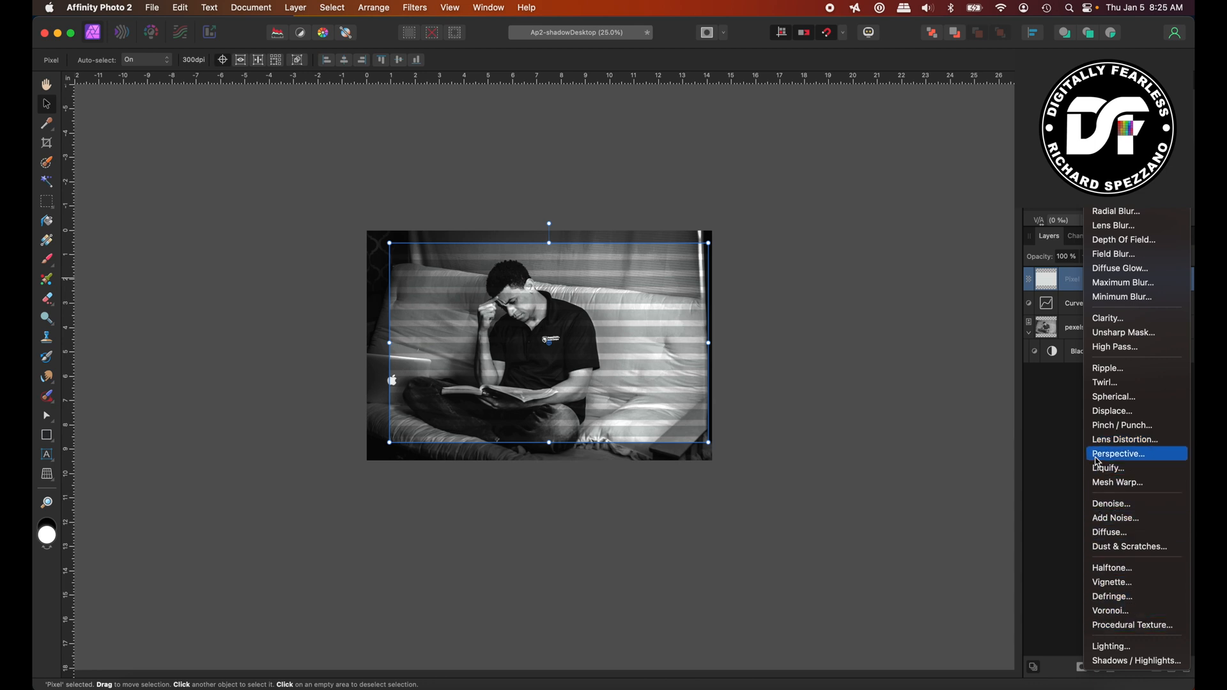
Apply a Live Perspective filter to the stripes and drag its corners outward.
click(1117, 454)
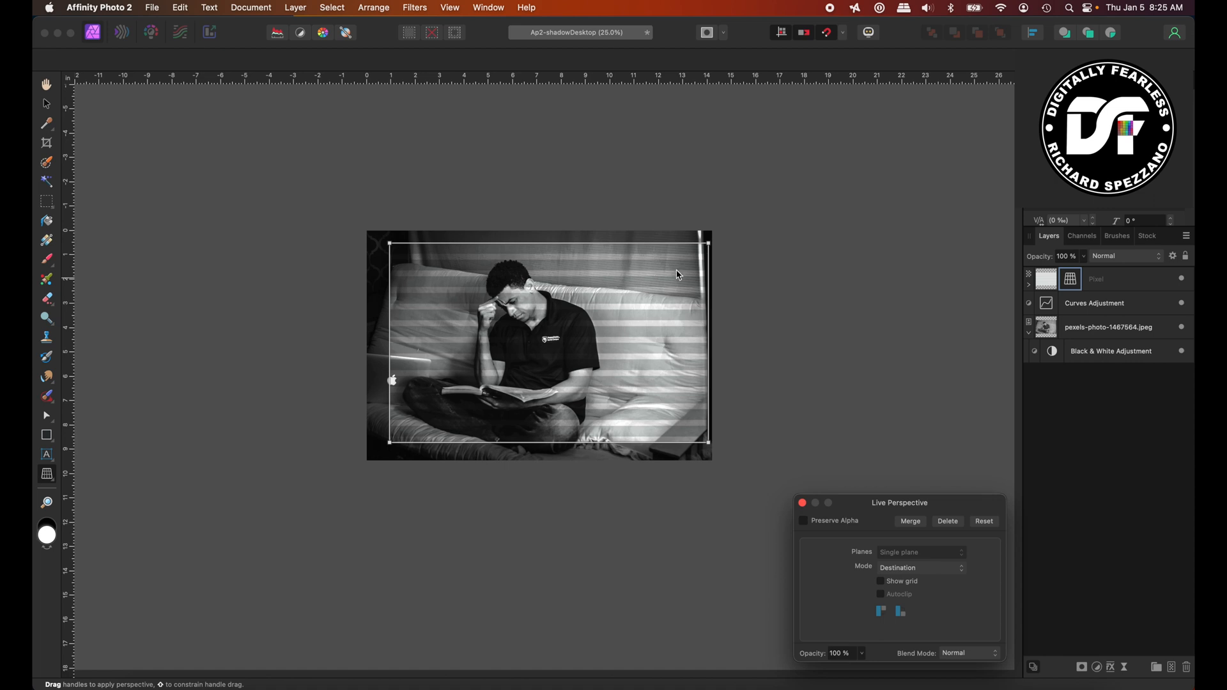
drag(707, 244, 756, 177)
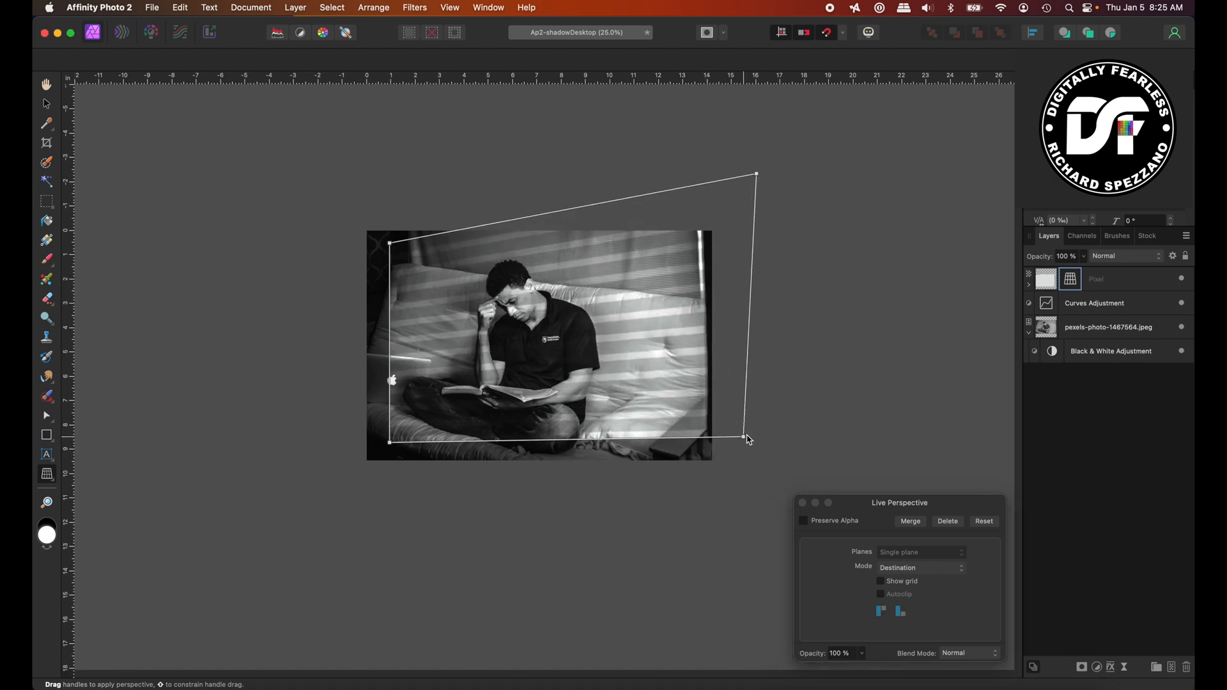
drag(747, 437, 816, 417)
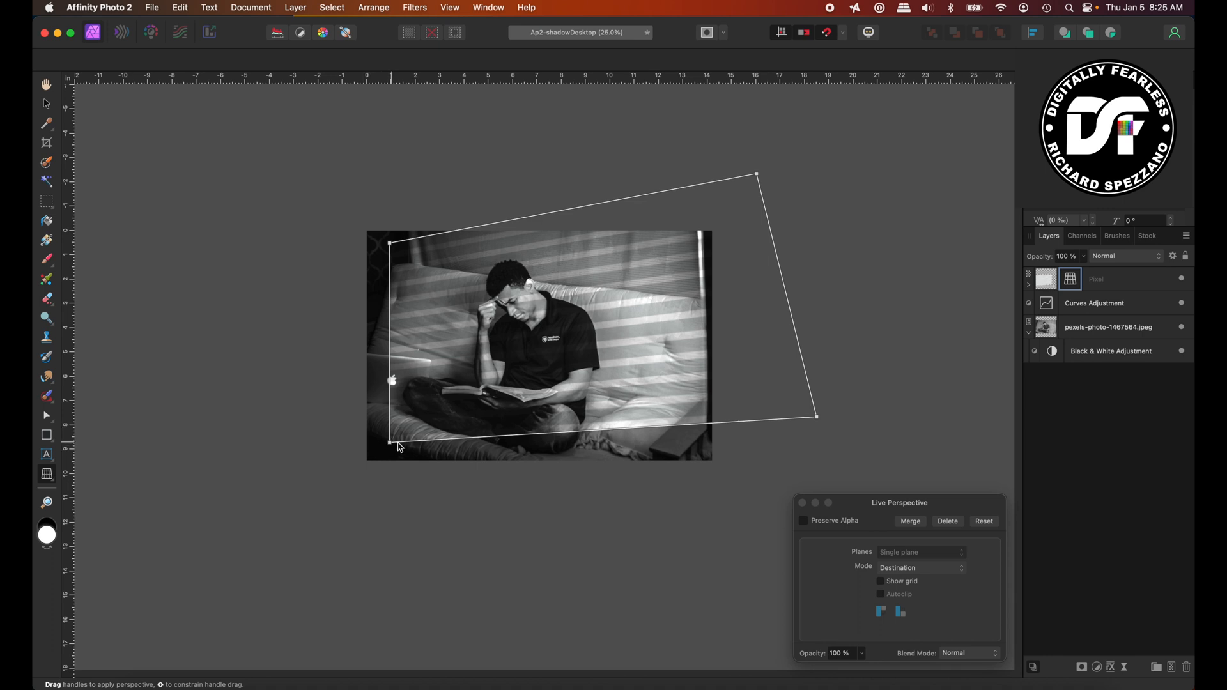
drag(394, 446, 412, 467)
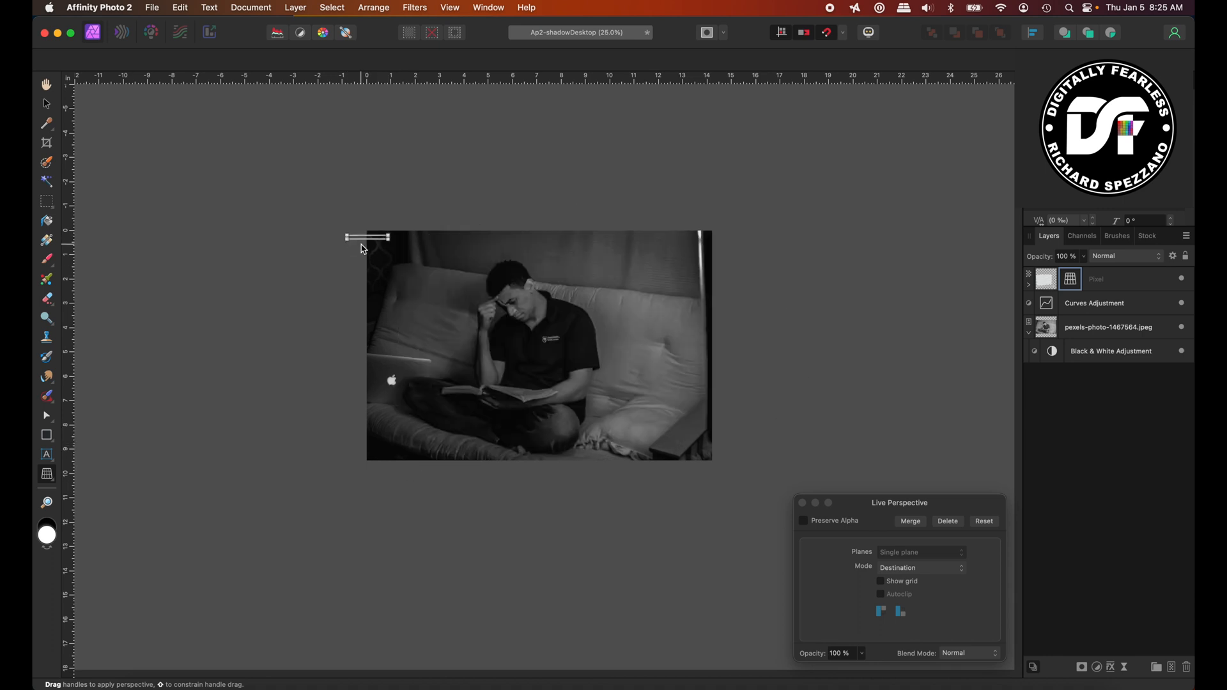
drag(367, 237, 755, 175)
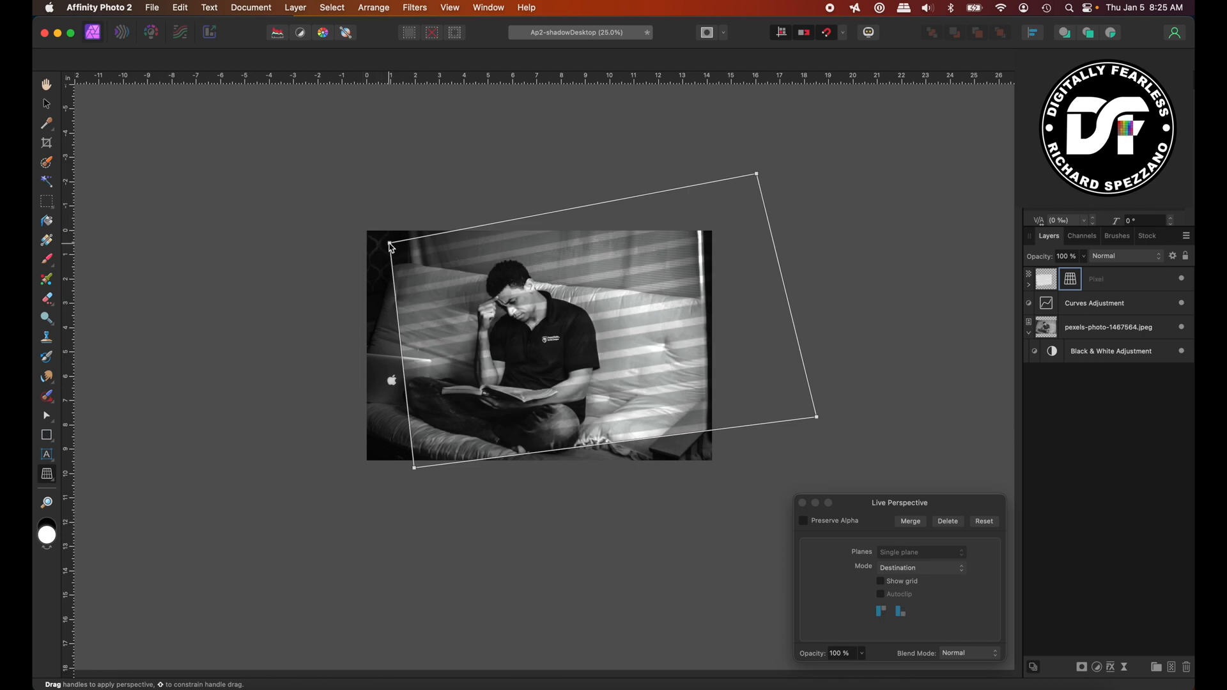
drag(413, 243, 350, 264)
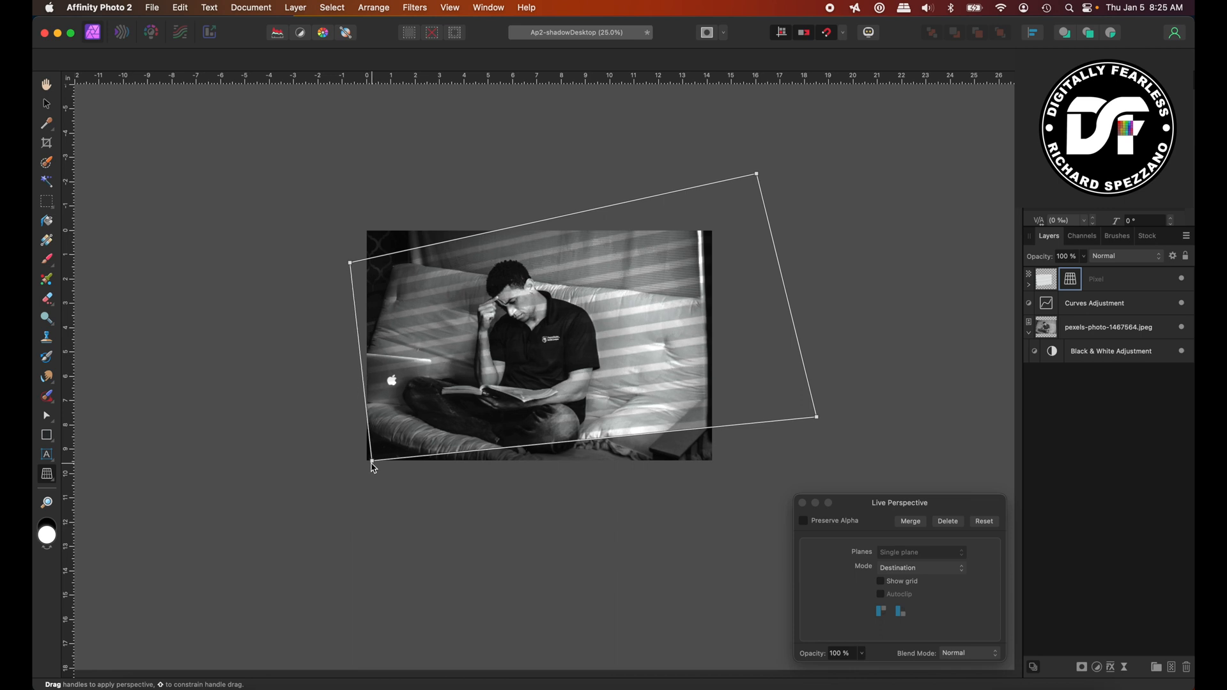
Fine-tune the perspective corners so the stripes slant diagonally across the couch.
drag(371, 464, 470, 478)
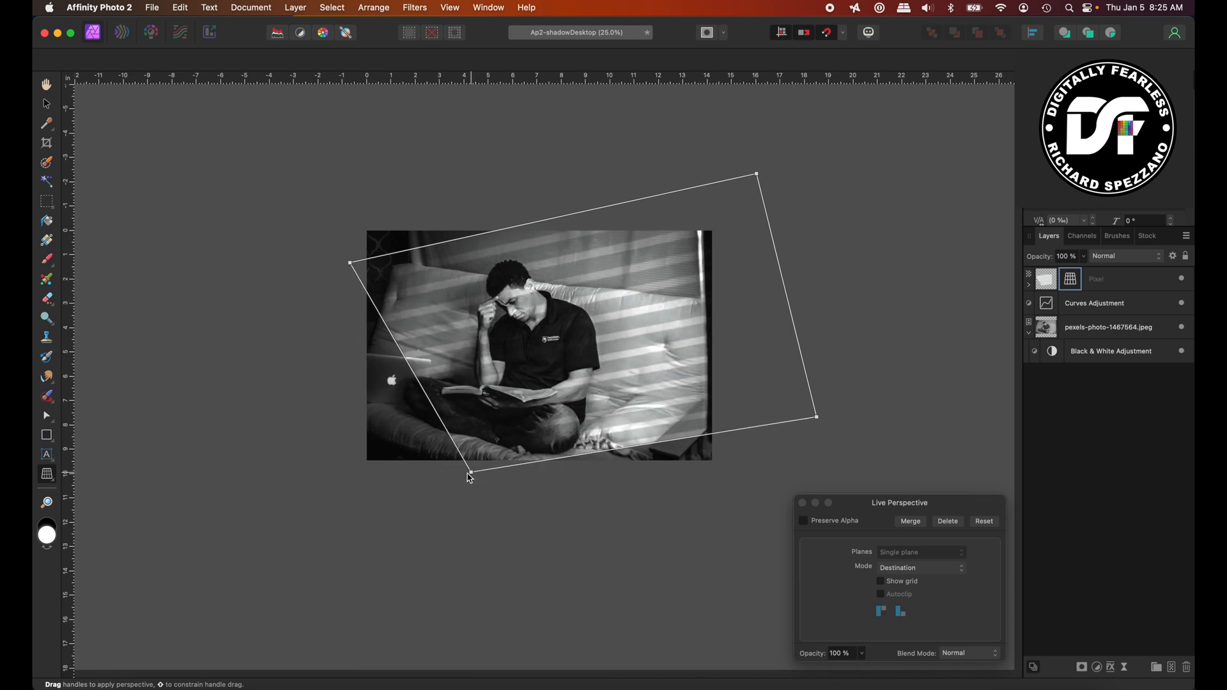
drag(468, 477, 440, 476)
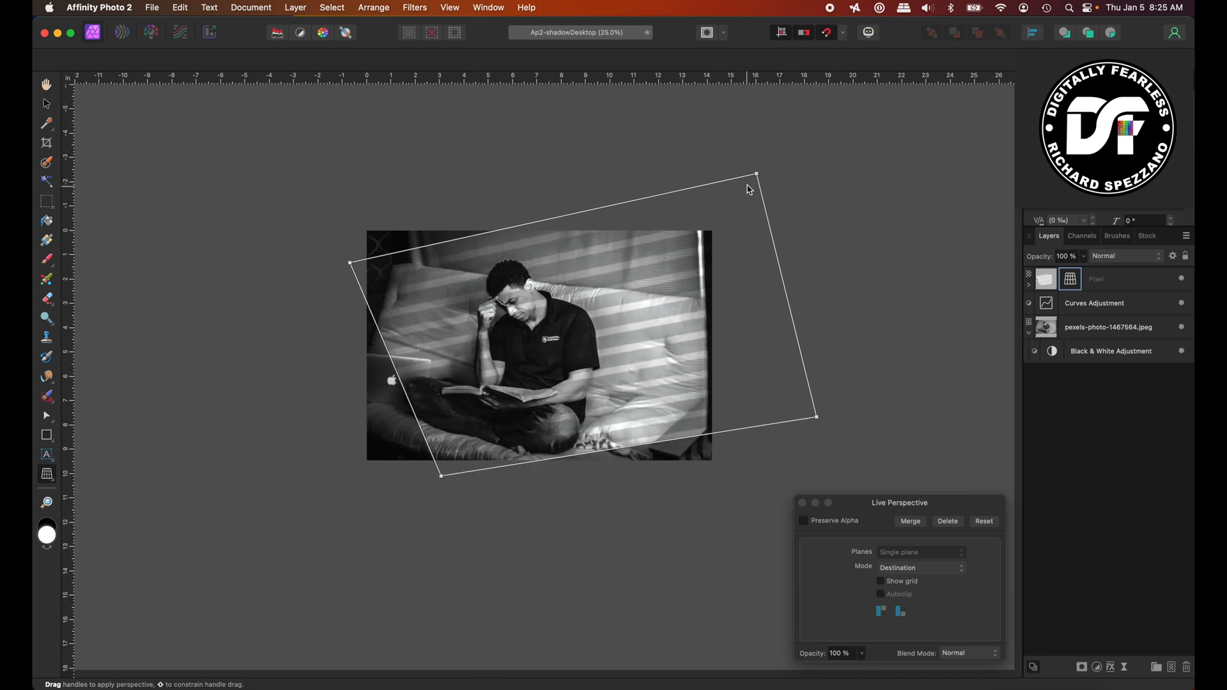
drag(756, 174, 712, 180)
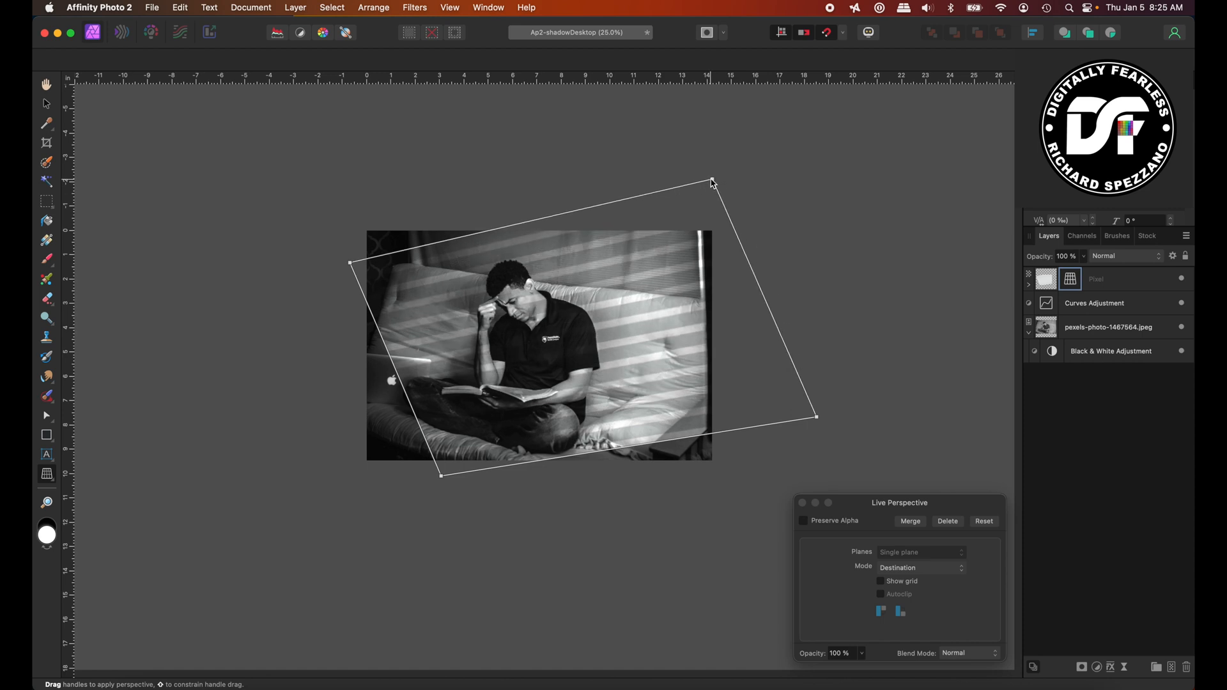
drag(711, 180, 724, 193)
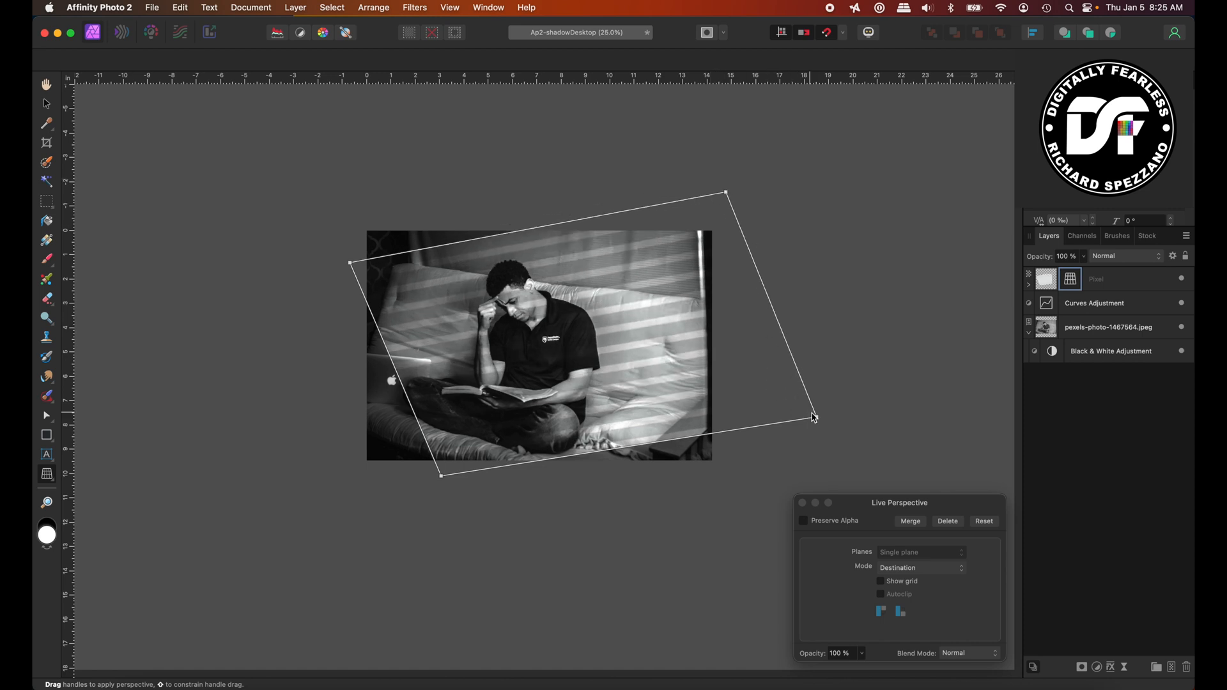
drag(813, 417, 795, 412)
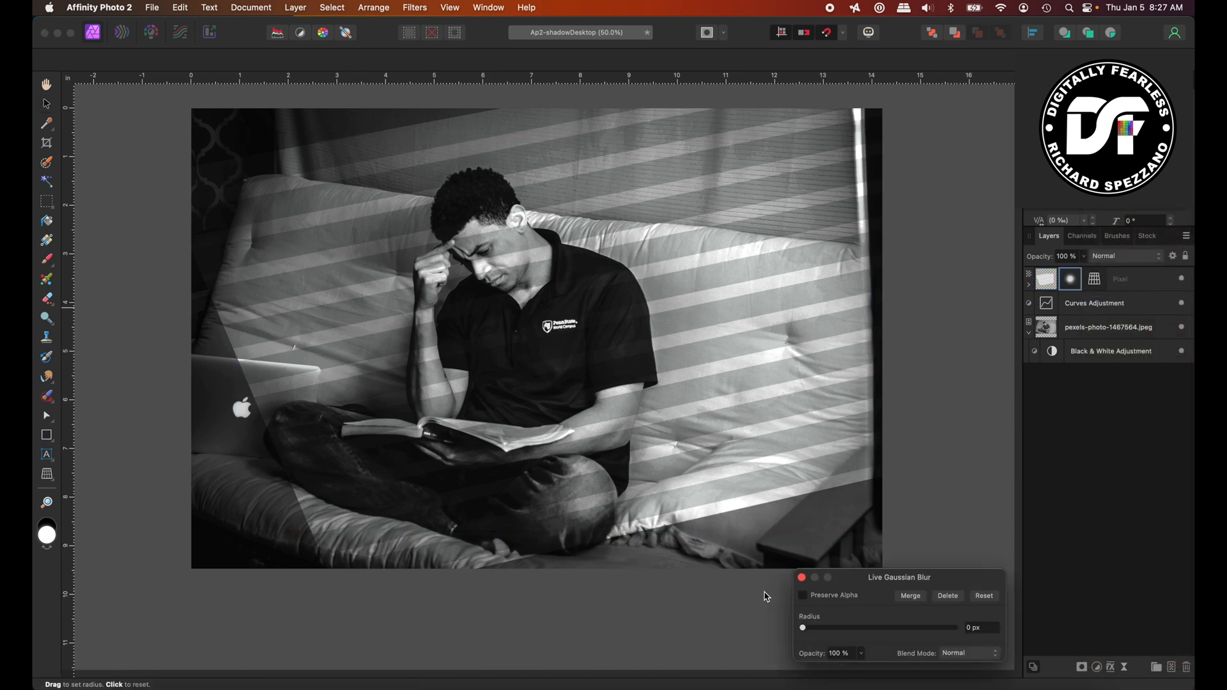
Set the stripes' Live Gaussian Blur radius to about 17.8 px.
drag(802, 627, 898, 627)
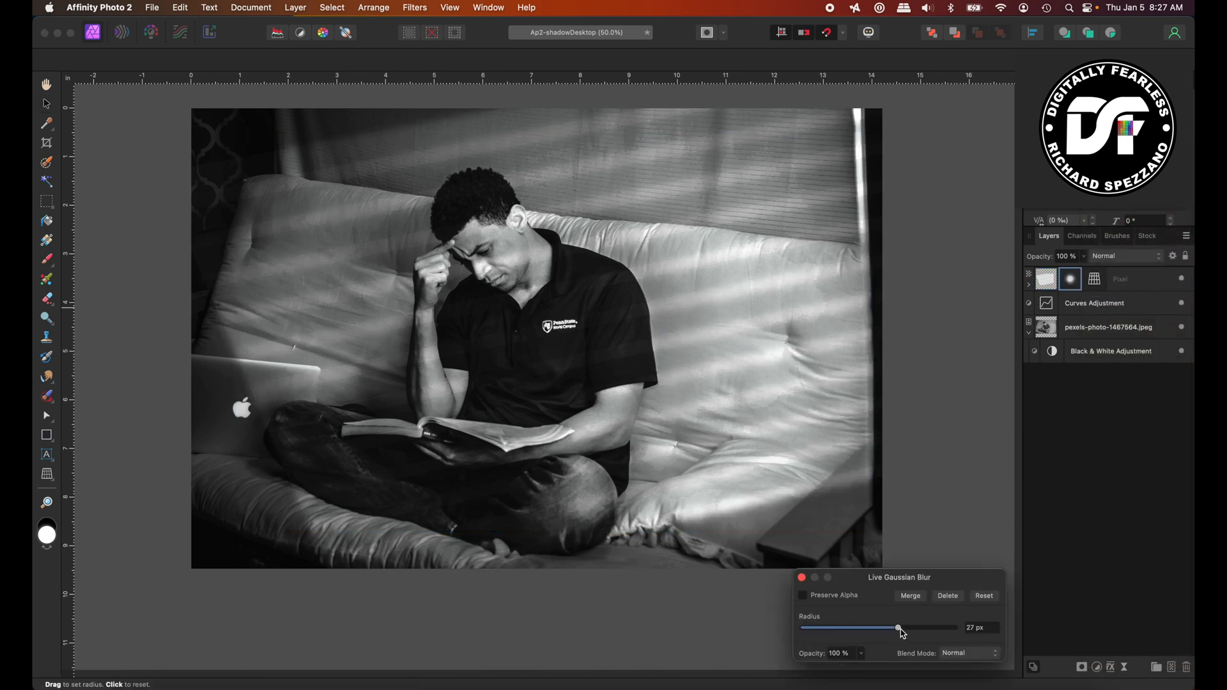
drag(897, 628, 886, 628)
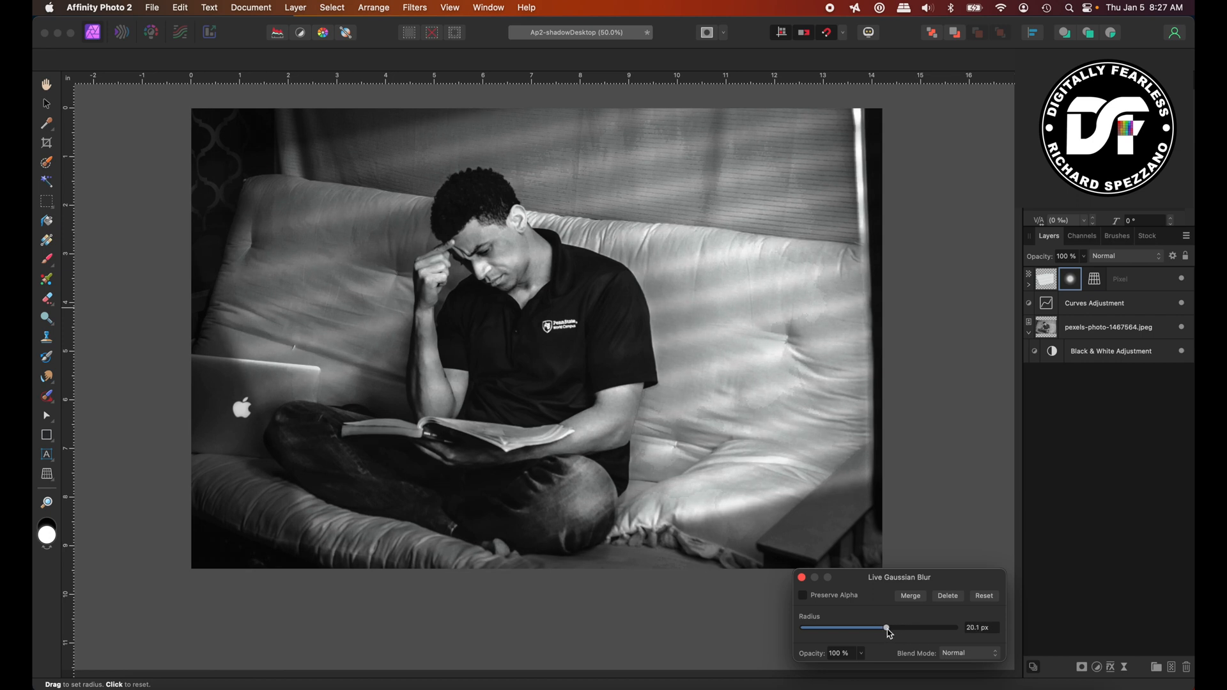
drag(886, 628, 872, 627)
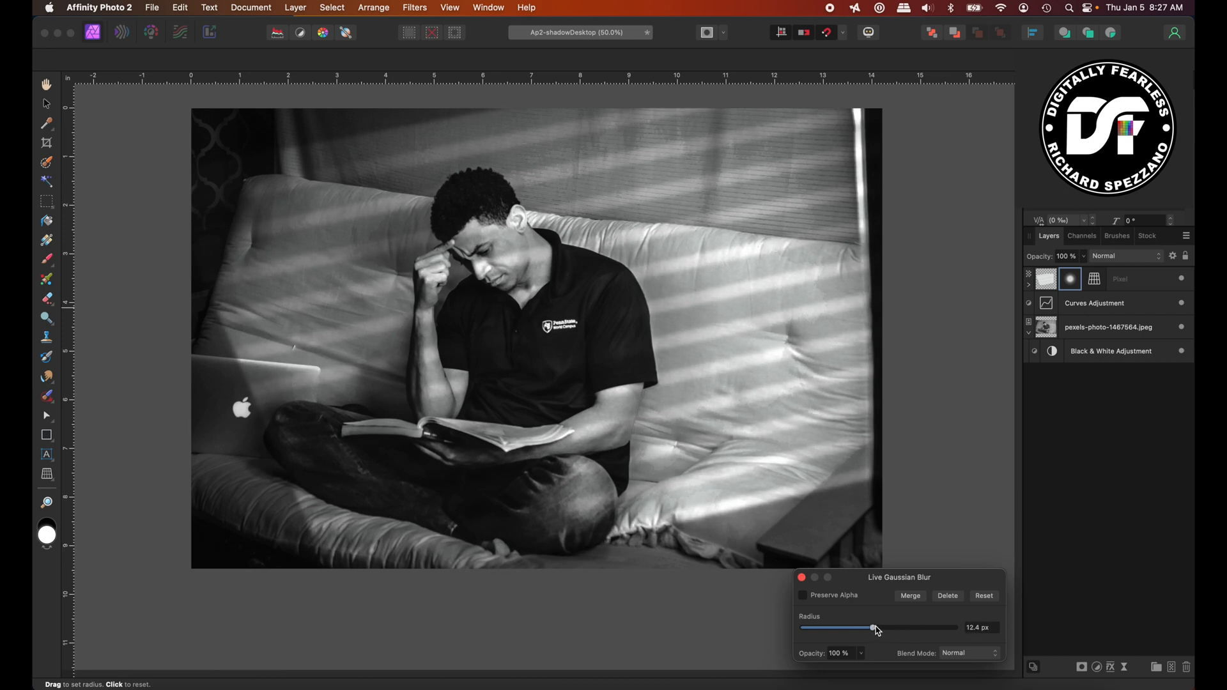
drag(871, 628, 875, 628)
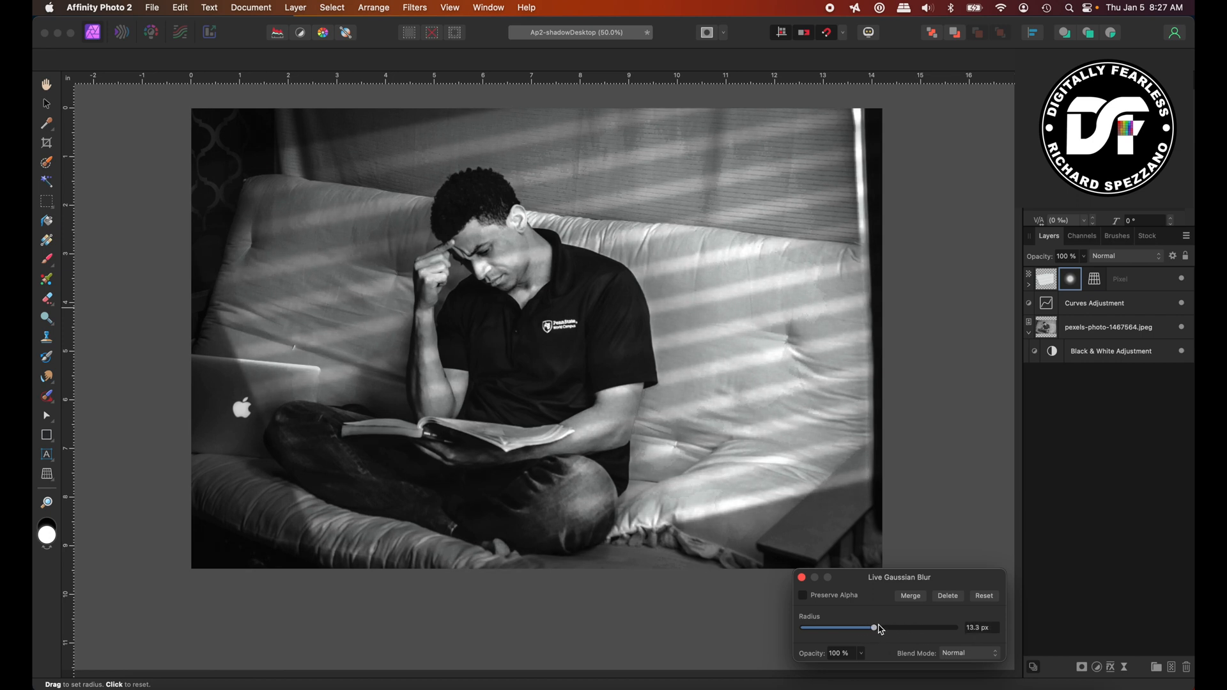
drag(874, 627, 882, 627)
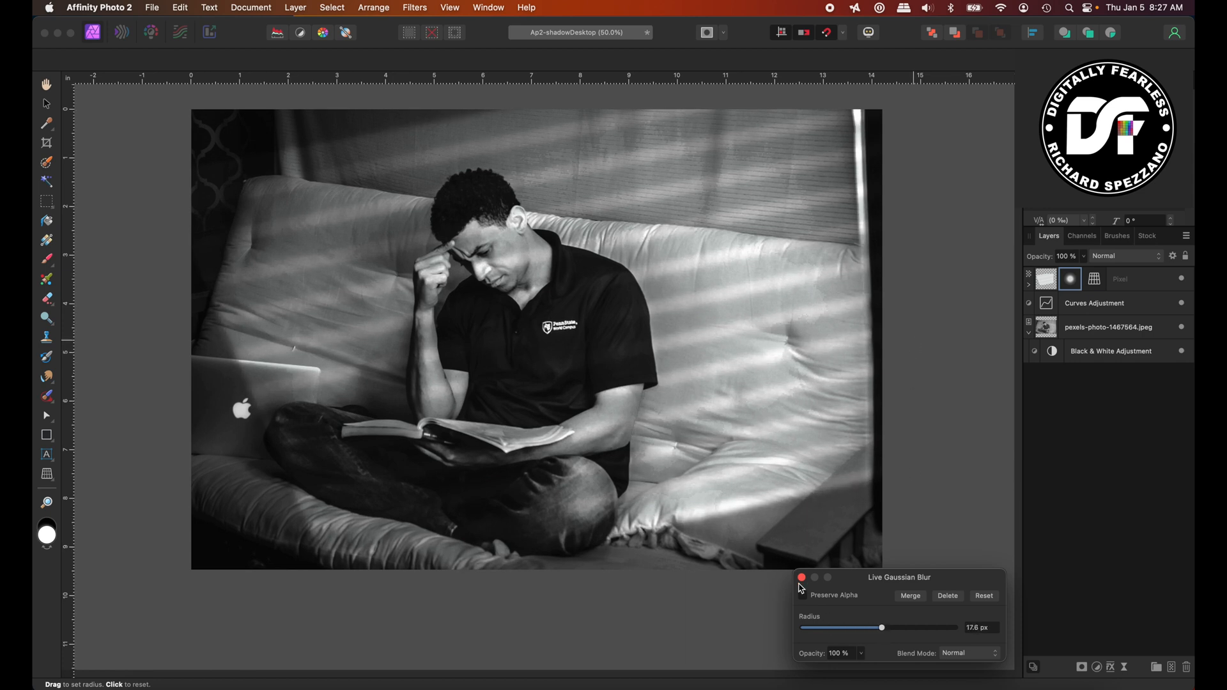
click(801, 577)
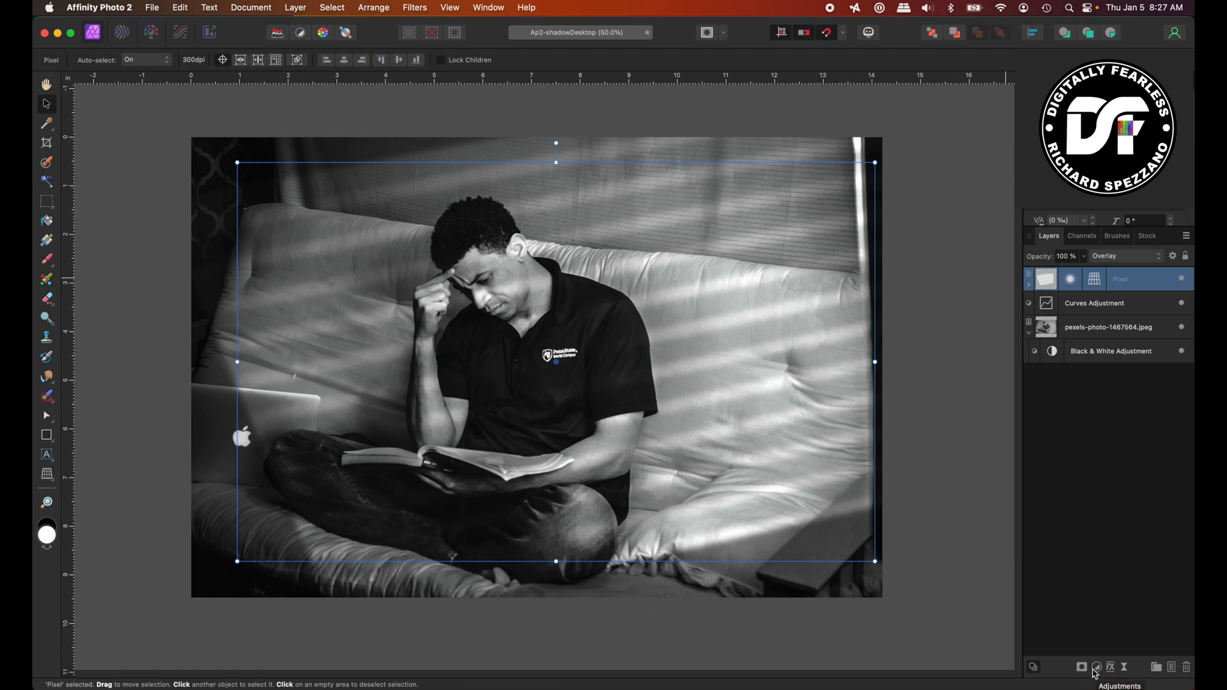
Attach a Mask to the blurred stripe pixel layer.
click(1096, 666)
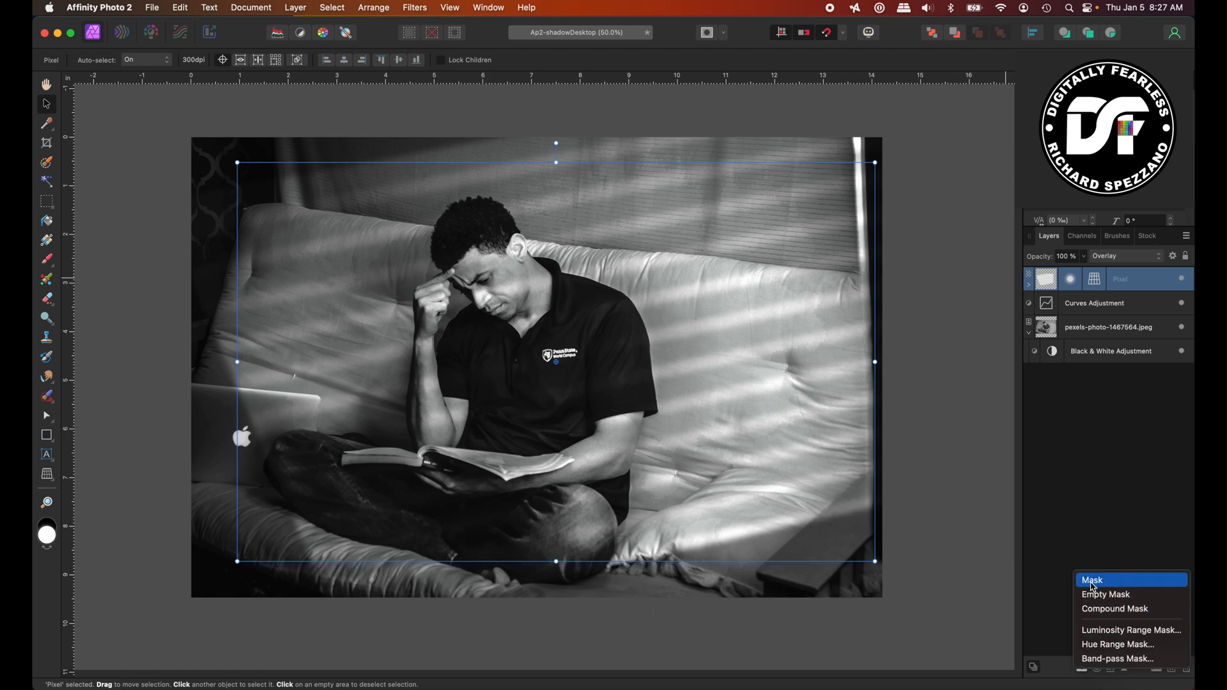
click(1092, 579)
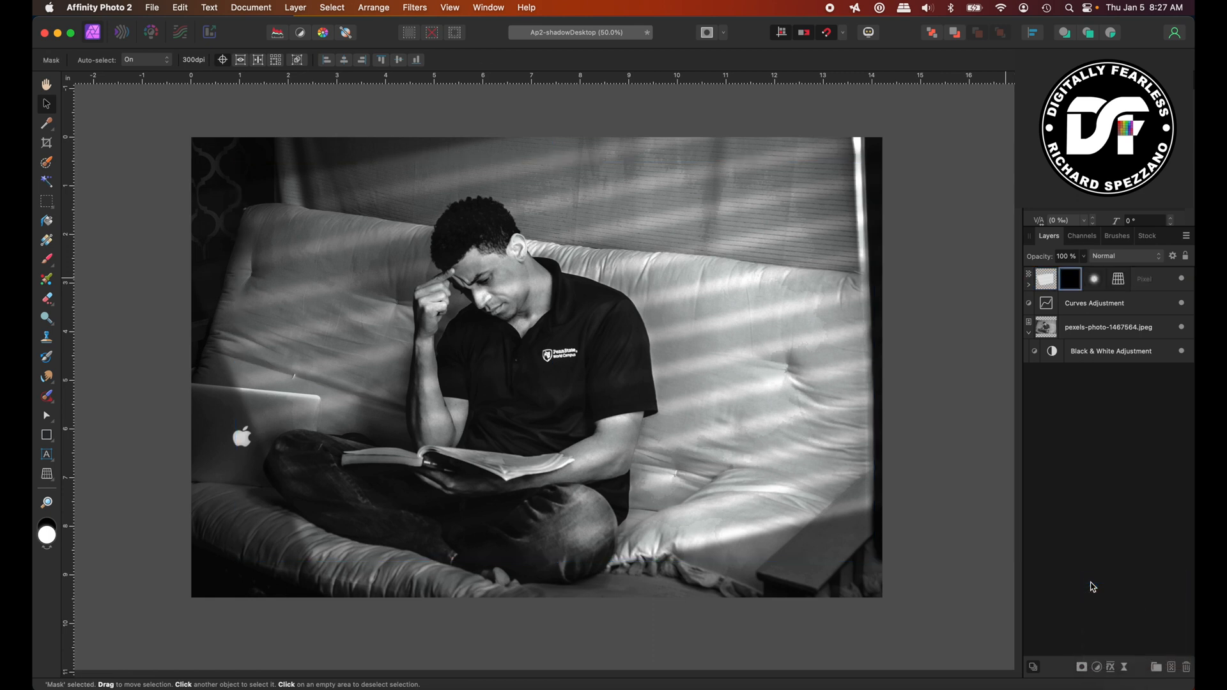
click(1068, 279)
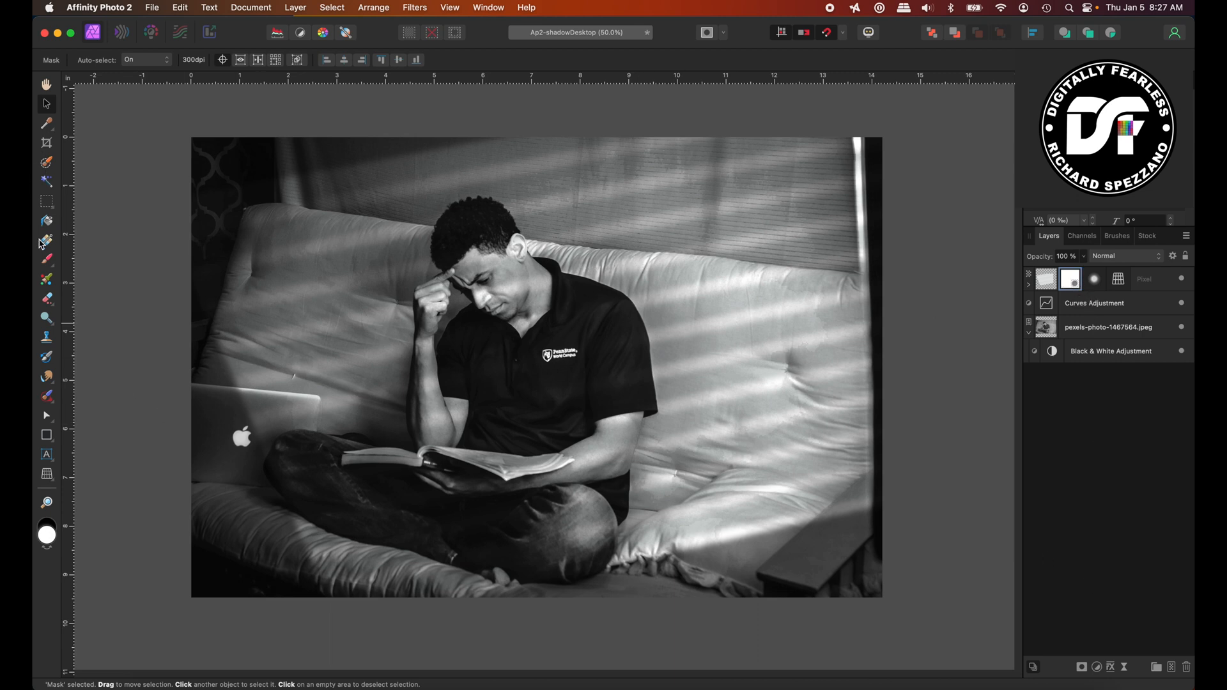
Draw a left-to-right gradient on the stripe mask, then widen the stripe layer rightward.
click(46, 240)
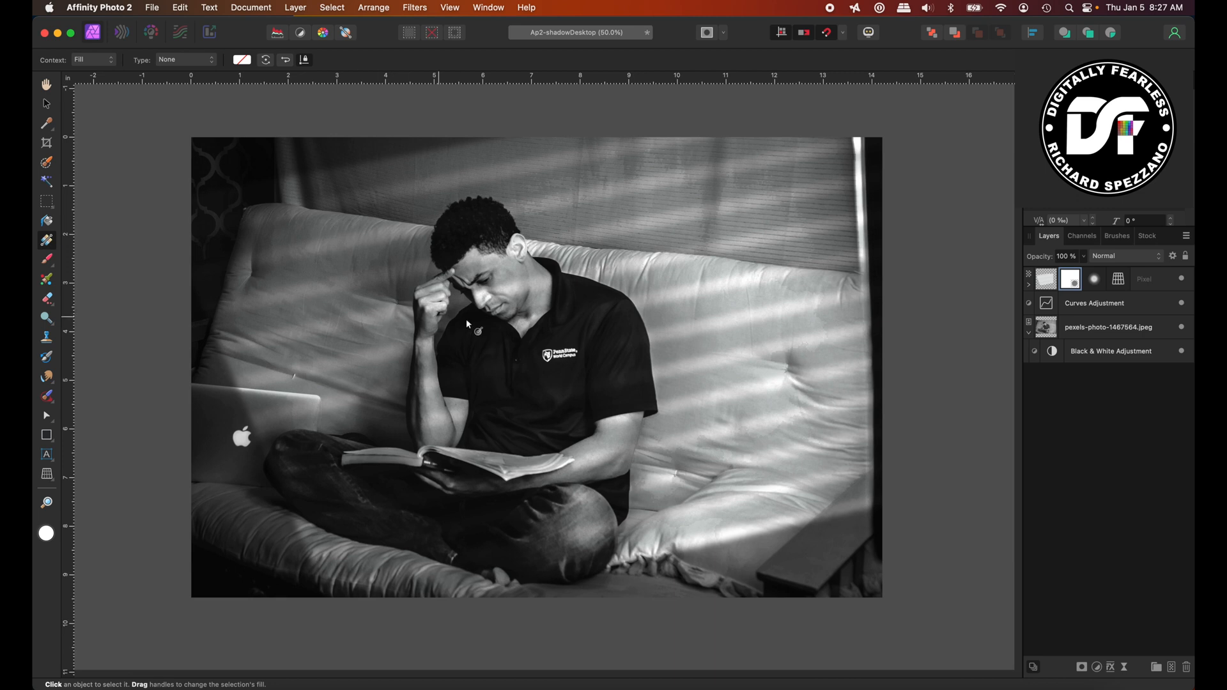
mouse_move(895, 306)
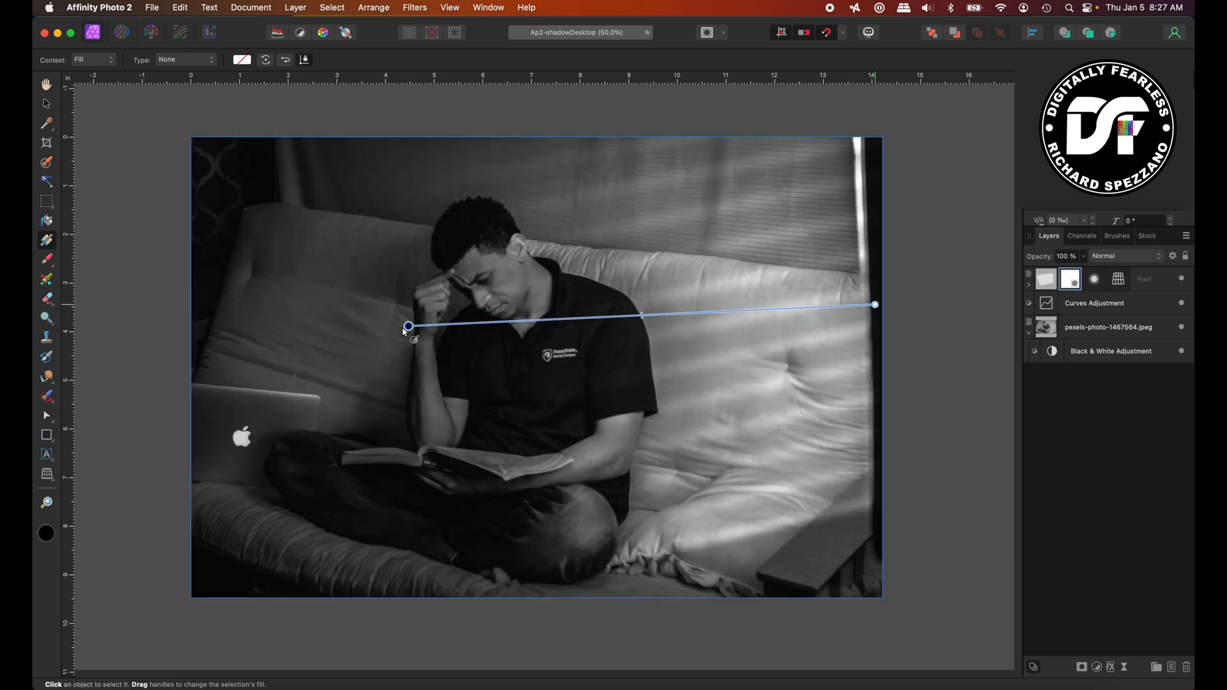
drag(405, 327, 391, 340)
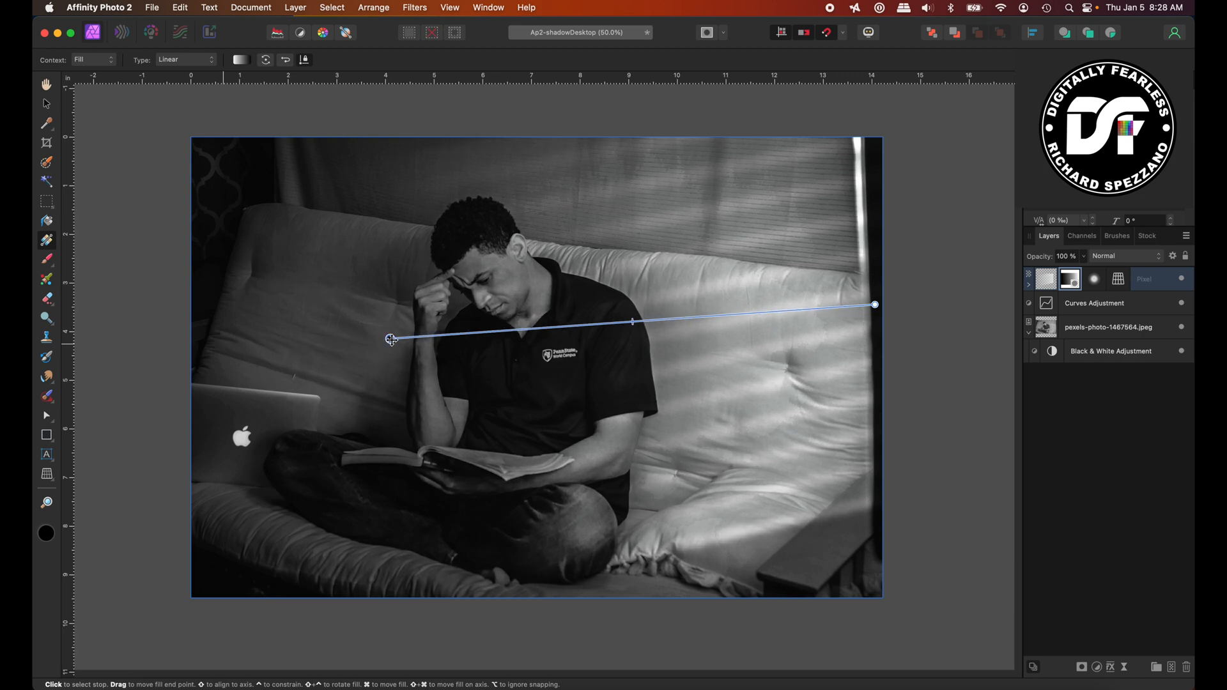
drag(390, 339, 318, 380)
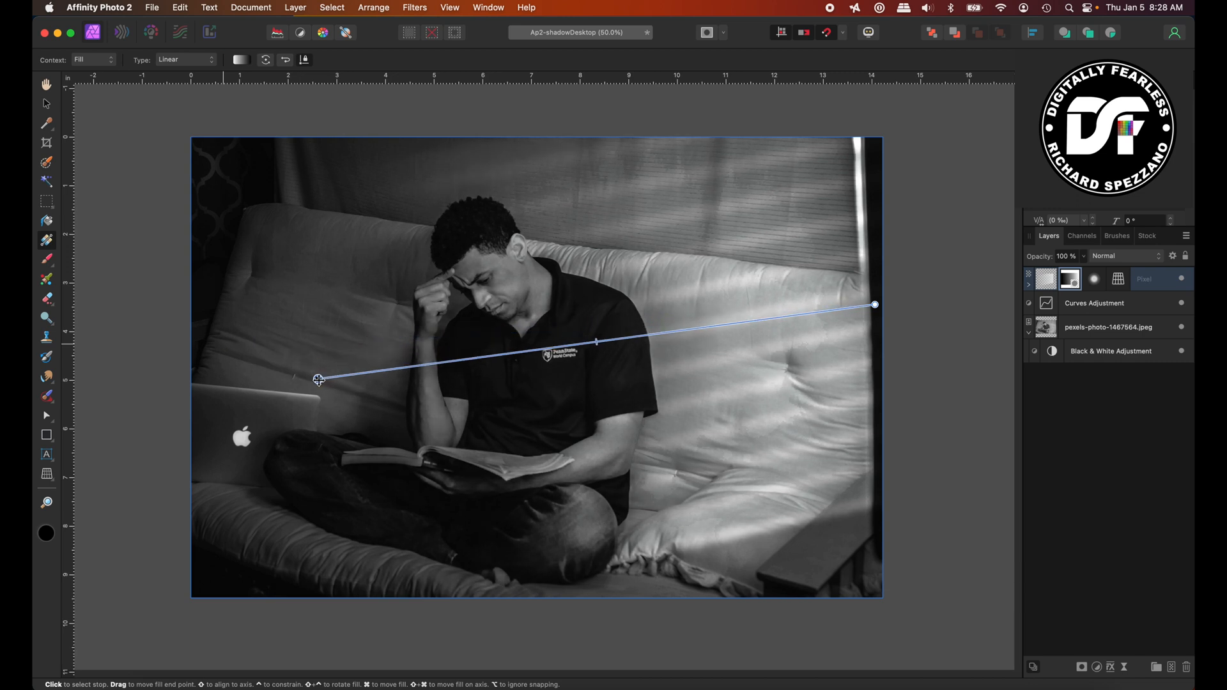
drag(874, 304, 926, 292)
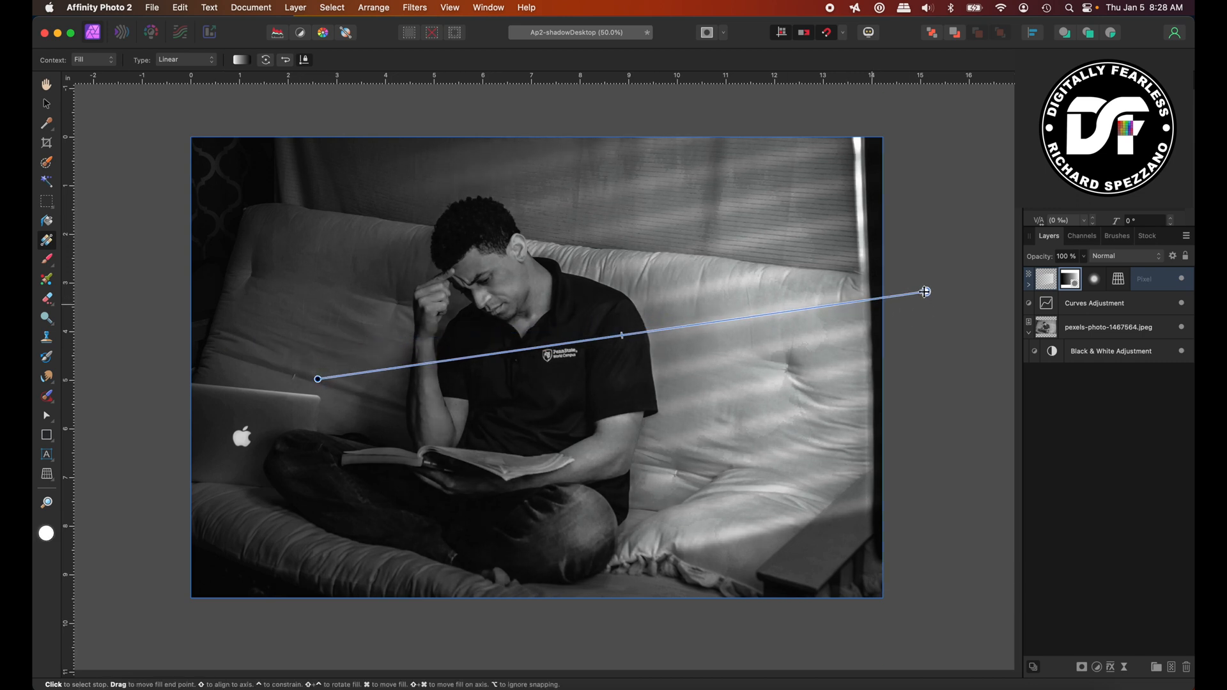
drag(925, 292, 945, 288)
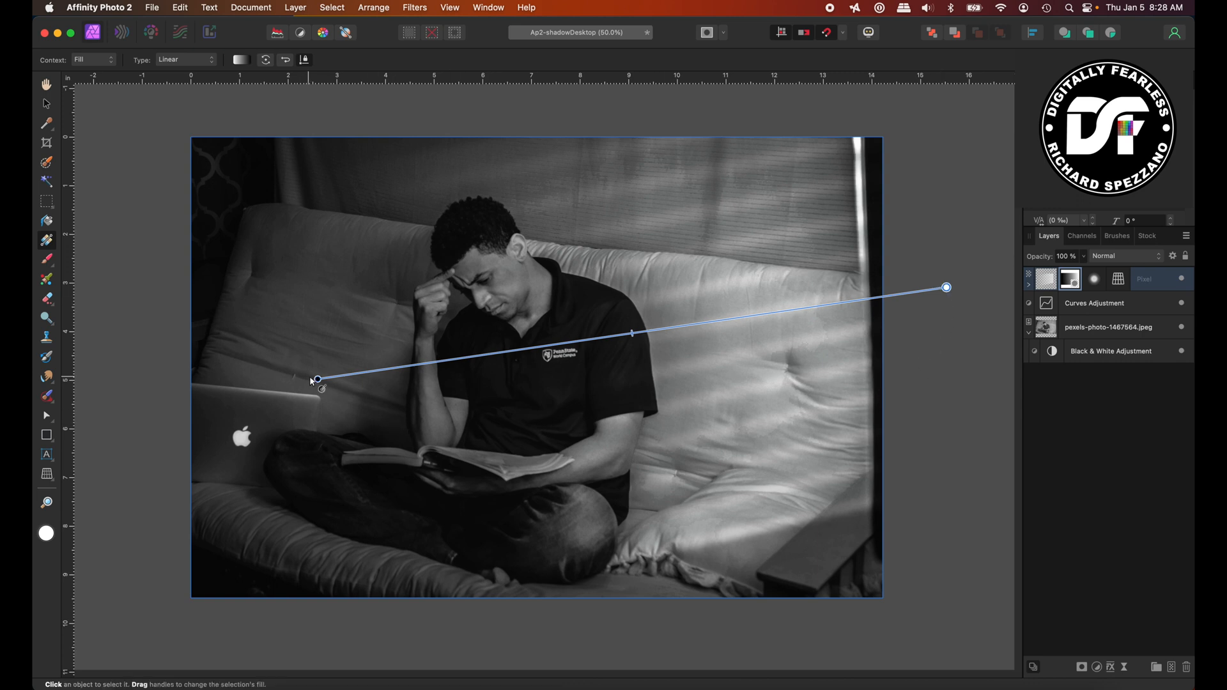
drag(317, 380, 489, 346)
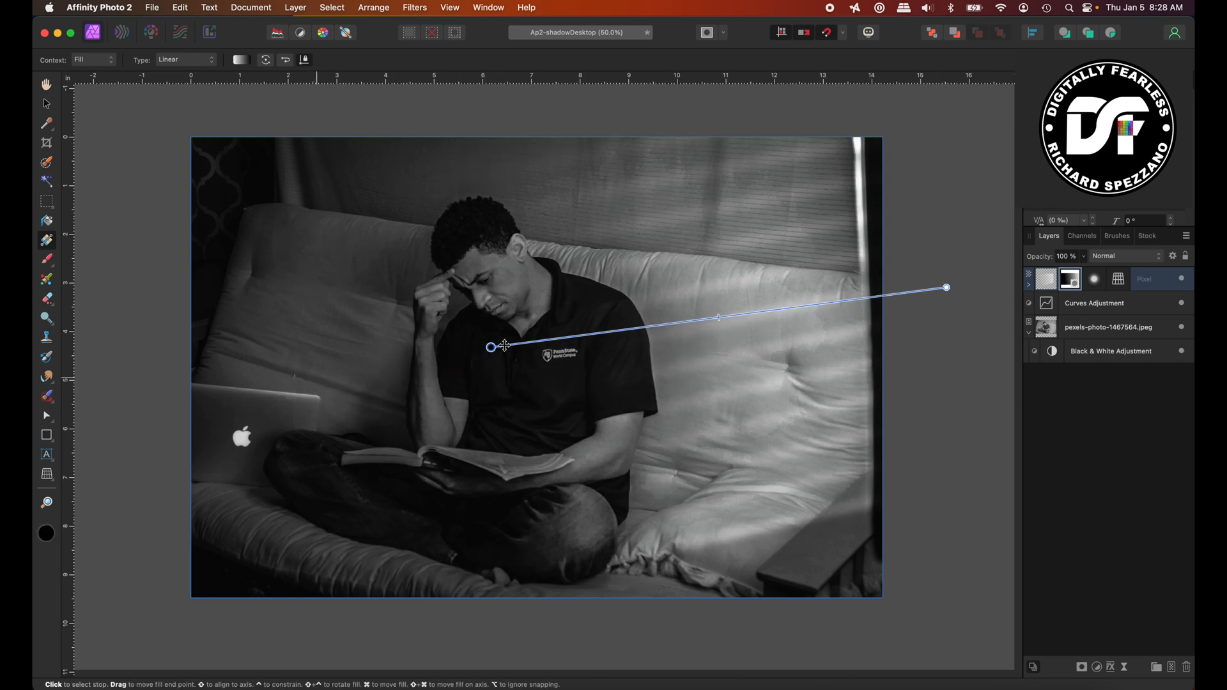
drag(491, 347, 202, 379)
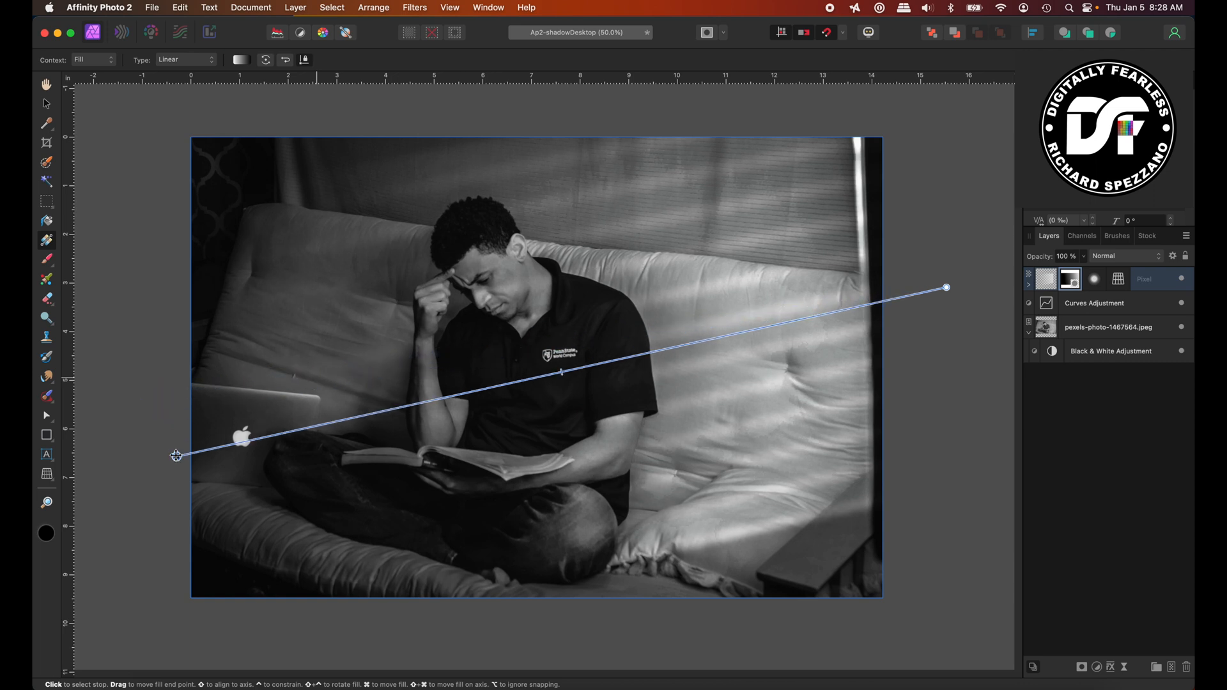
drag(176, 456, 90, 433)
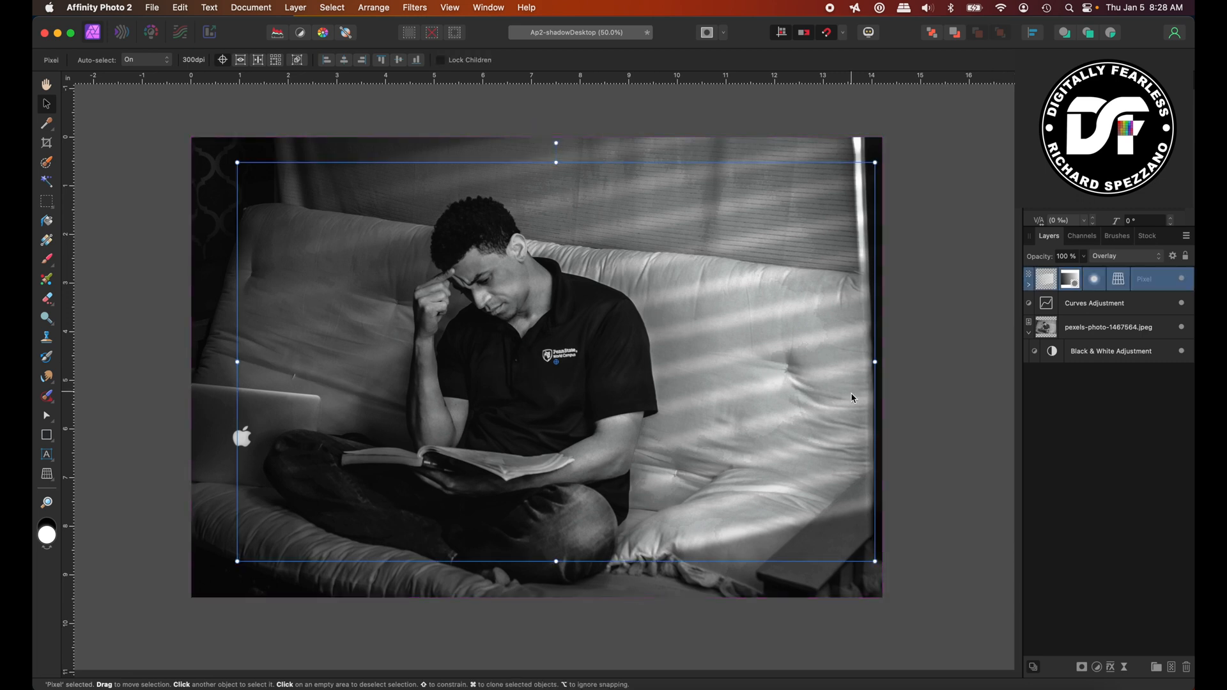
drag(874, 362, 900, 362)
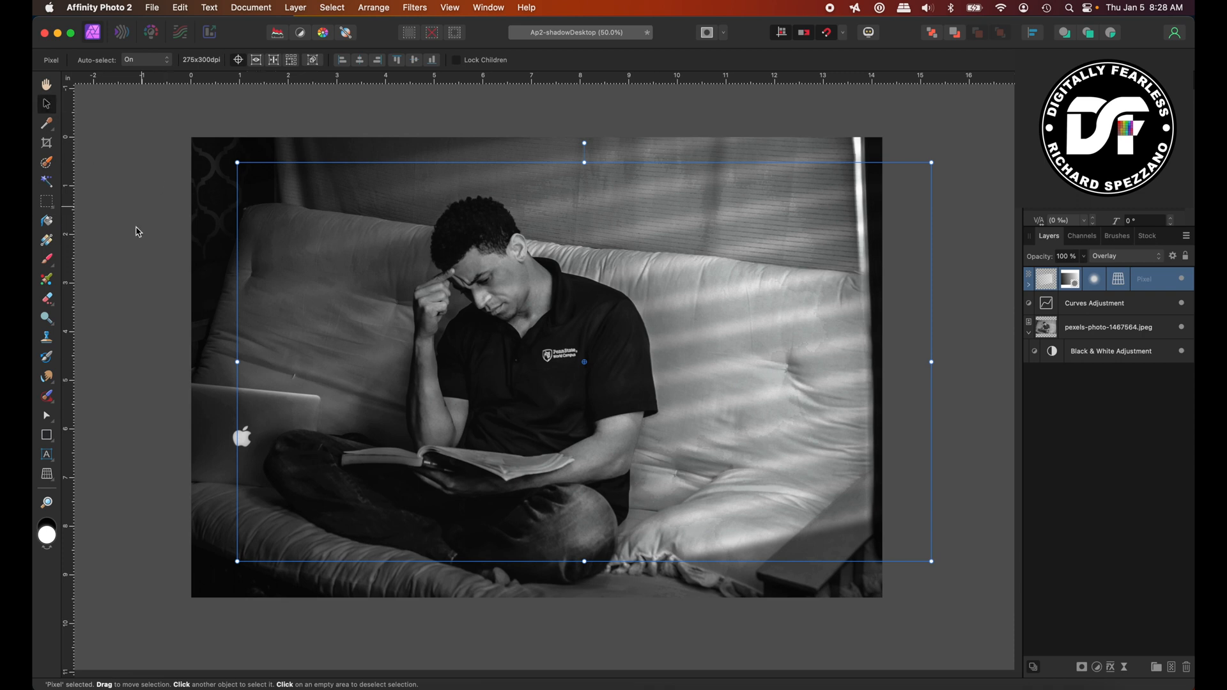
click(1108, 327)
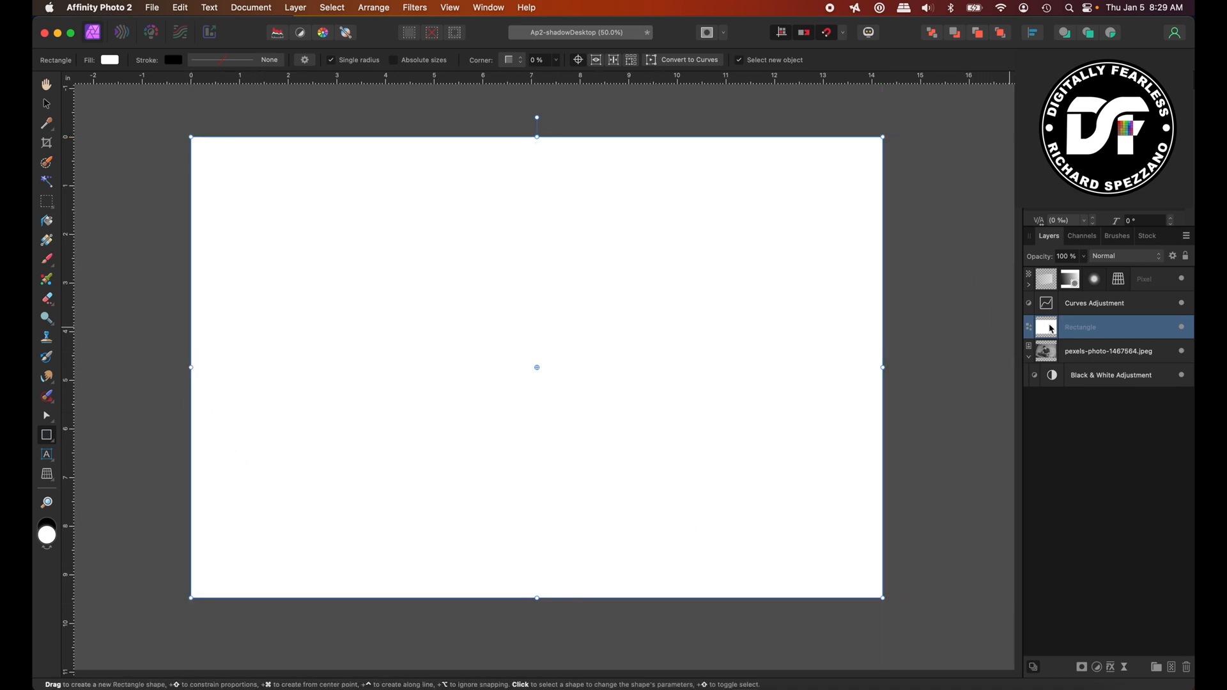
Set the white rectangle layer's blend mode to Overlay.
click(1127, 255)
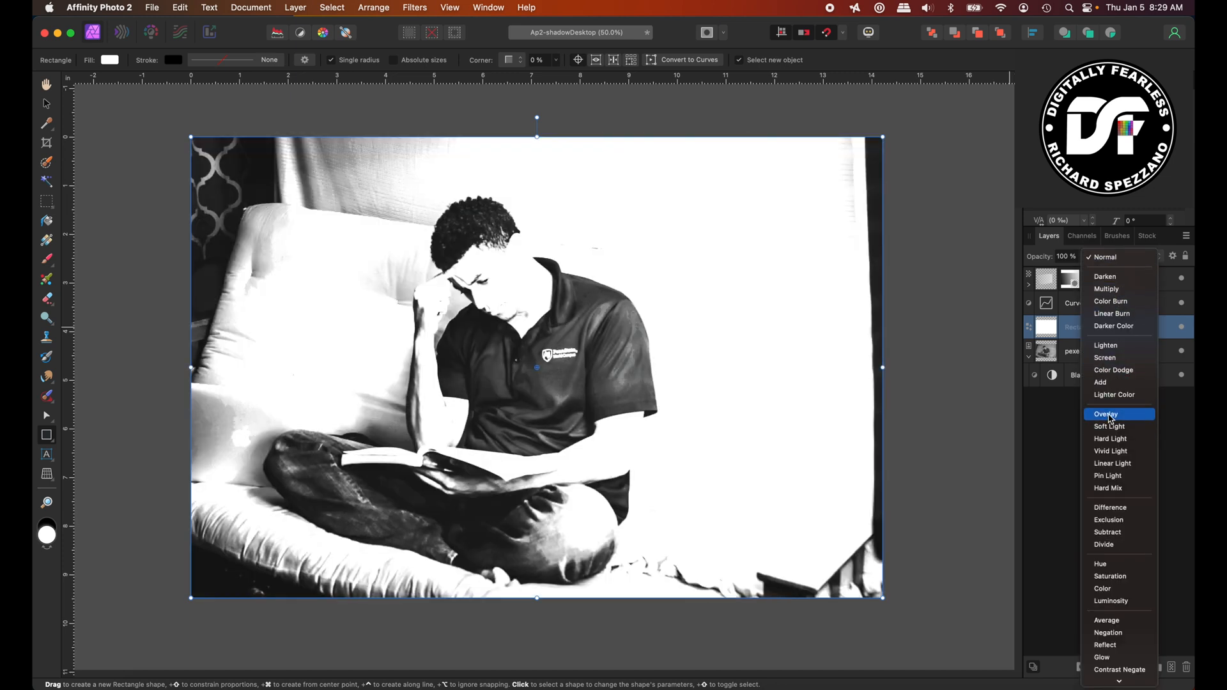
click(1105, 414)
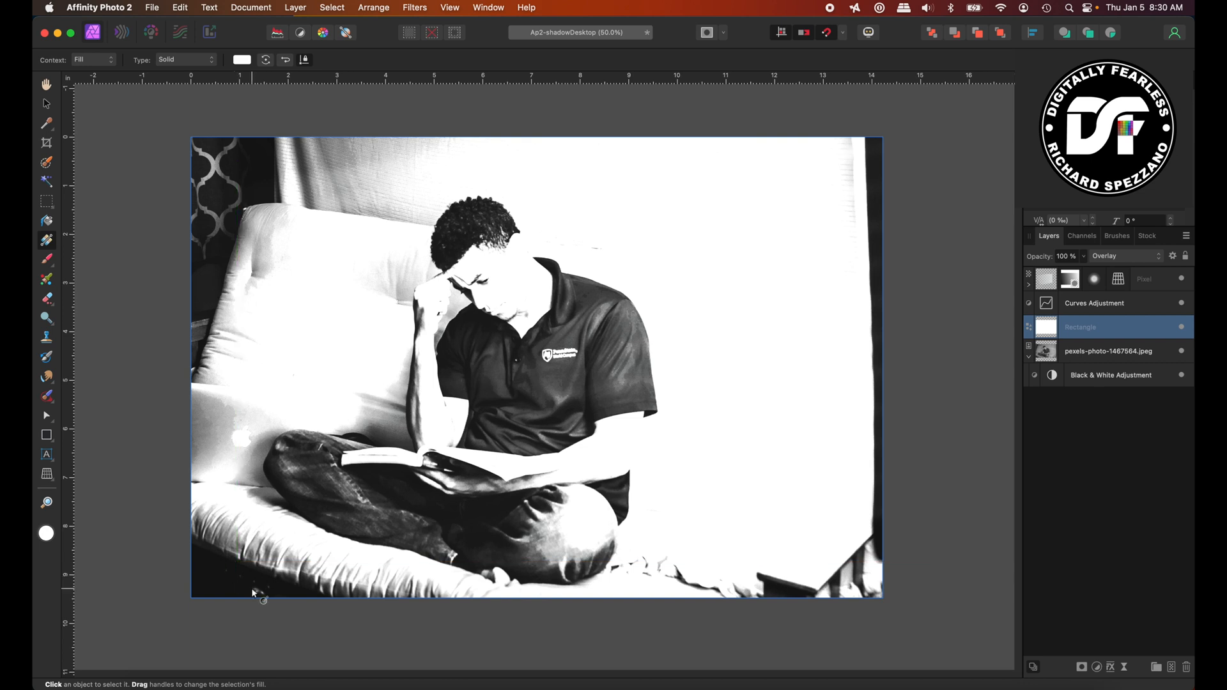
Lay a diagonal bottom-left to top-right gradient and make its end stop pale yellow.
drag(227, 581, 814, 199)
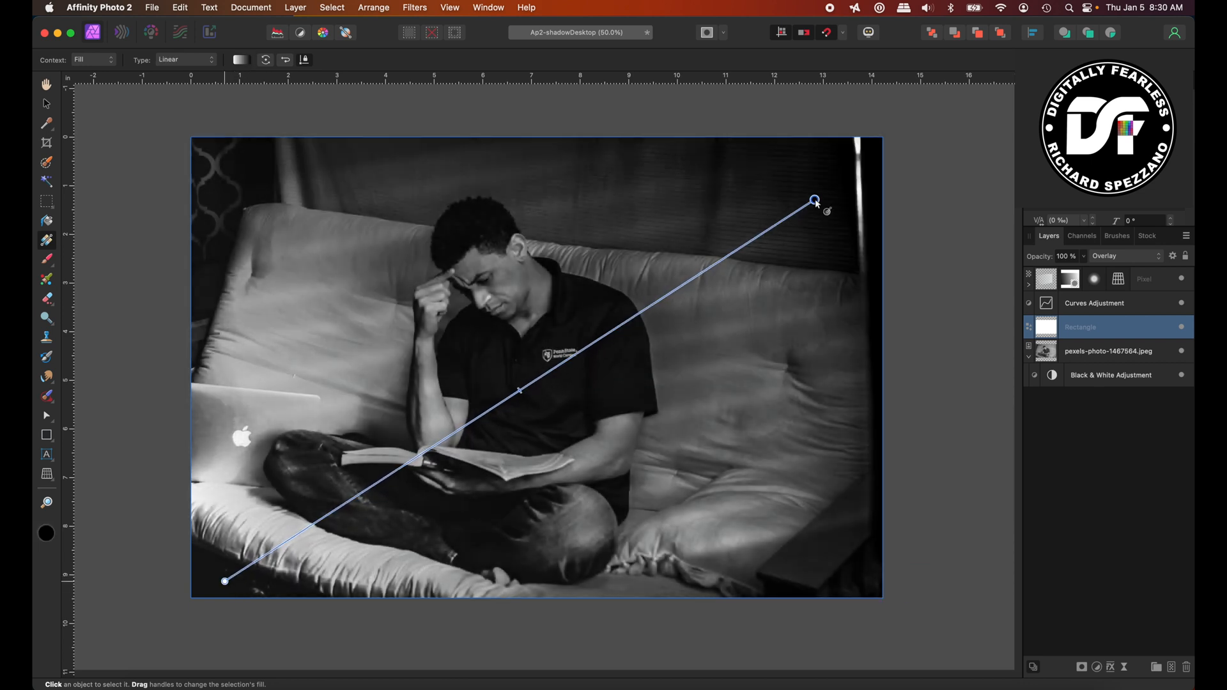
drag(814, 199, 847, 154)
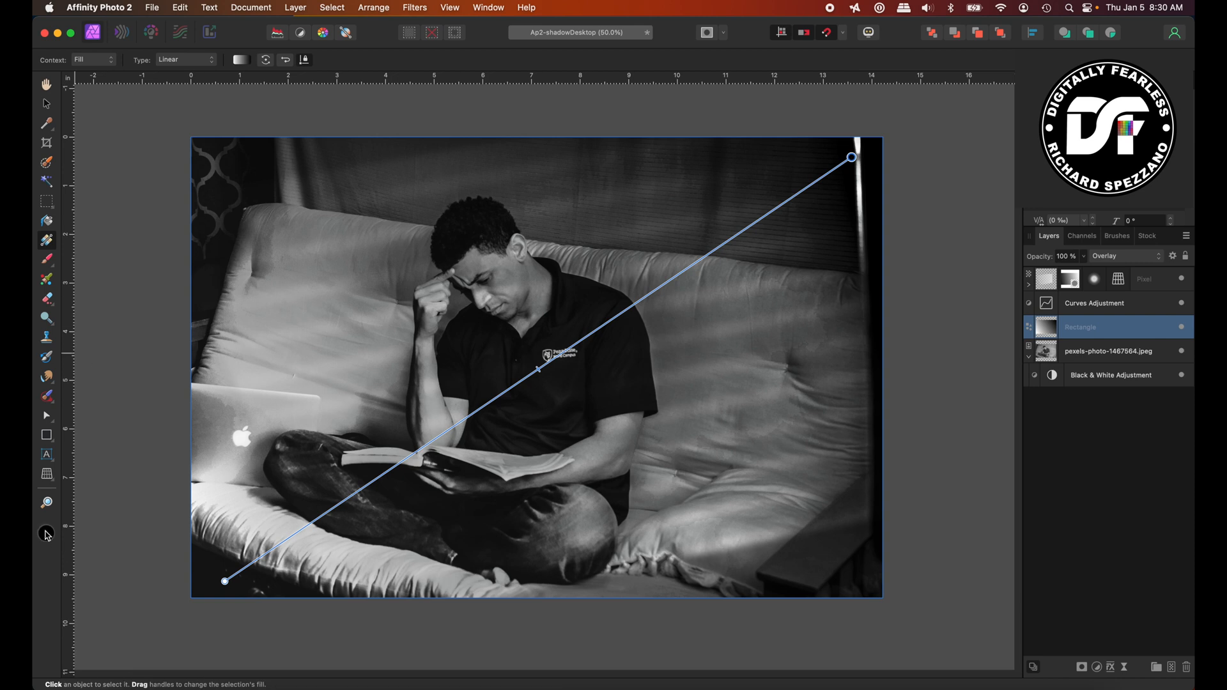
click(240, 59)
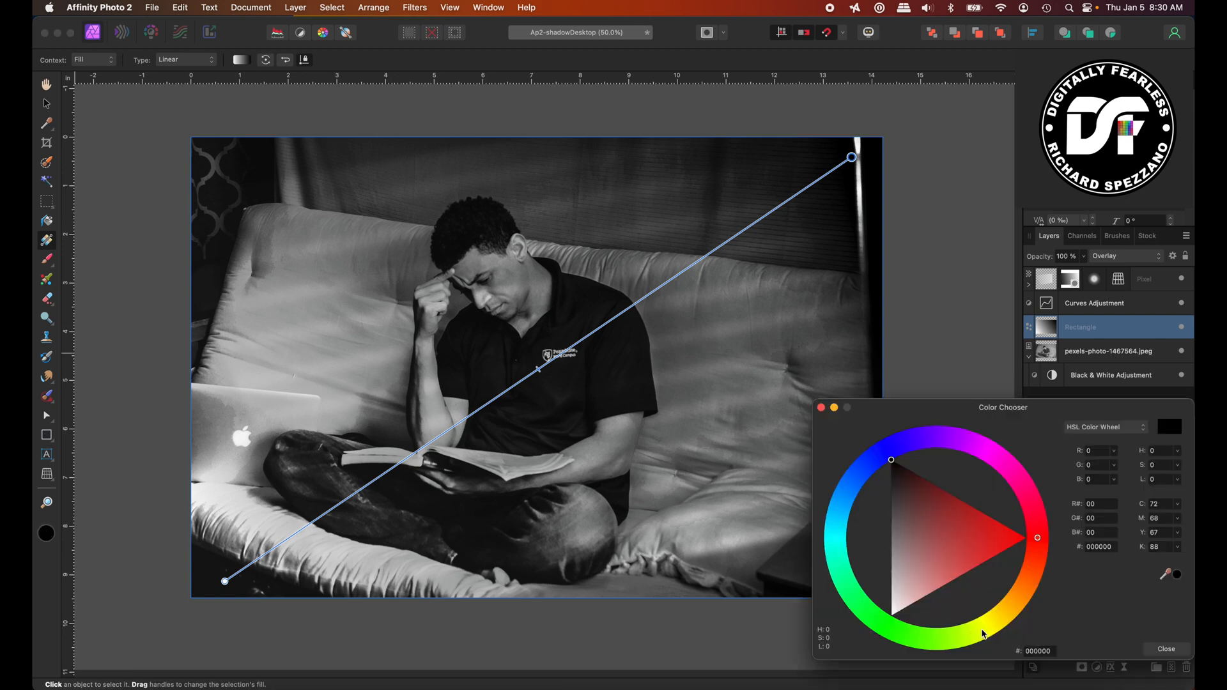
click(993, 618)
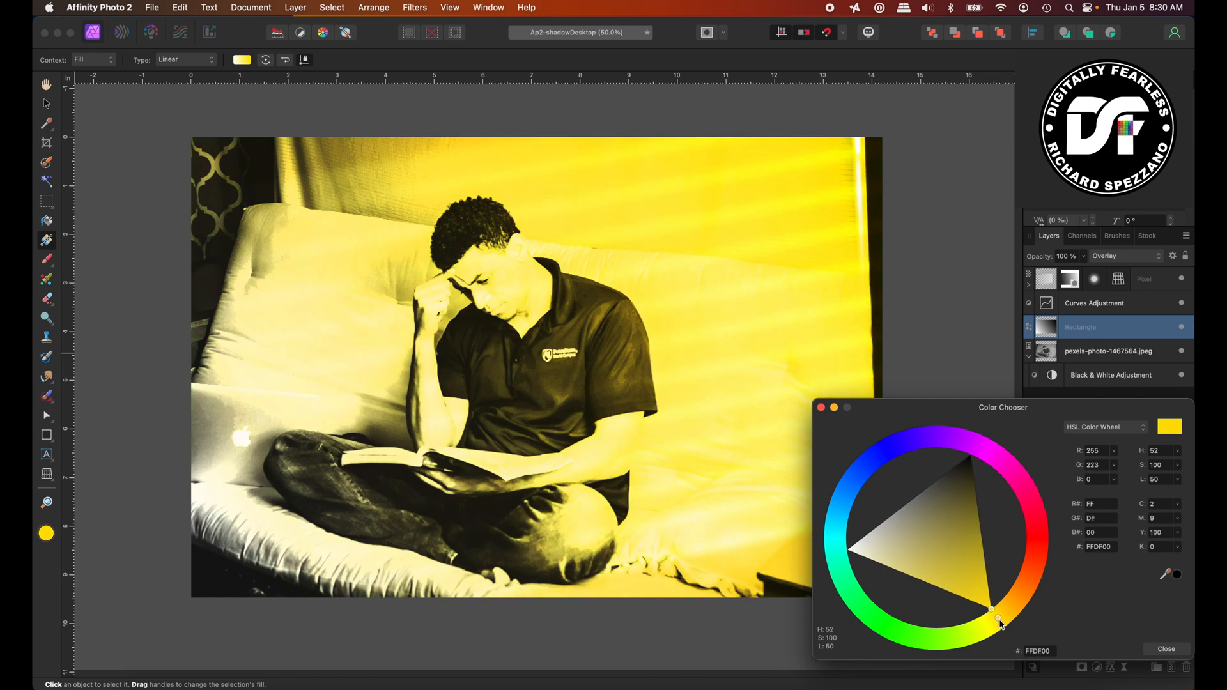
drag(999, 618, 919, 569)
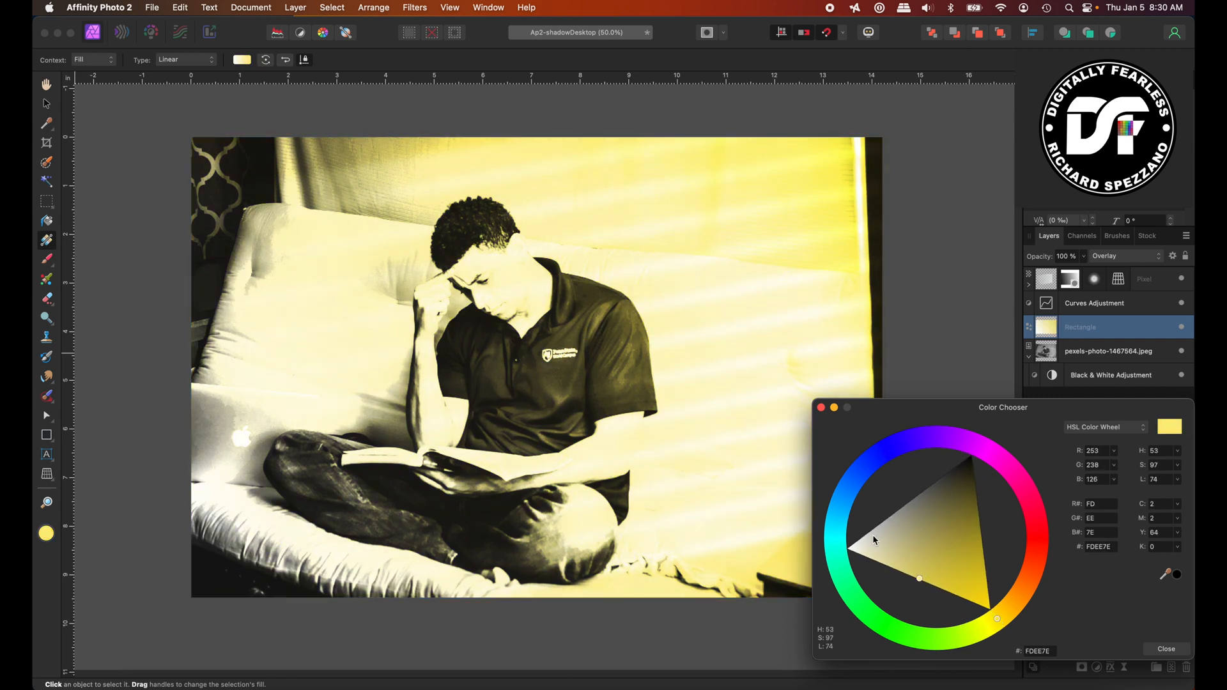
click(1165, 649)
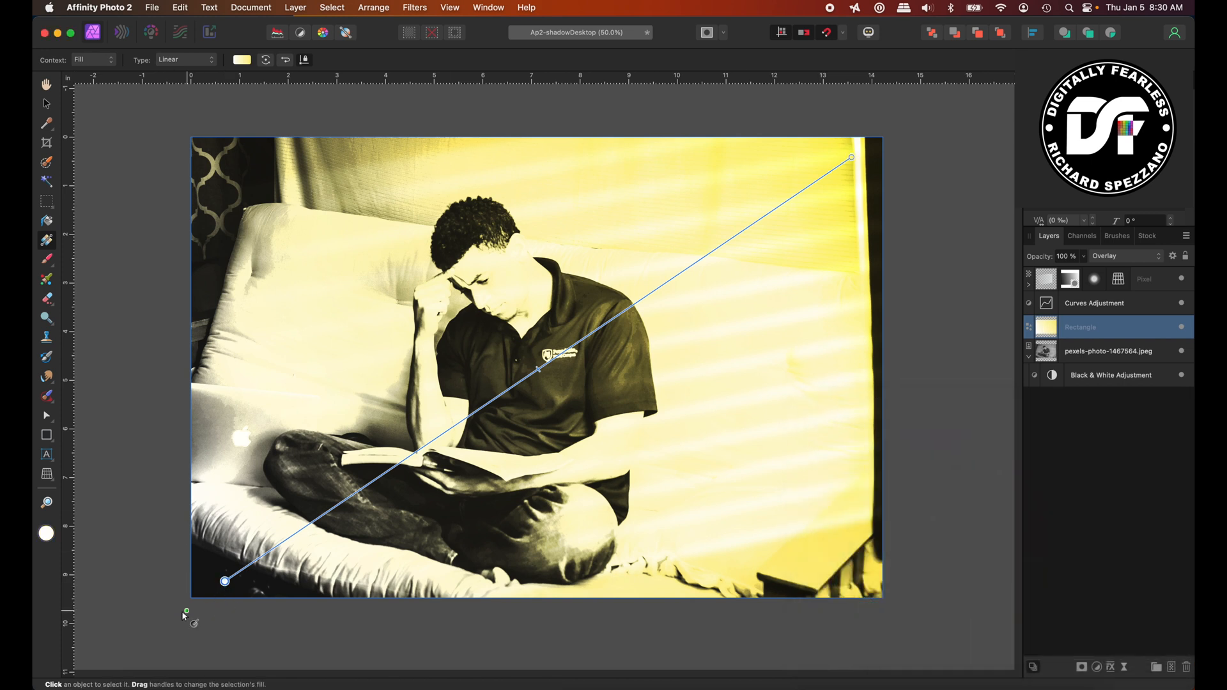
Make the bottom-left gradient stop blue and stretch the gradient past the photo's corners.
click(242, 59)
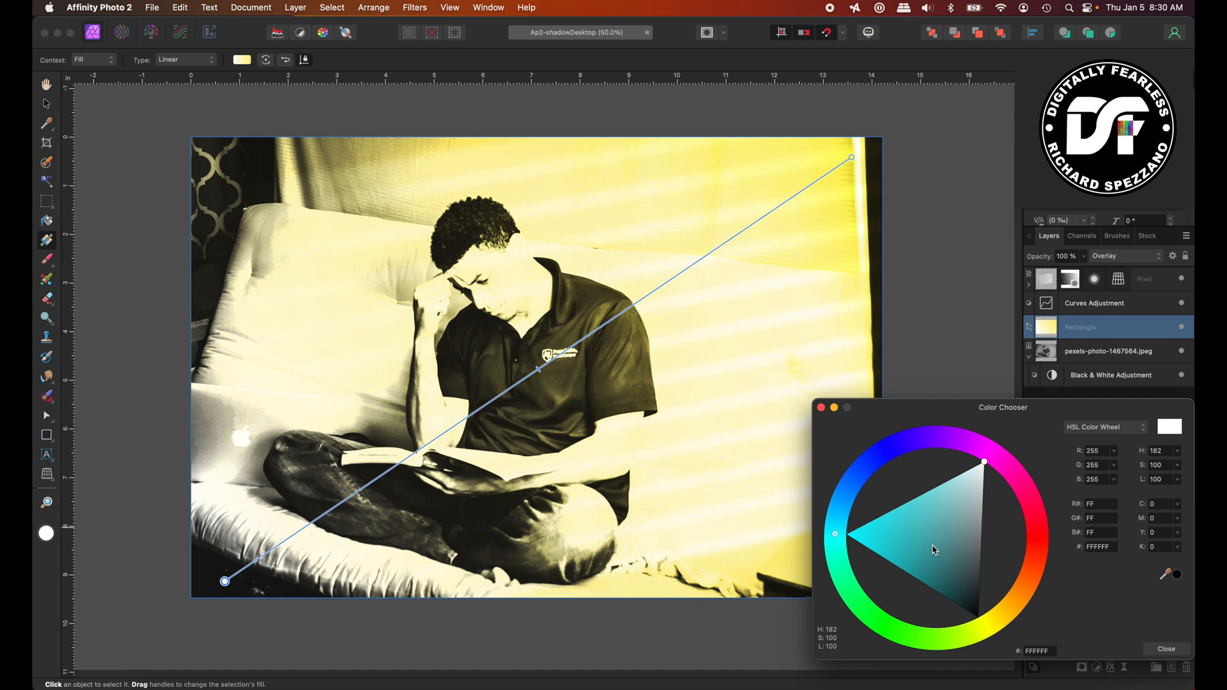
click(869, 477)
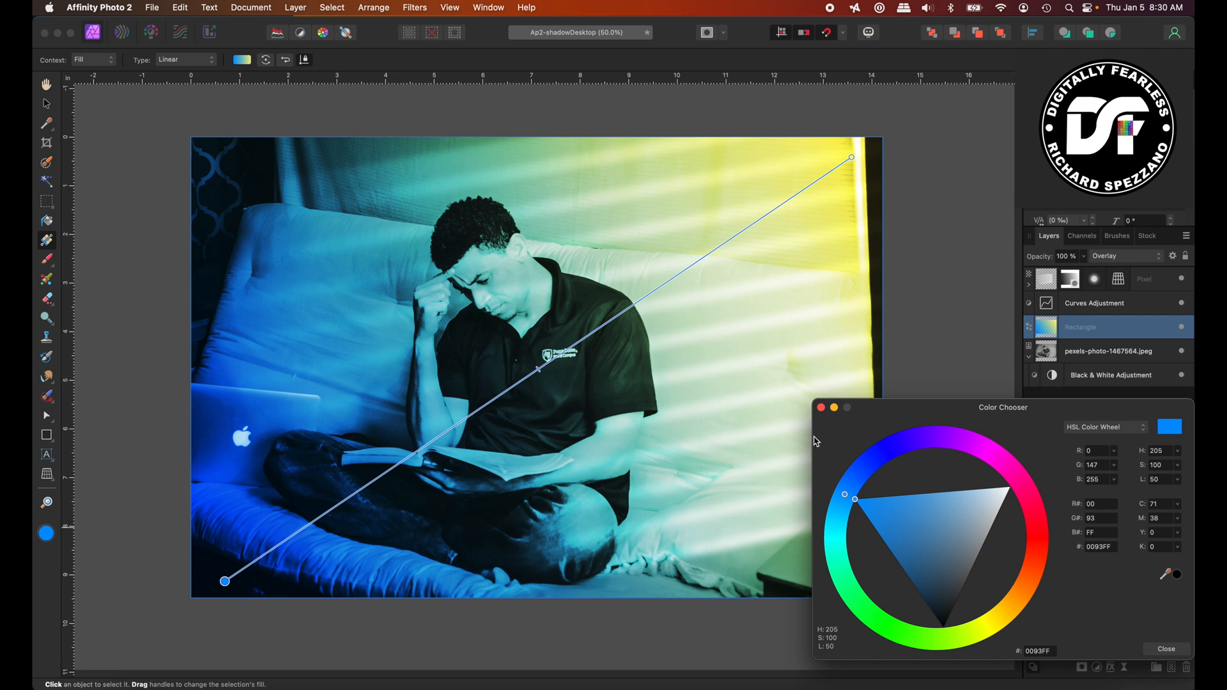
click(1165, 649)
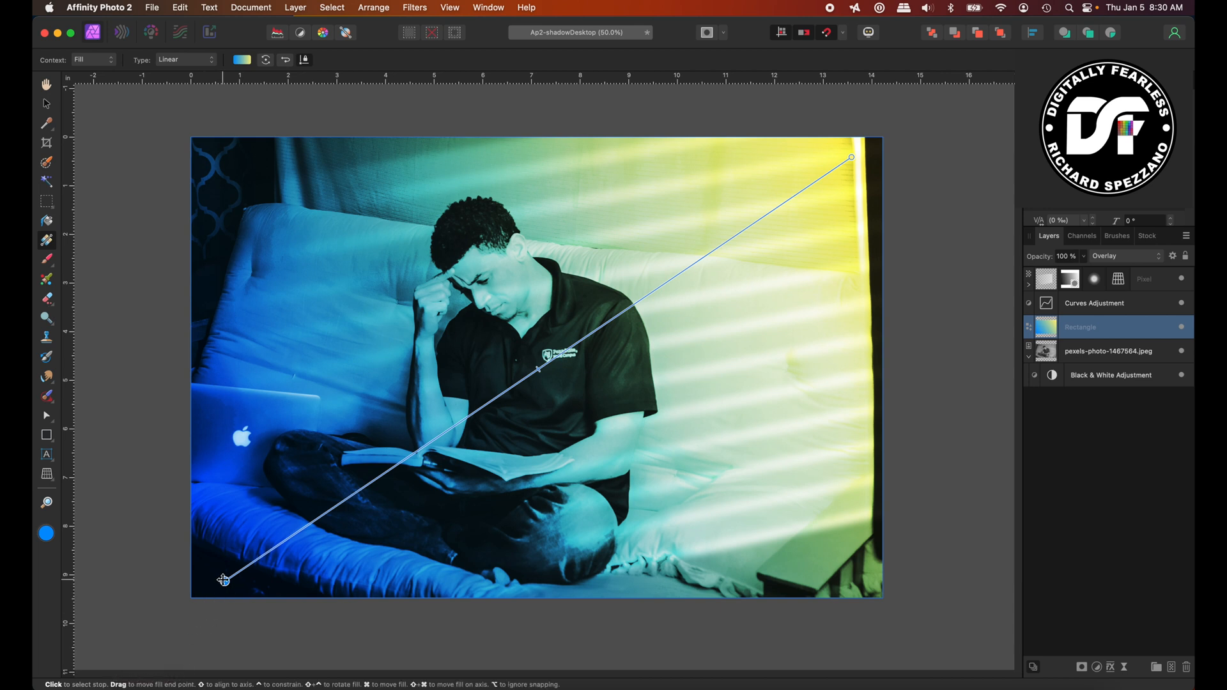
drag(223, 579, 155, 612)
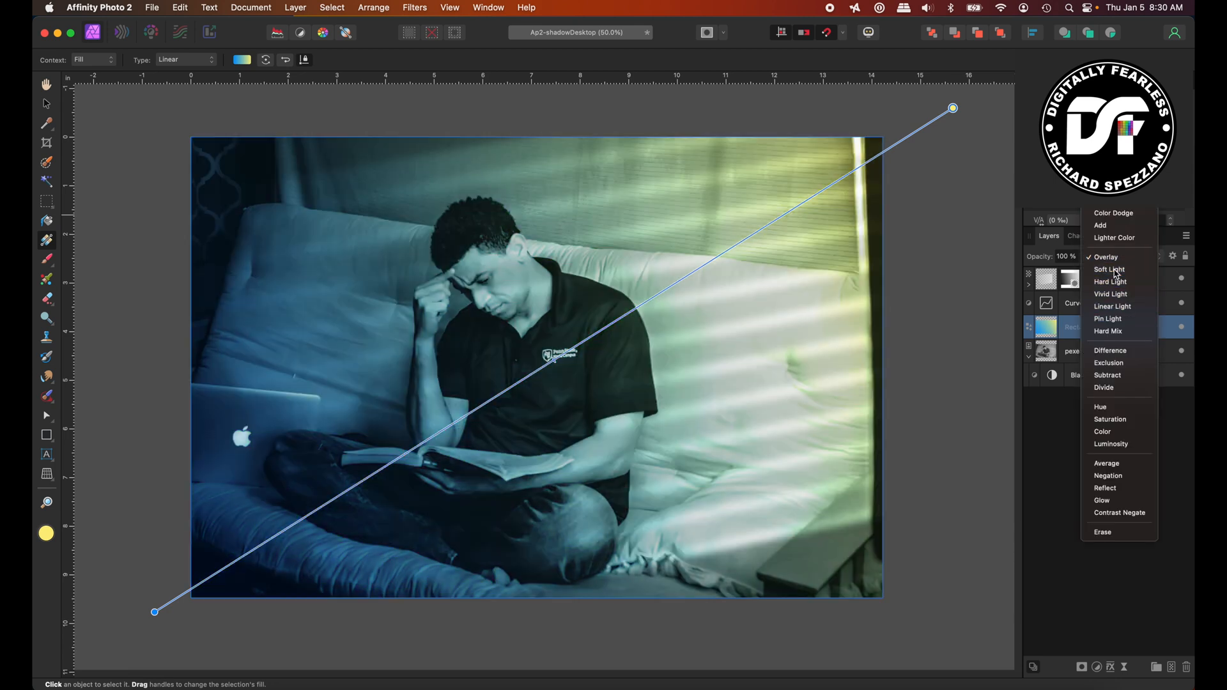
Switch the gradient rectangle to Soft Light and move its yellow end to the top-right corner.
click(1108, 269)
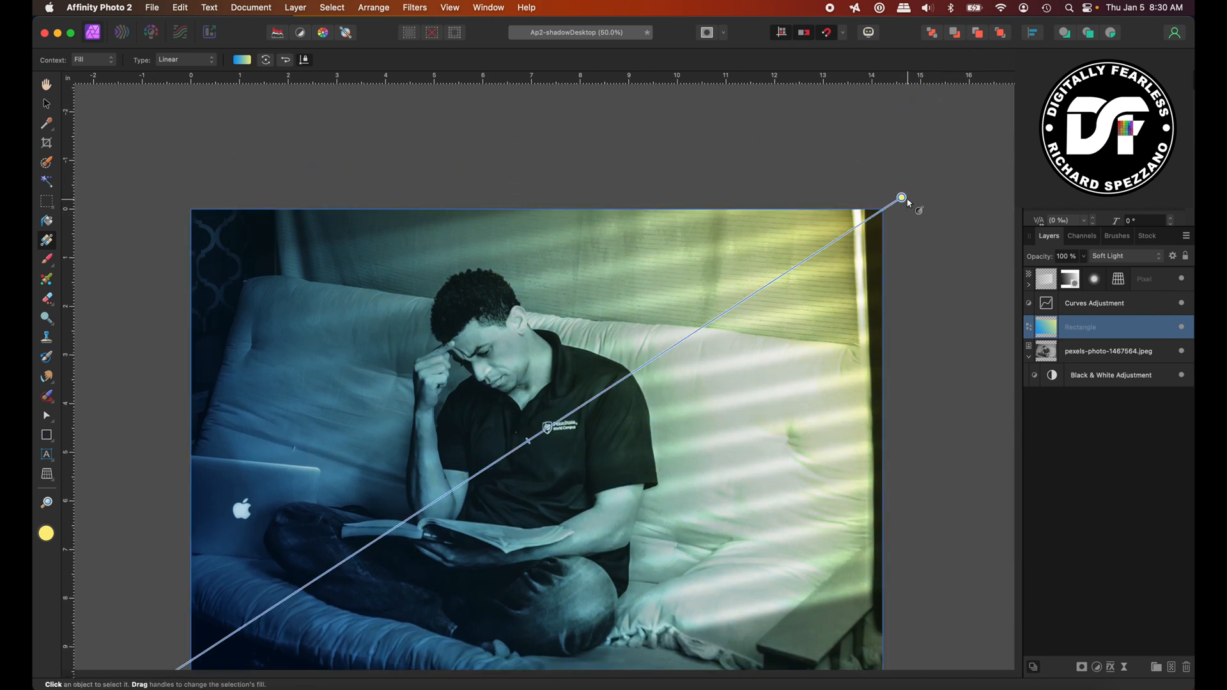
drag(901, 197, 919, 184)
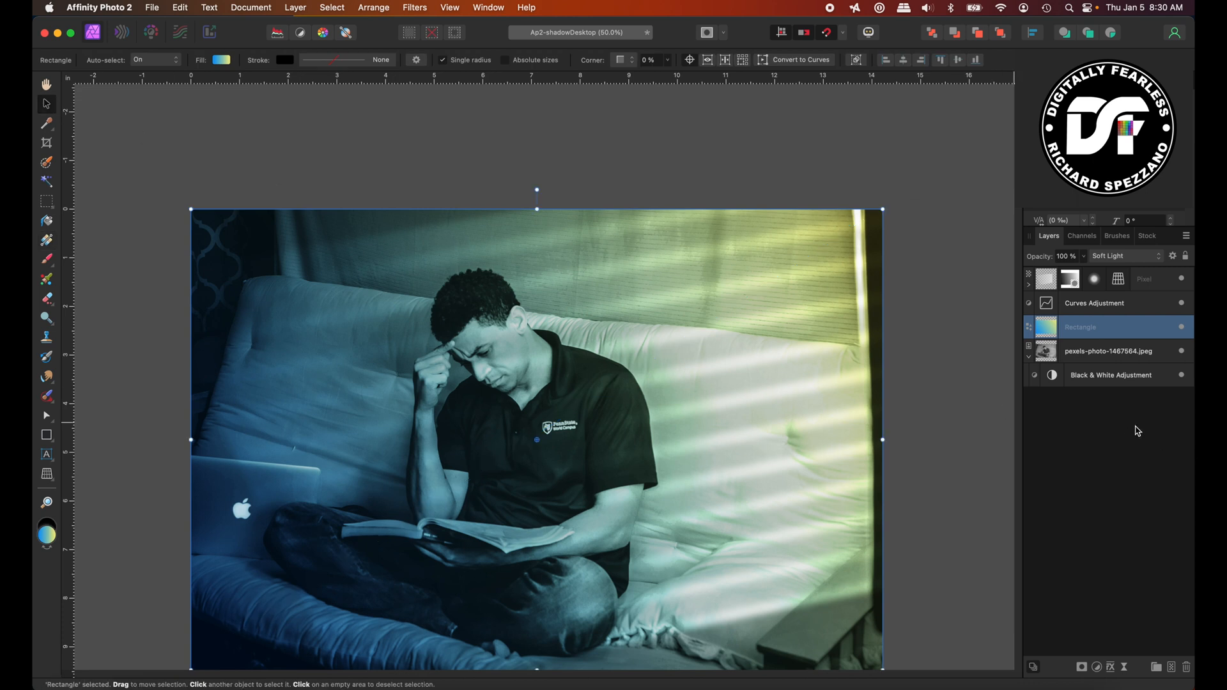
mouse_move(501, 382)
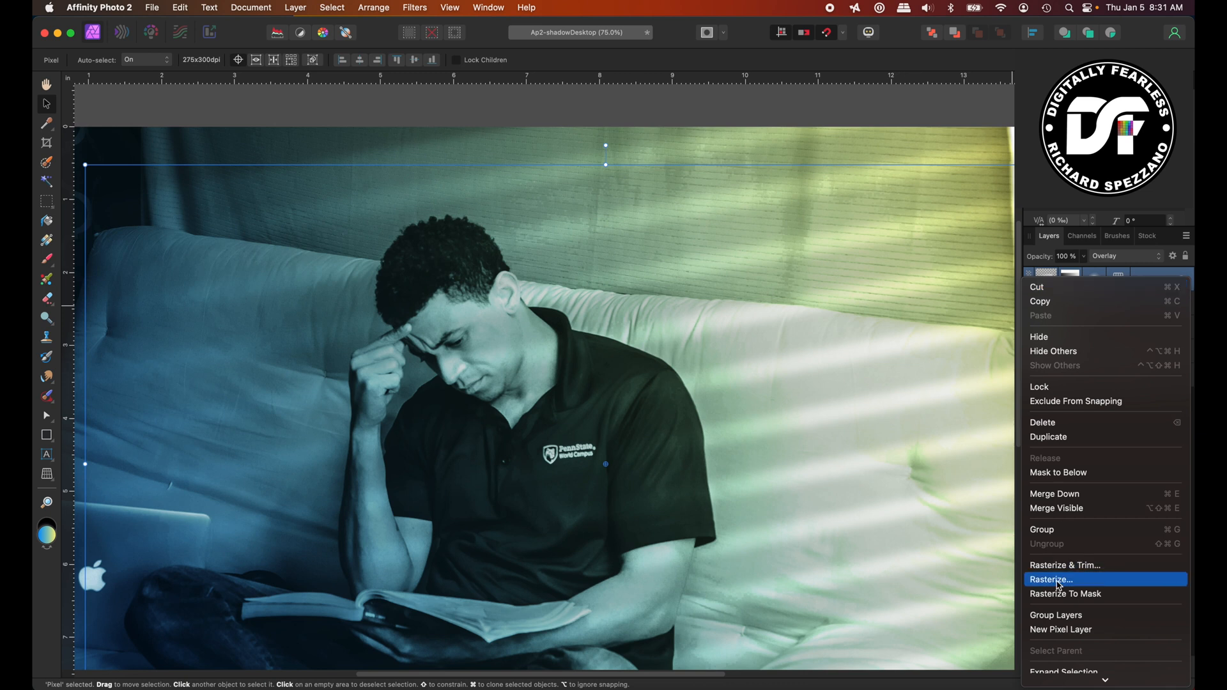
Rasterize the stripe shadow layer and enter the Liquify Persona.
click(1050, 579)
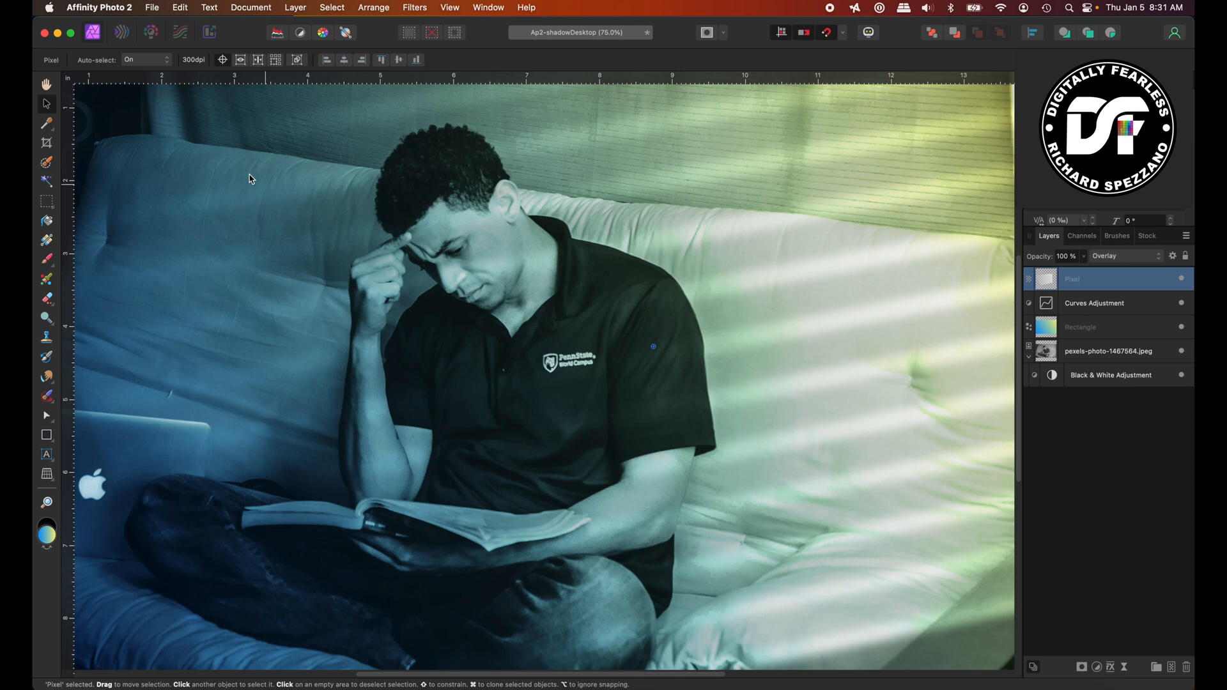
mouse_move(121, 33)
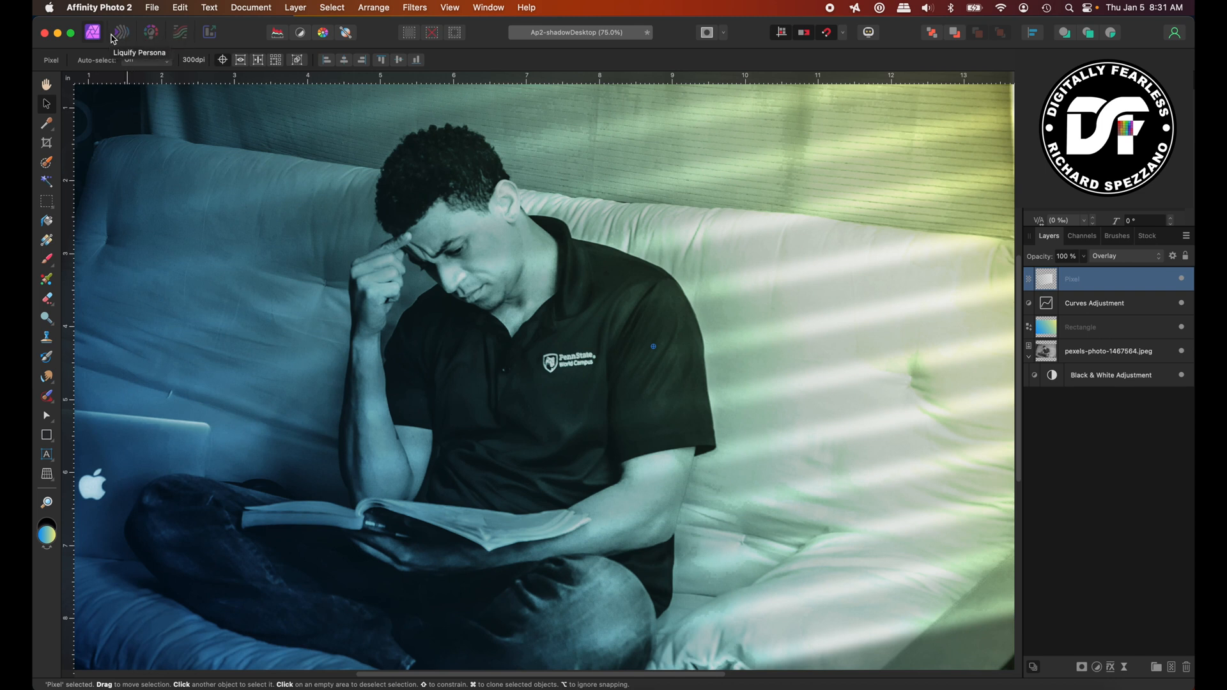
click(121, 32)
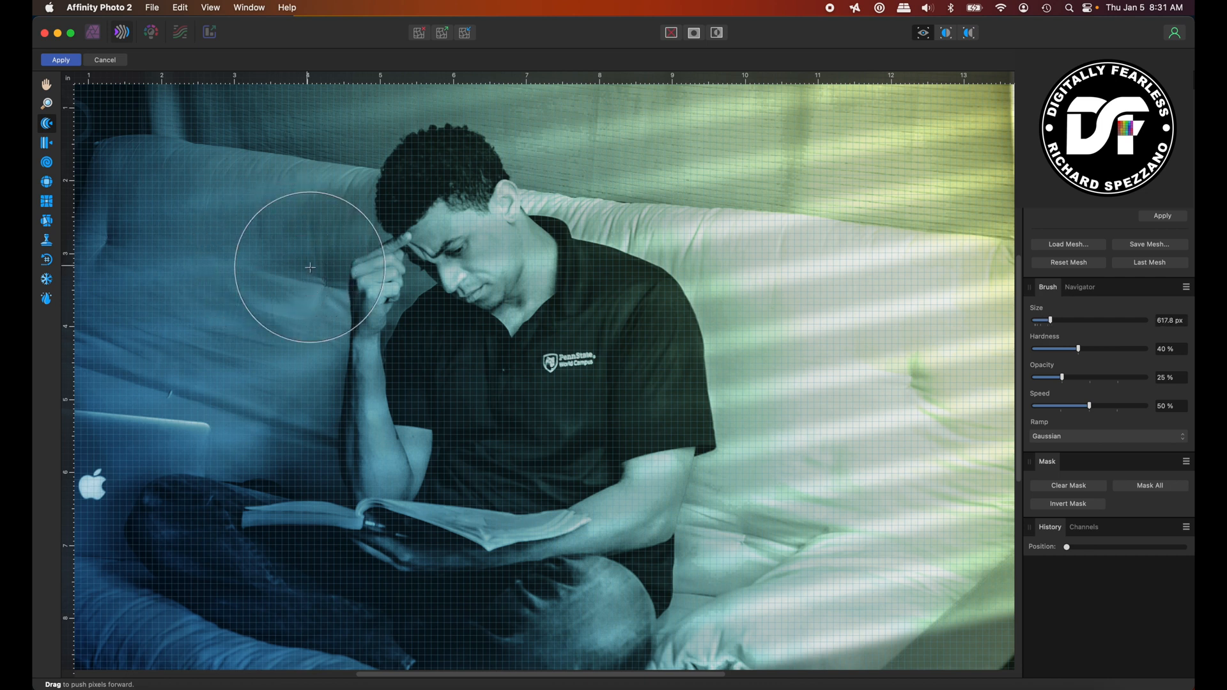
Push the stripes around the face, raised arm, book arm and crossed legs, then apply the warp.
drag(310, 267, 493, 267)
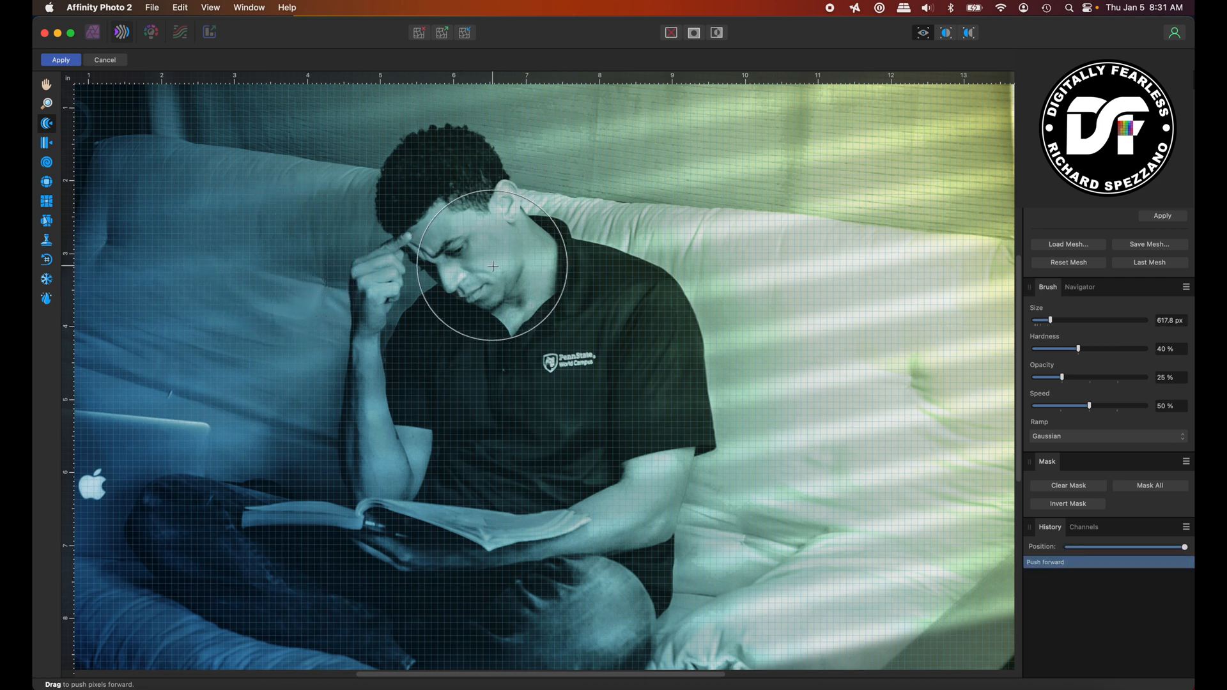
drag(493, 265, 488, 241)
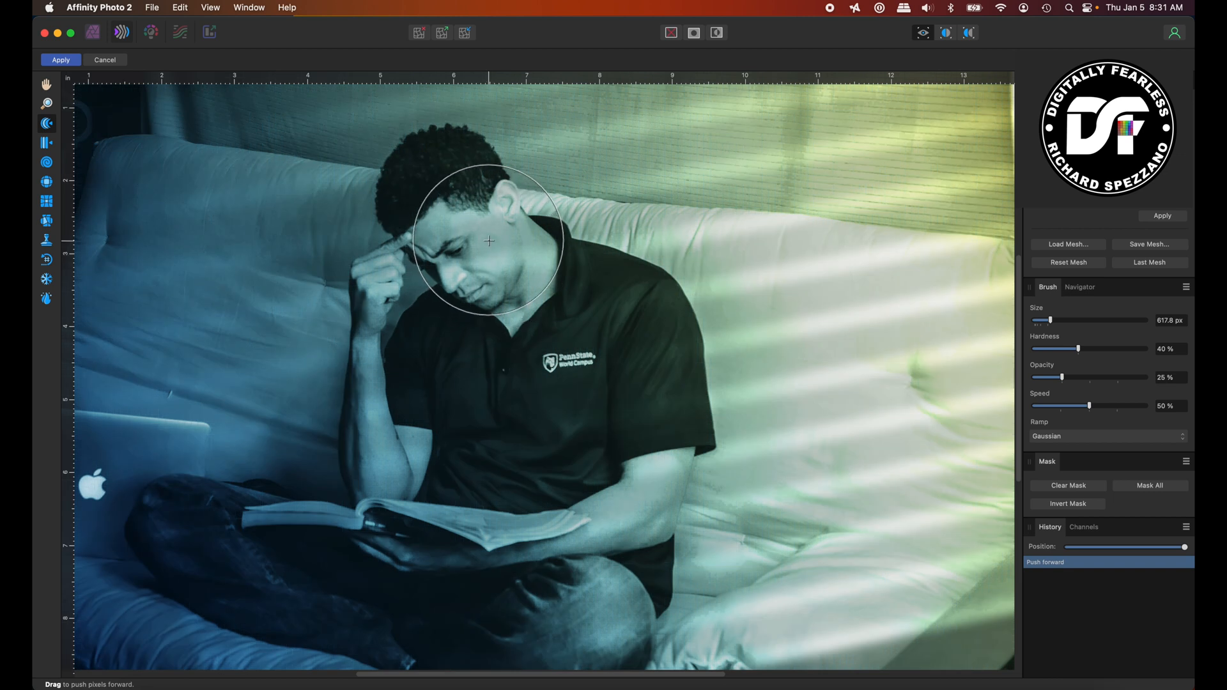
drag(489, 241, 368, 419)
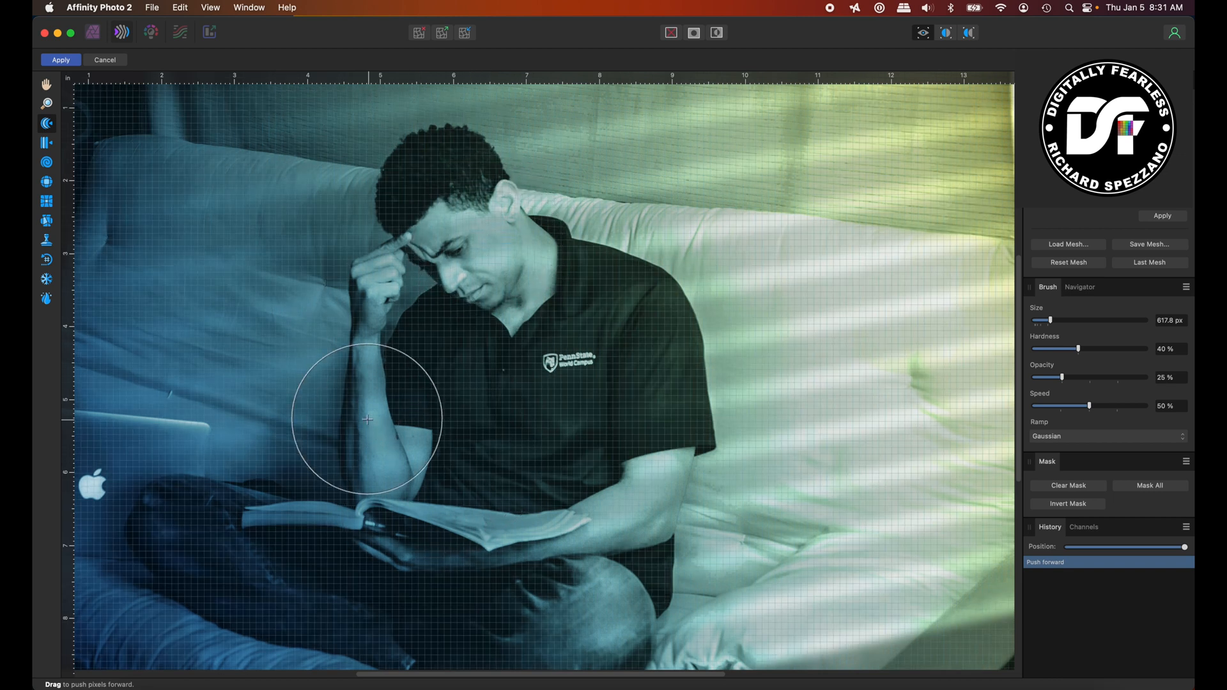
drag(368, 420, 360, 414)
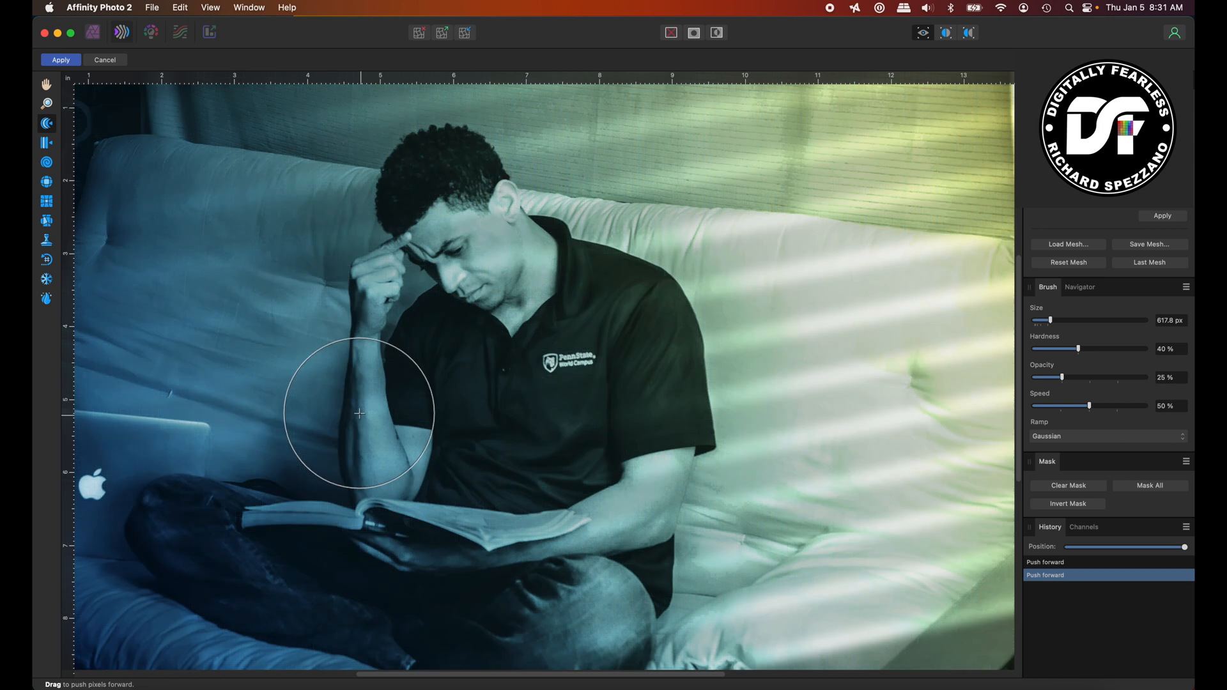
drag(359, 413, 377, 445)
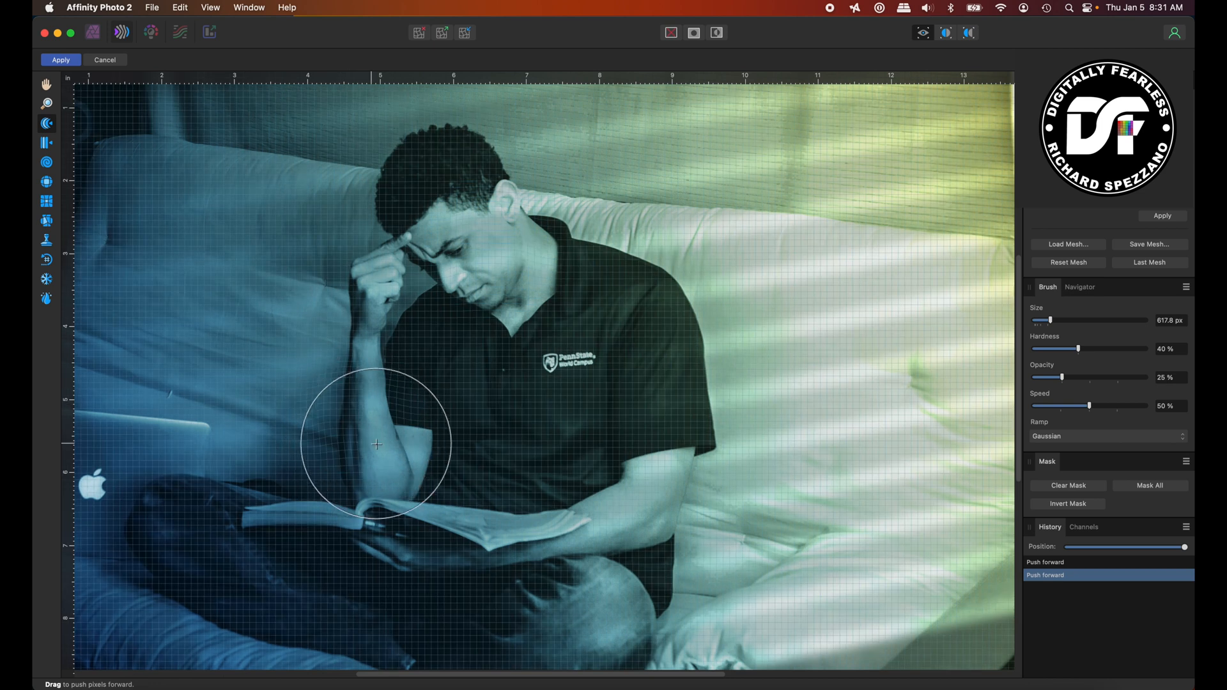
drag(376, 445, 645, 511)
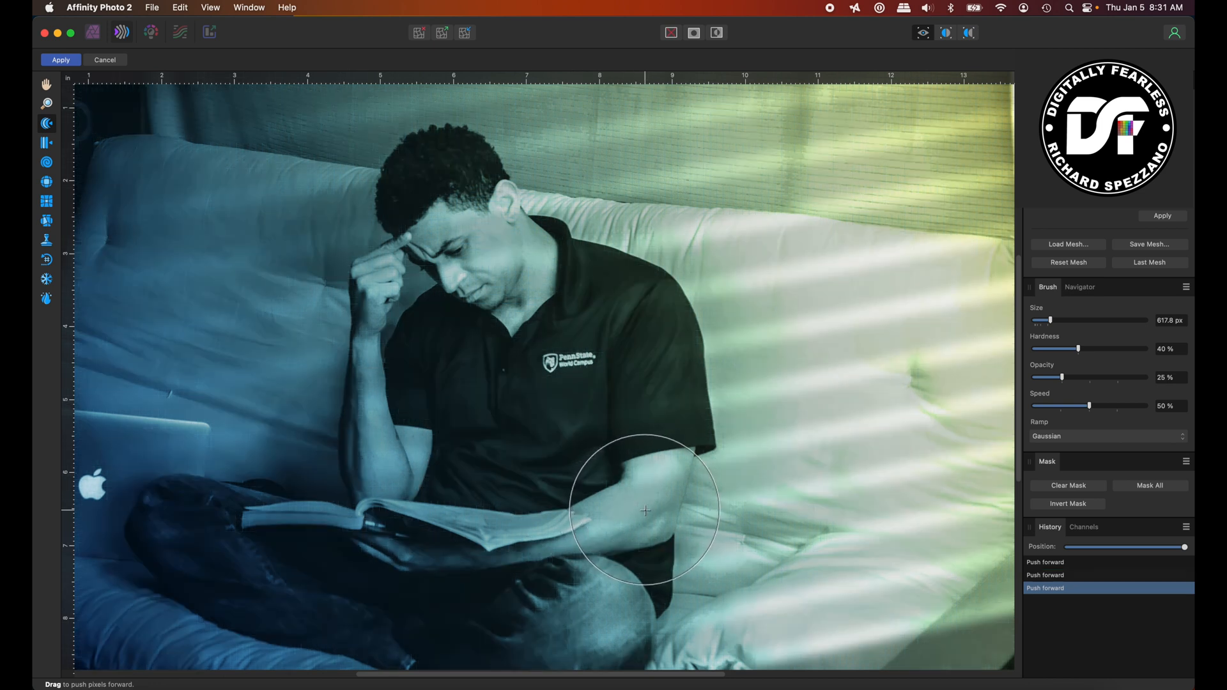
drag(645, 510, 607, 475)
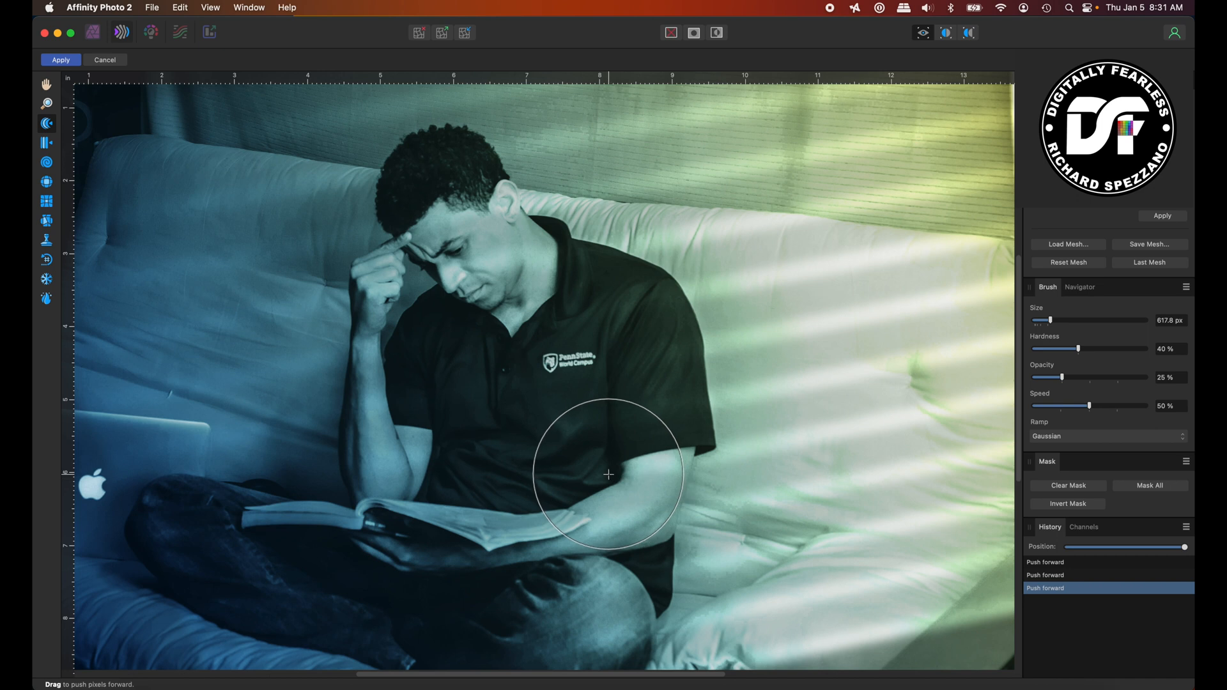
drag(609, 474, 195, 579)
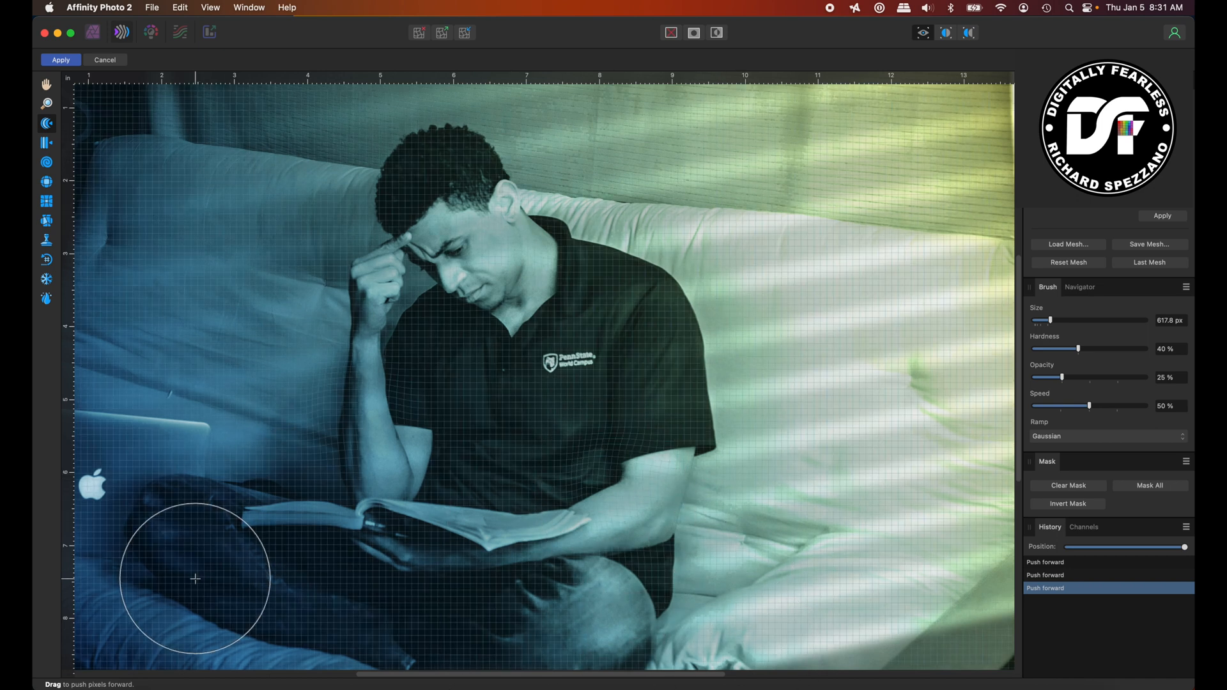
click(60, 60)
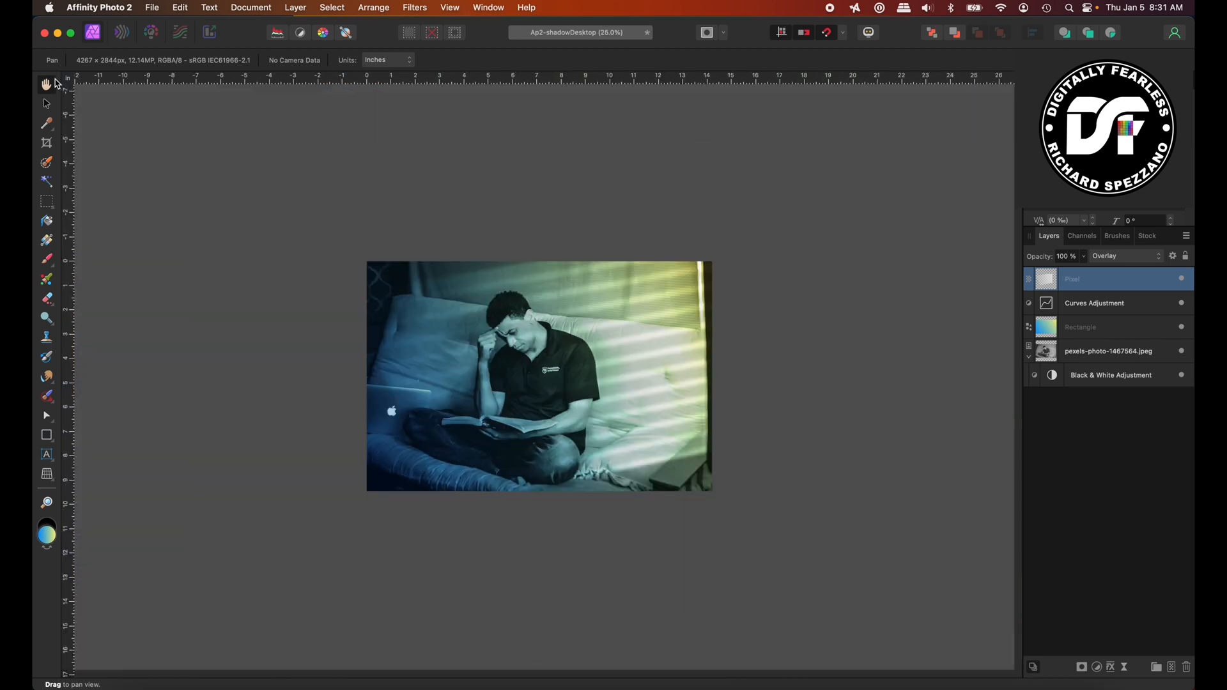
Deselect the layer and crop off the right-edge dark strip, leaving 4094 × 2844 px.
click(46, 103)
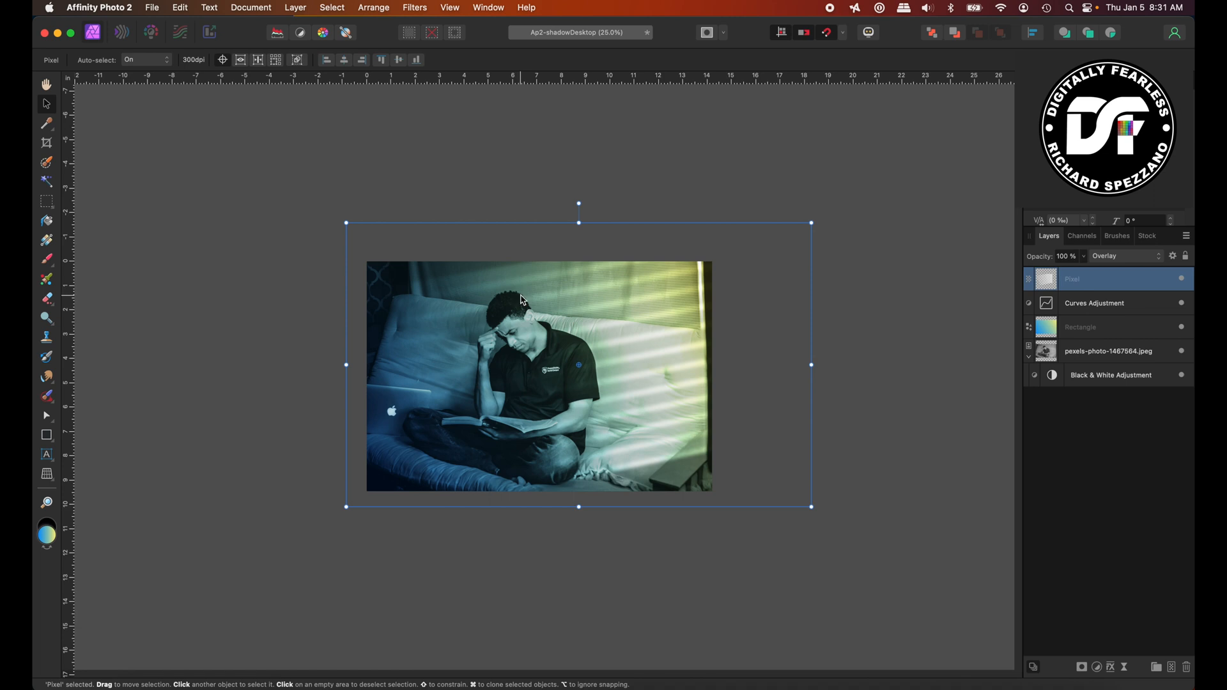
click(737, 241)
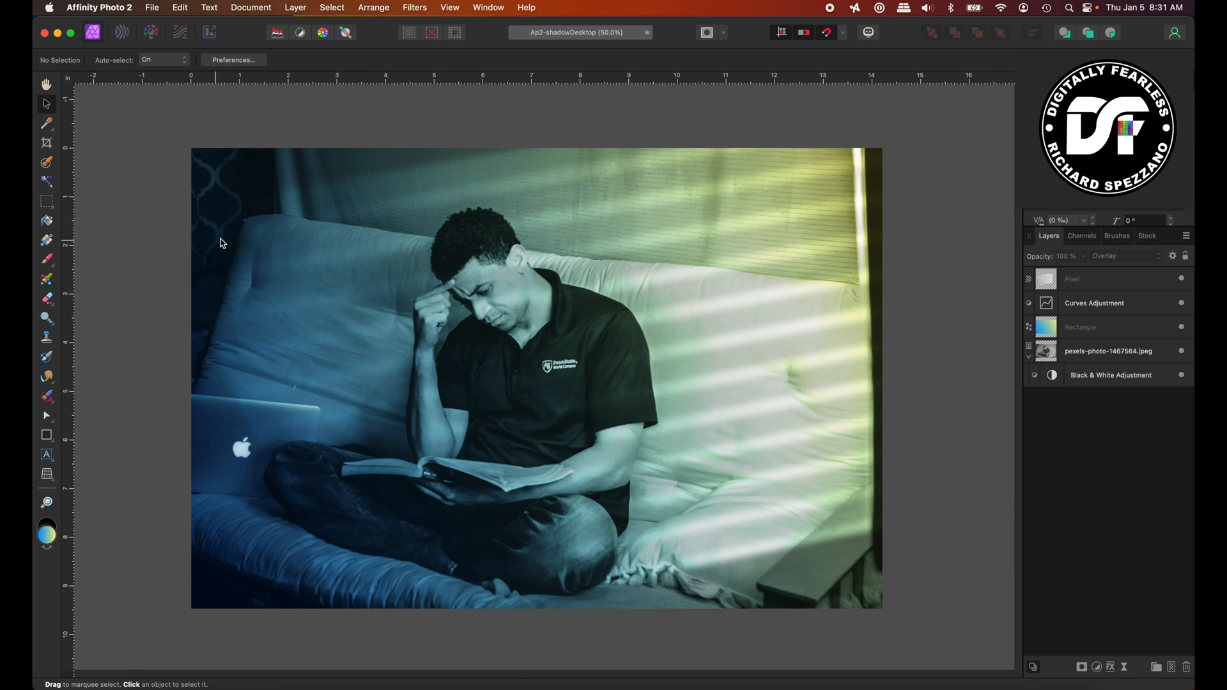
click(46, 143)
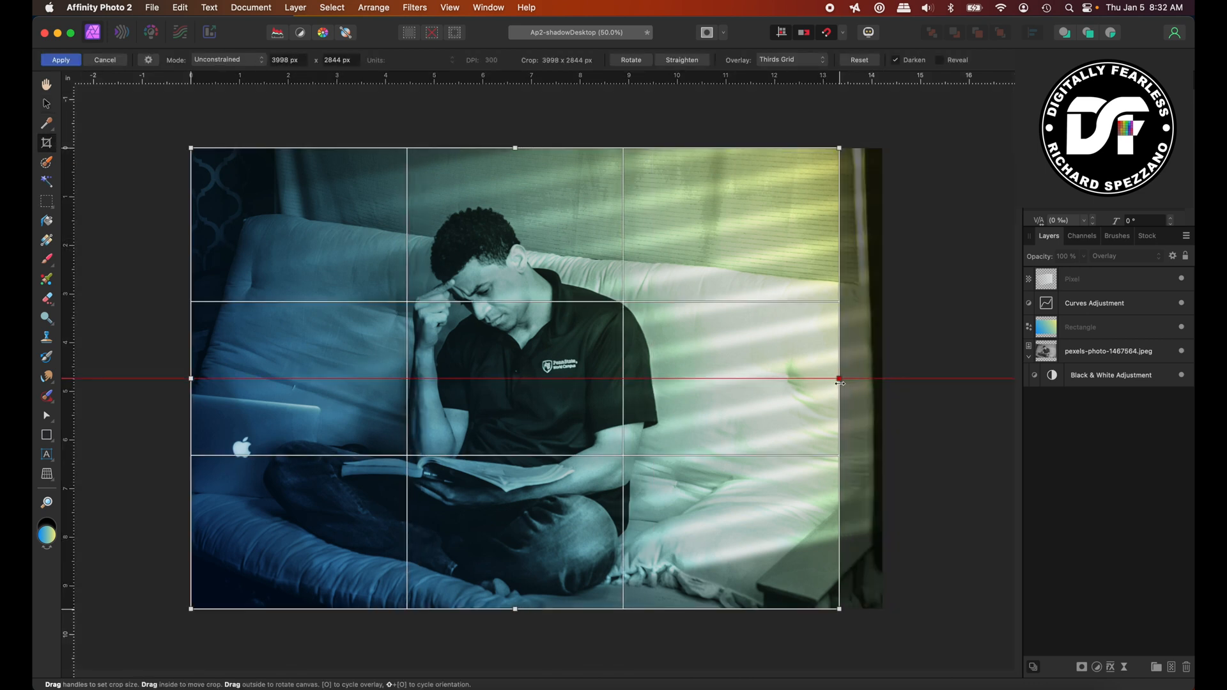
drag(839, 380, 847, 382)
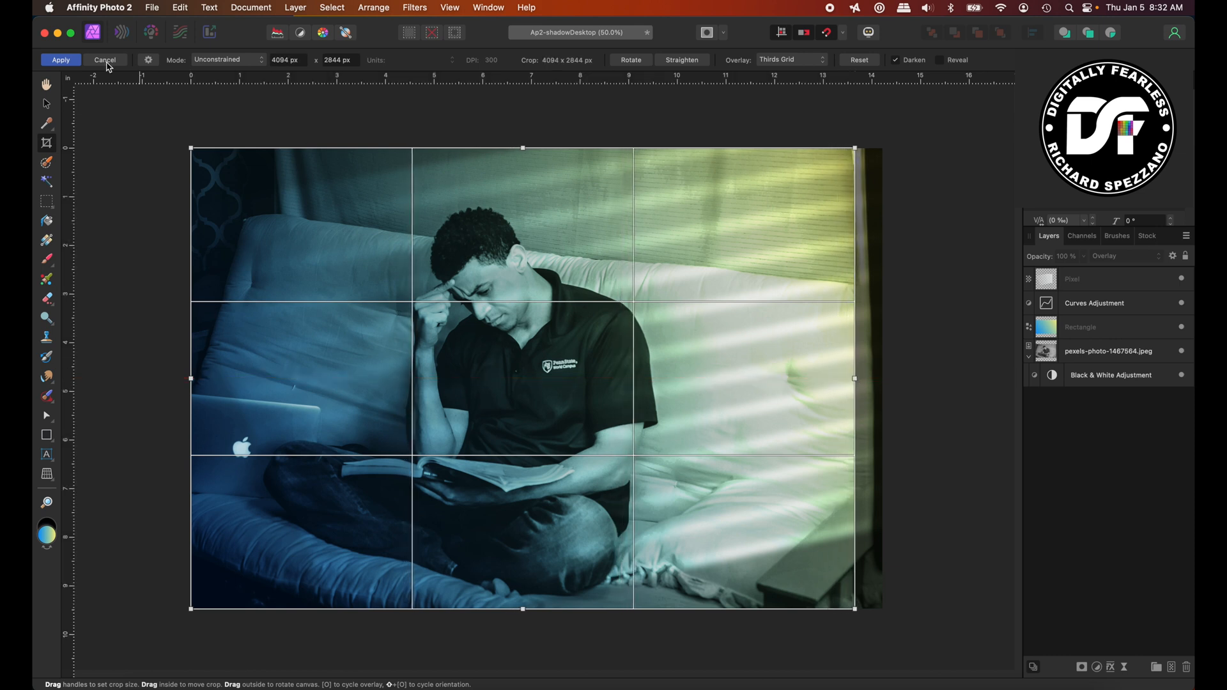
click(60, 59)
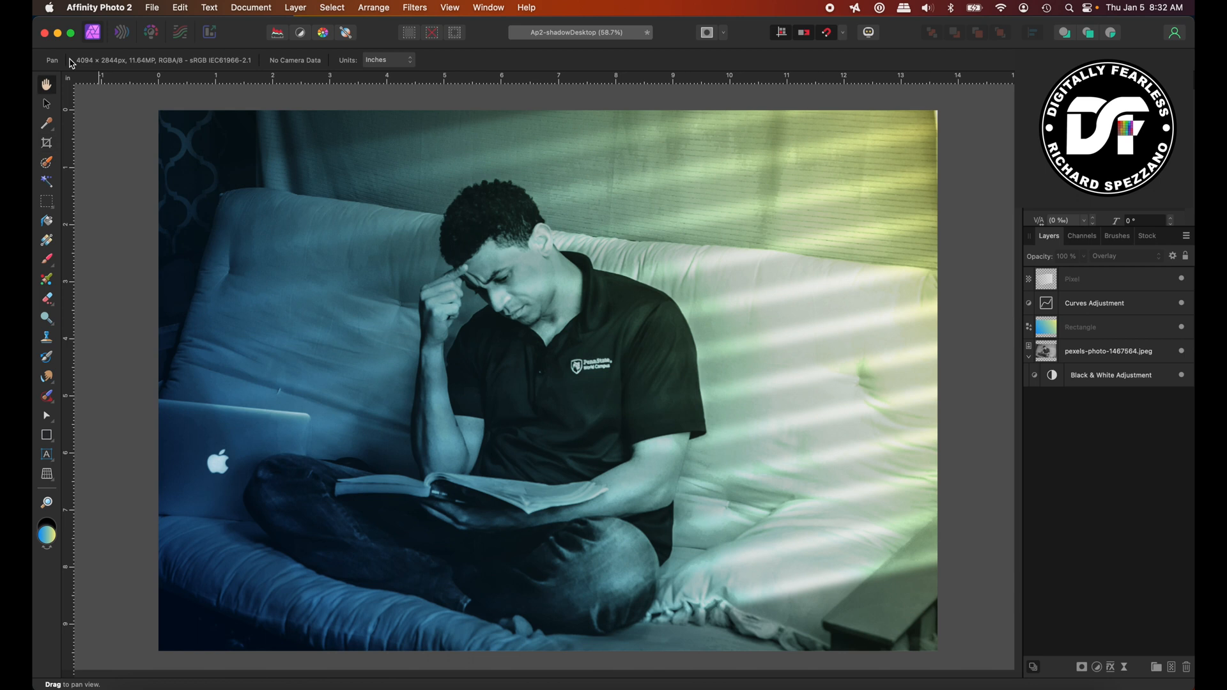